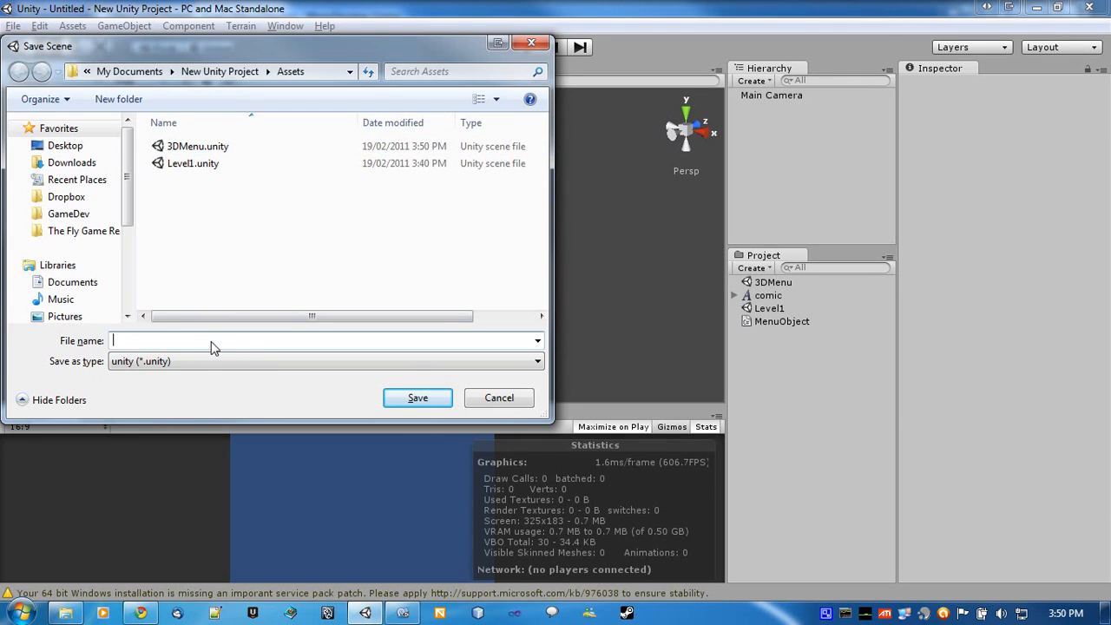
Save the new scene under the name DelegateMenu
type("DelegateMen")
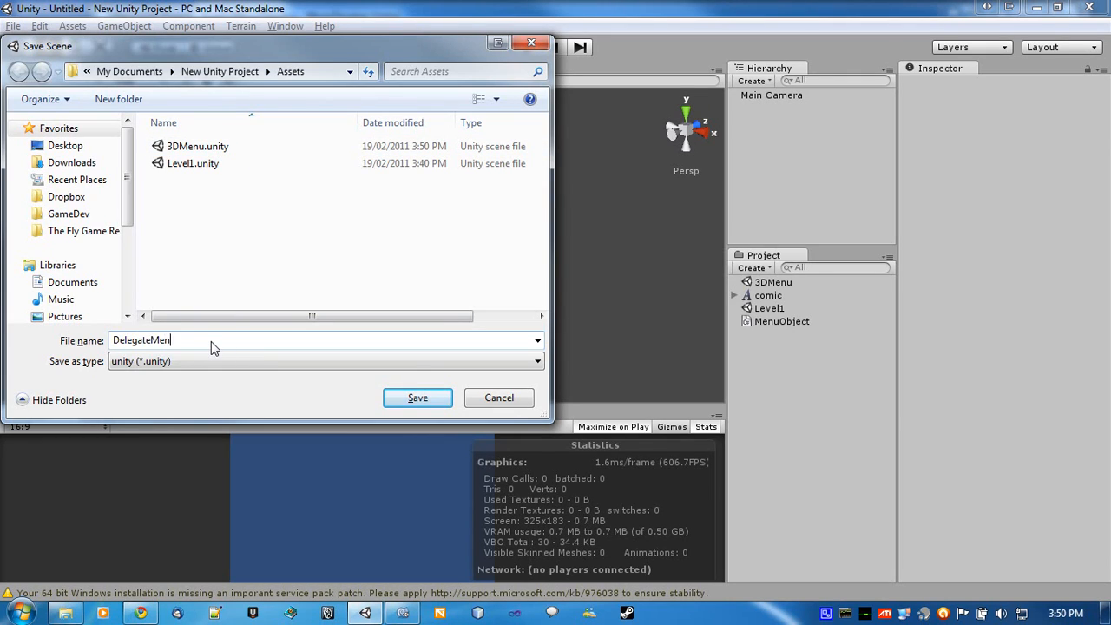
left_click(417, 398)
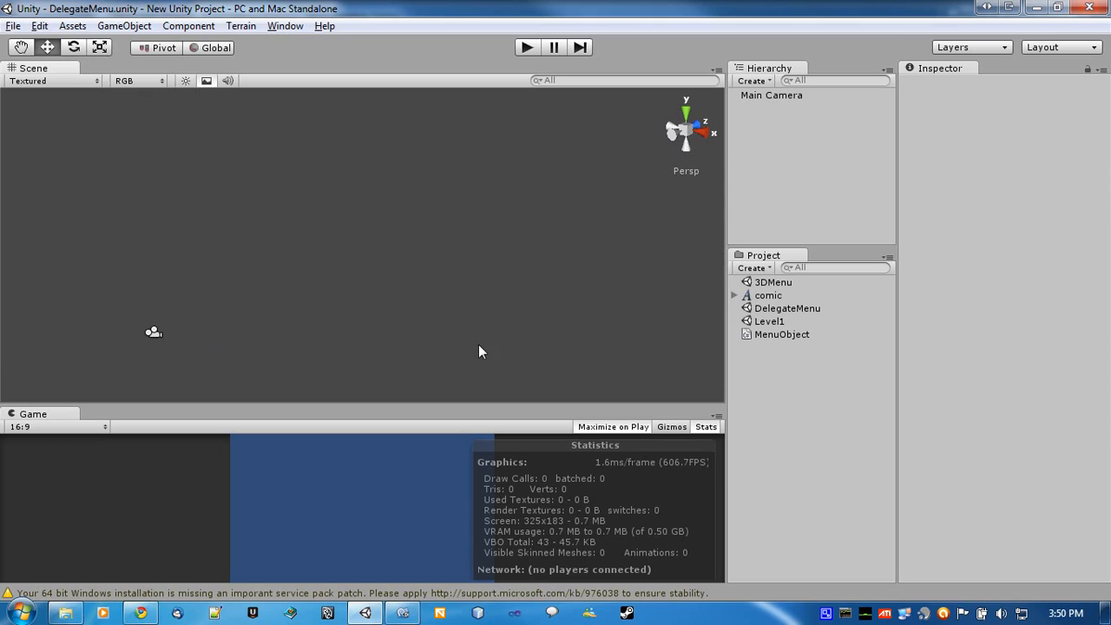
mouse_move(541, 211)
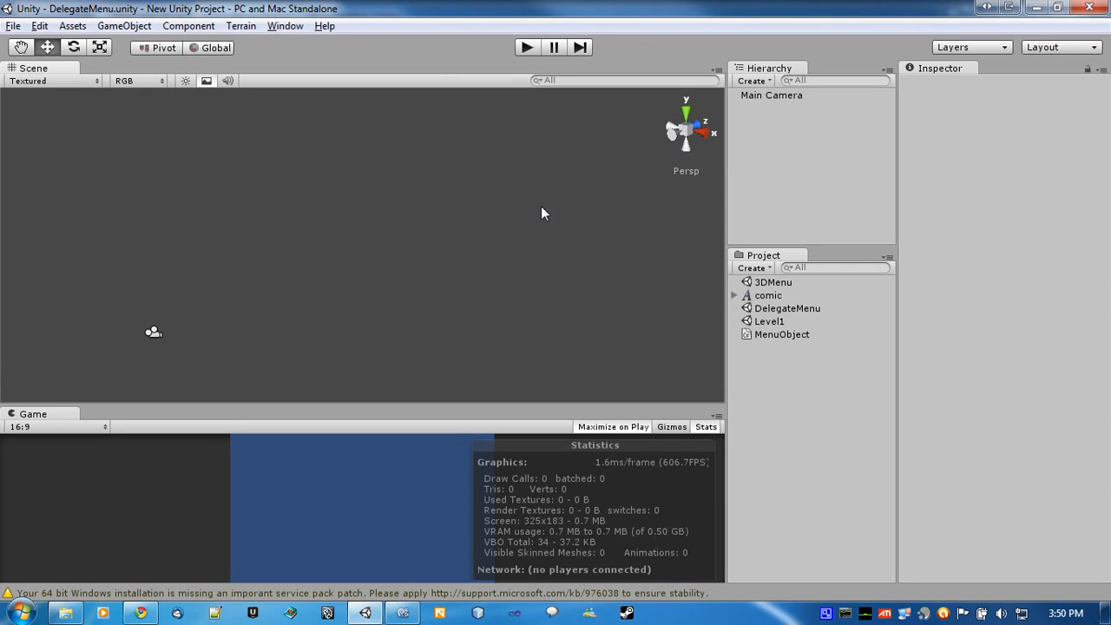
Create a C# script named DelegateMenu in the assets and open it in MonoDevelop
left_click(770, 94)
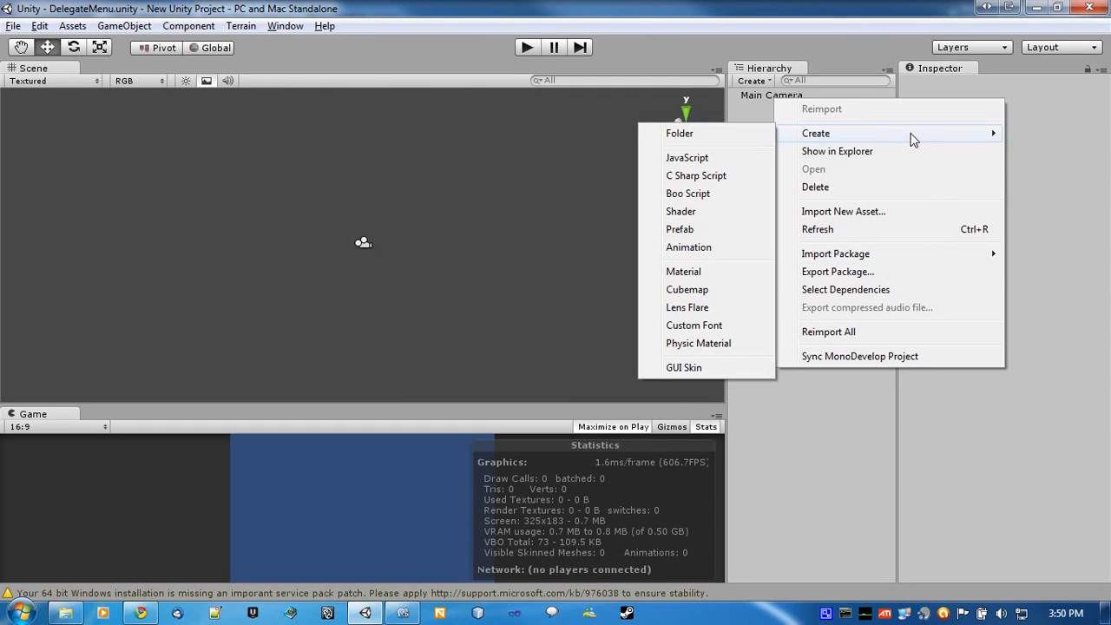
left_click(694, 175)
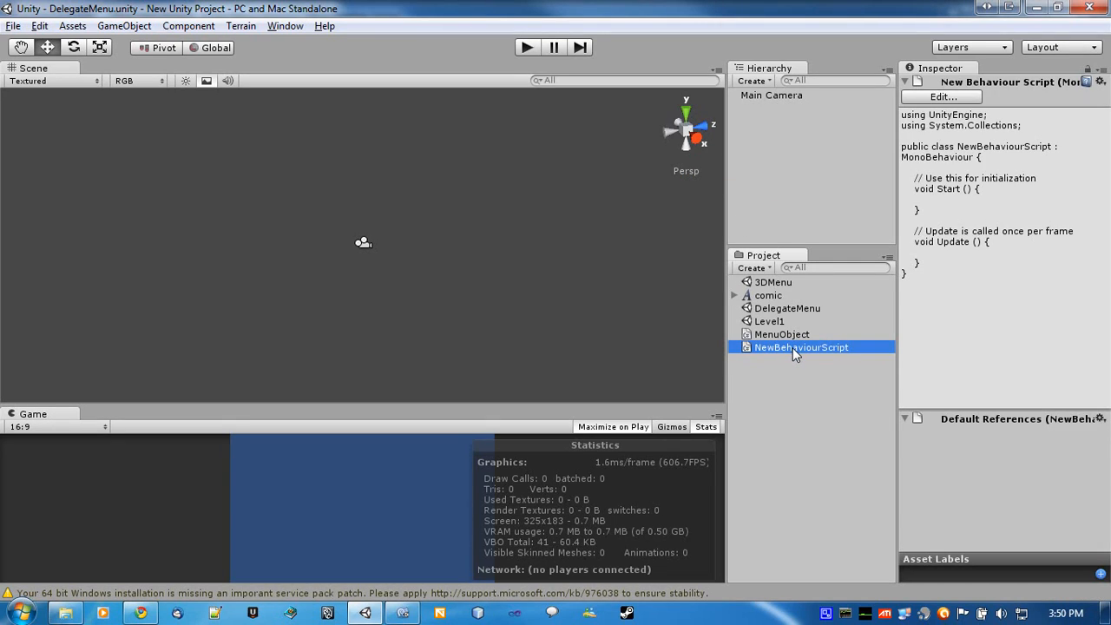
mouse_move(767, 351)
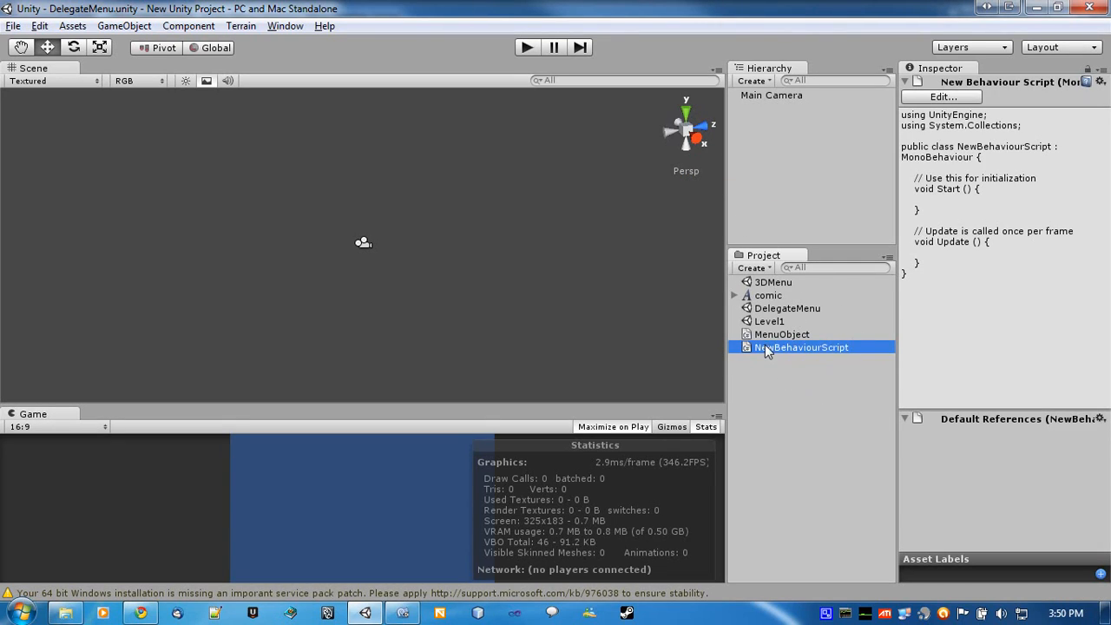
double_click(802, 347)
type("DelegateMenu")
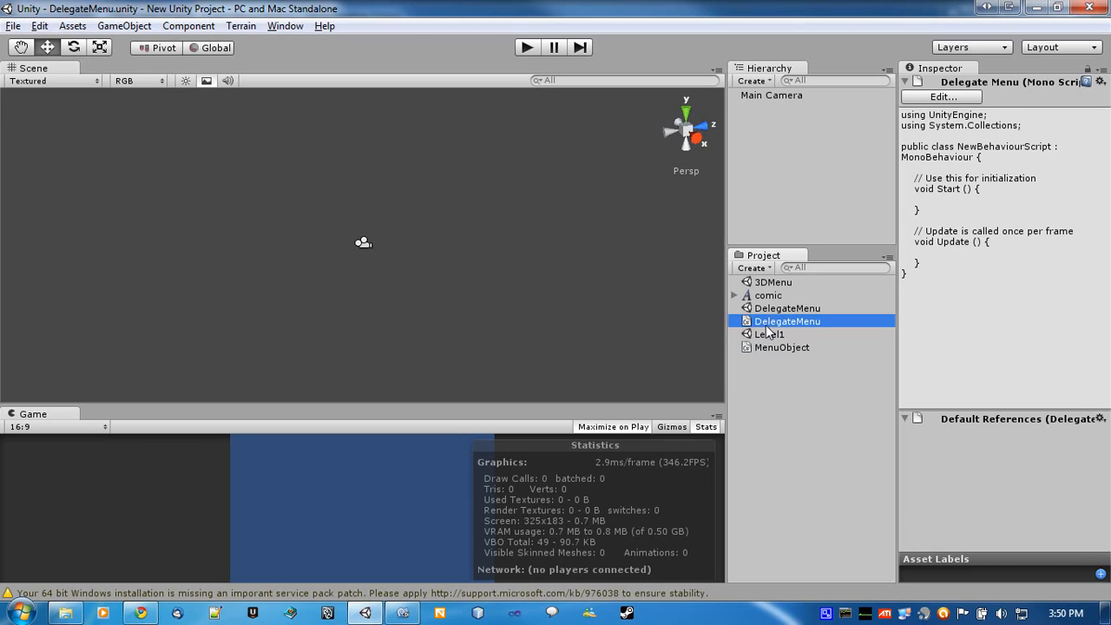
double_click(787, 321)
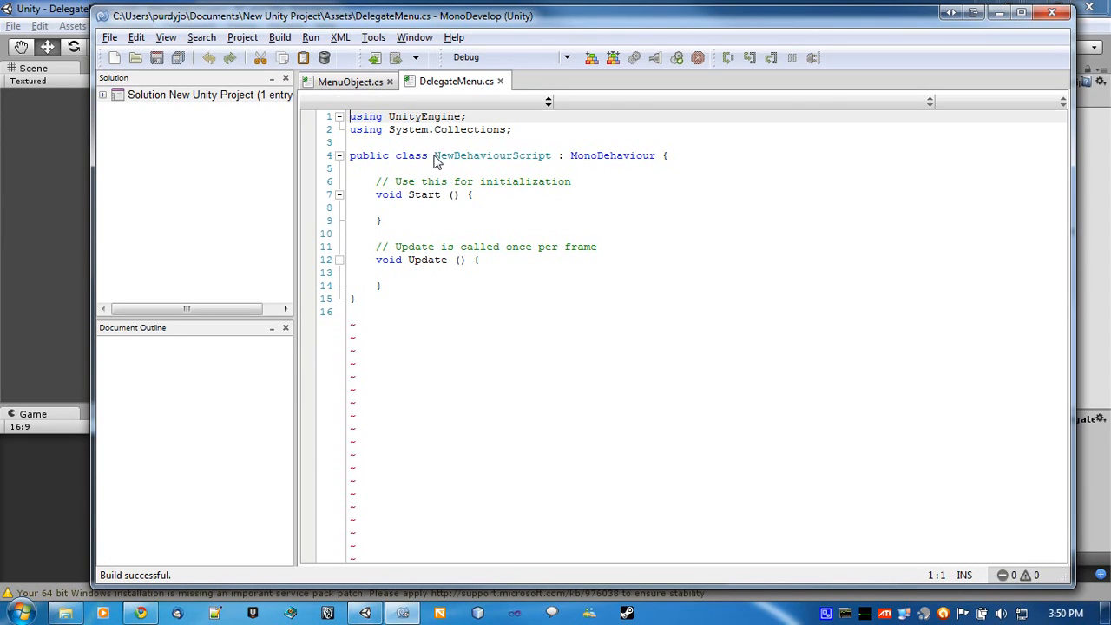
Name the class DelegateMenu and declare 'private delegate void MenuDelegate();'
type("De")
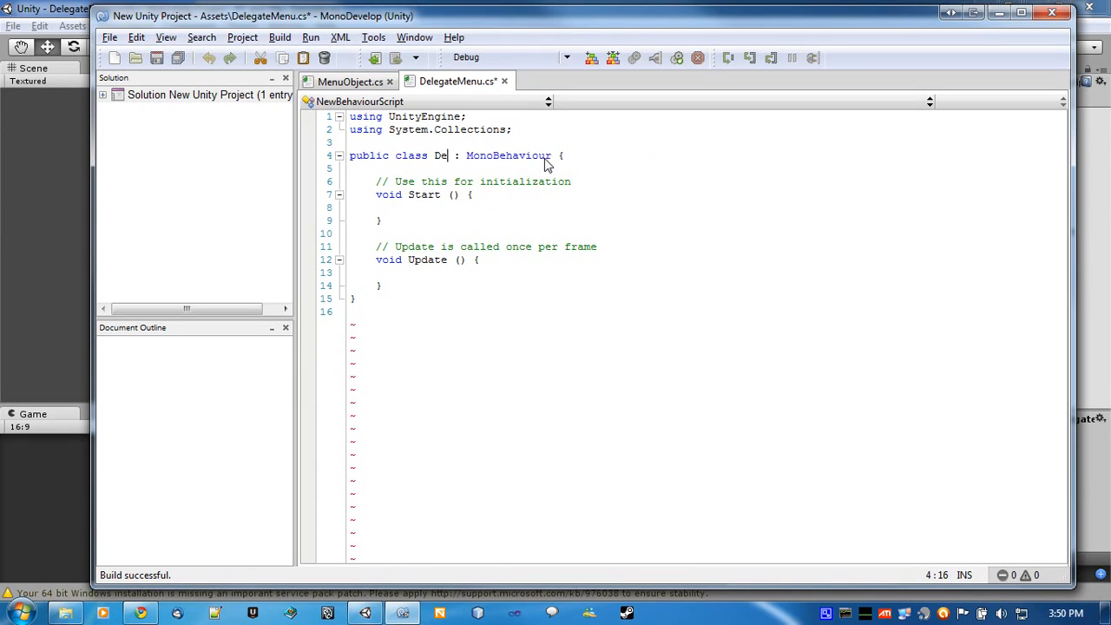
type("legateMenu")
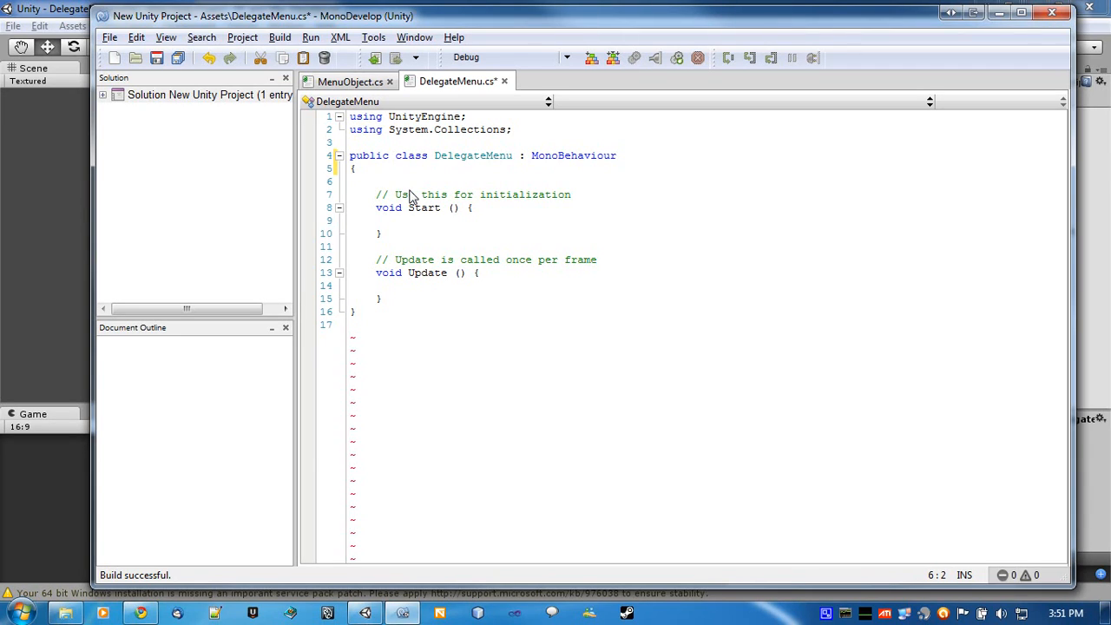
type("priva")
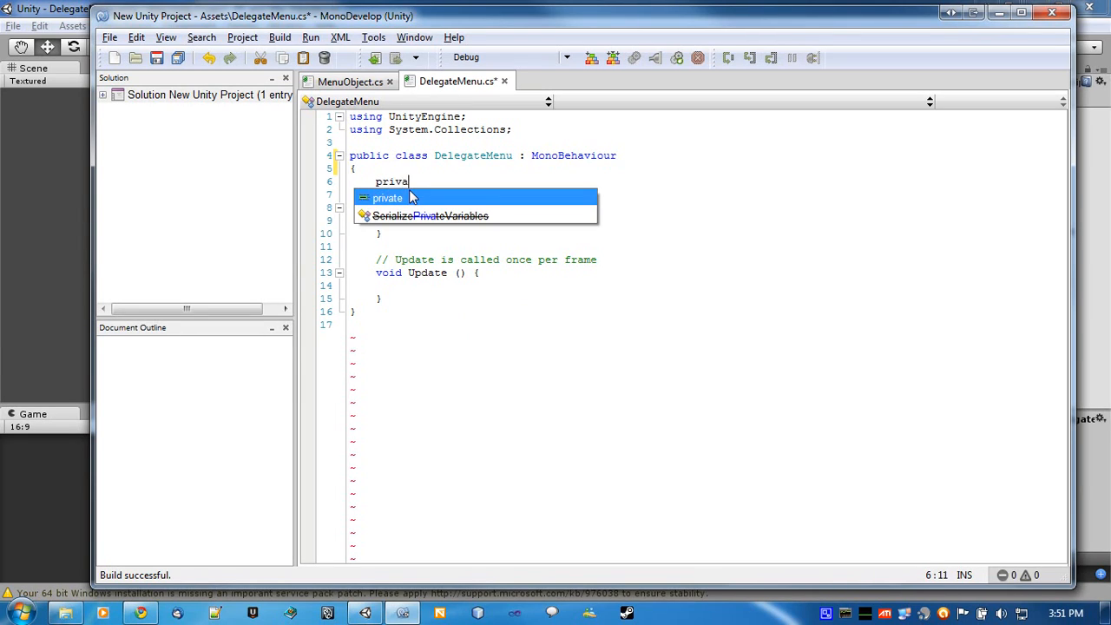
type("te delegate")
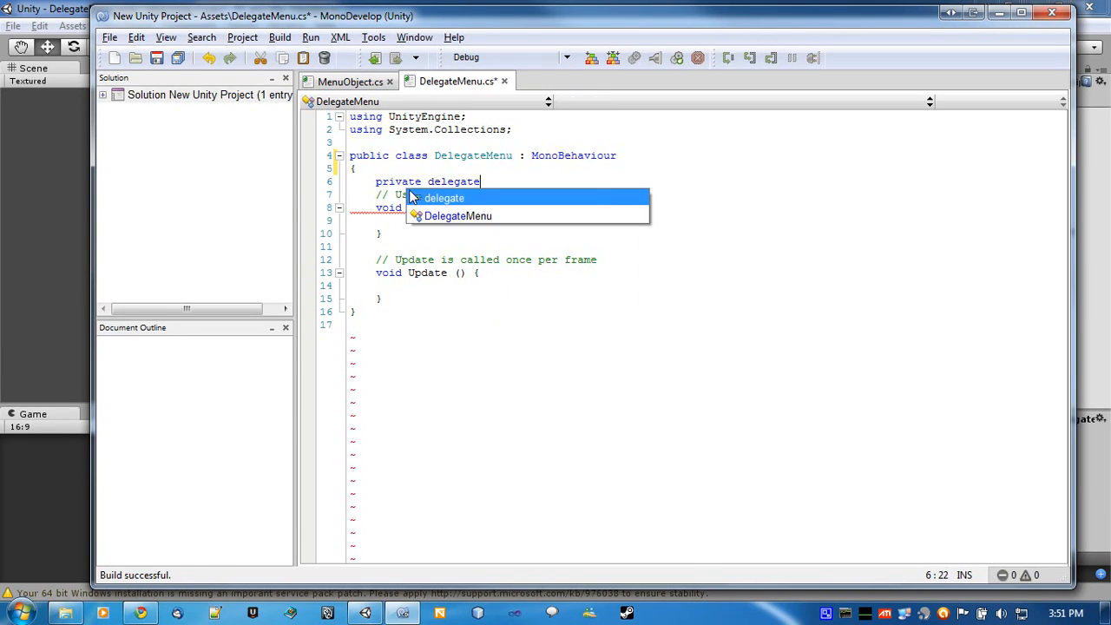
type("void")
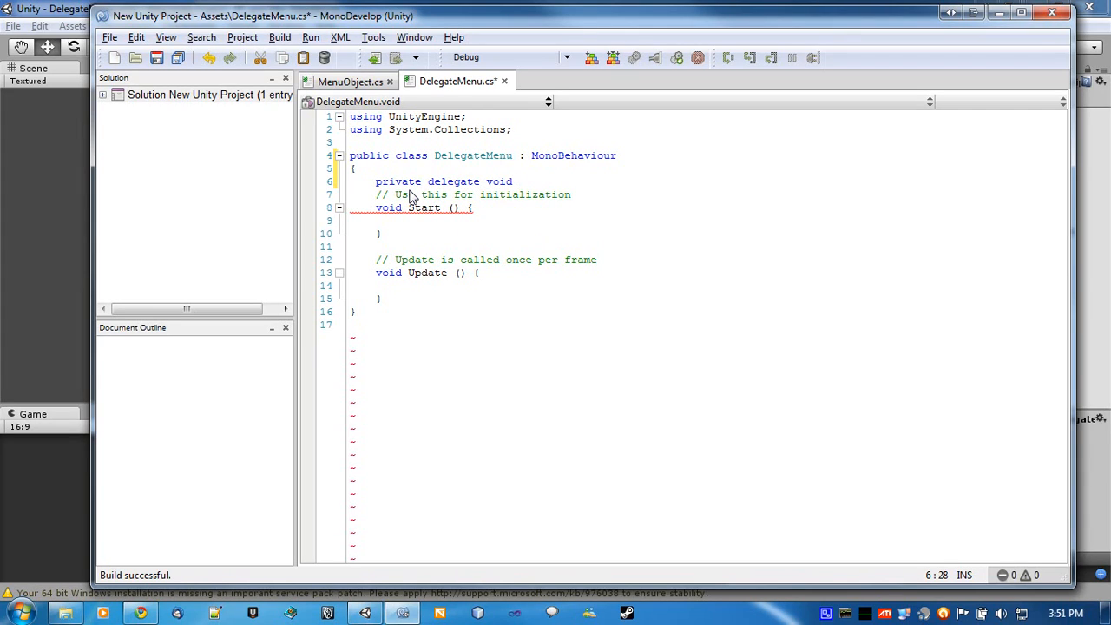
type("Menu")
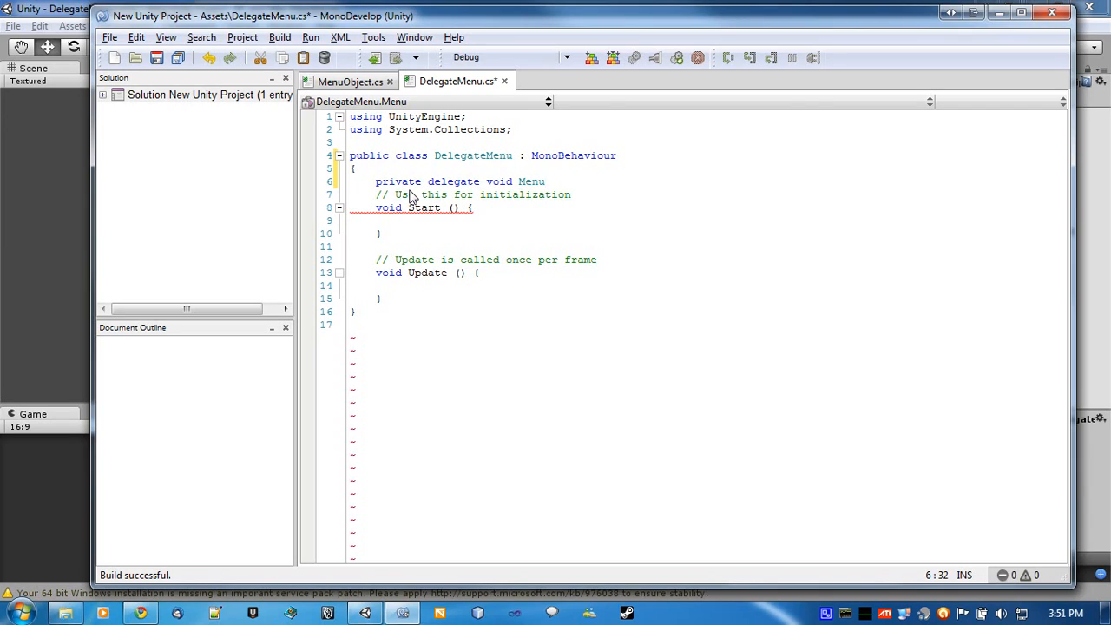
type("Delegate")
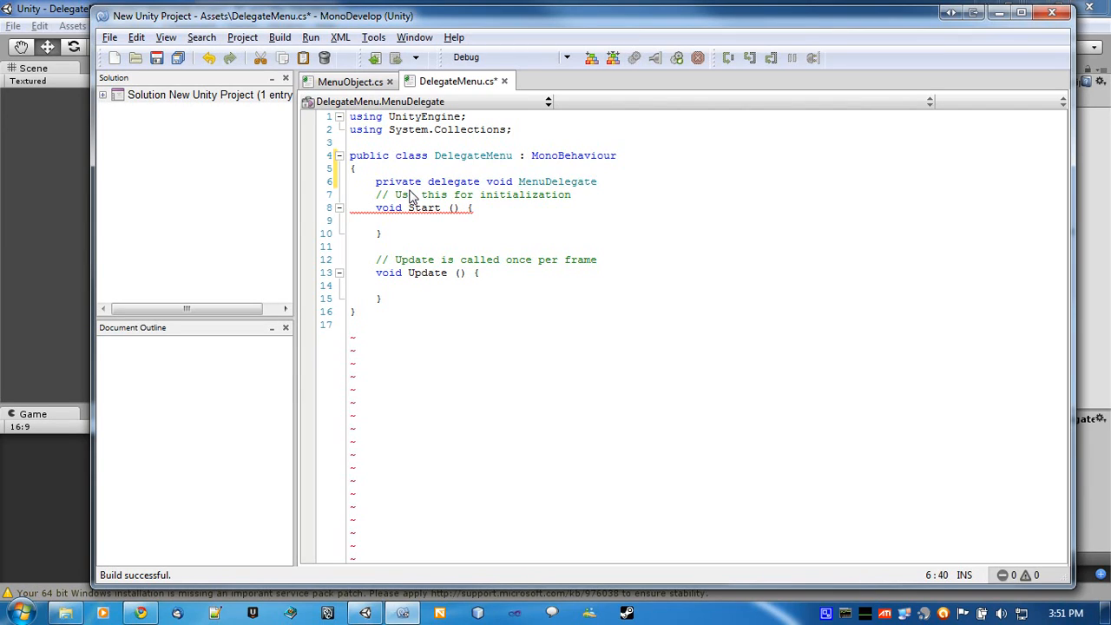
type("();")
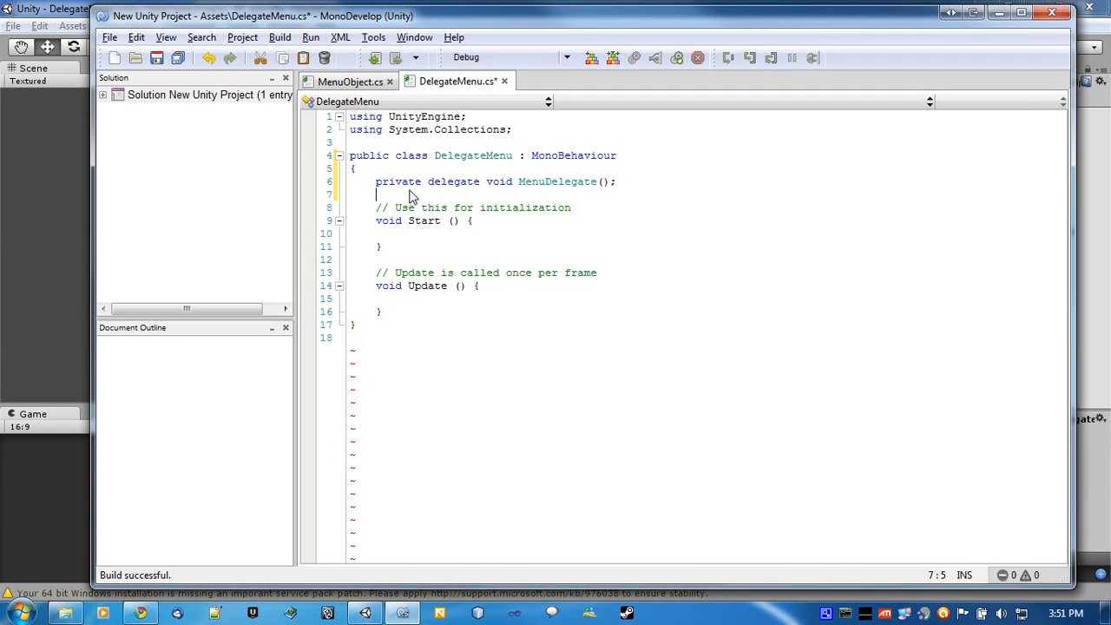
Declare the field 'private MenuDelegate menuFunction;'
type("private")
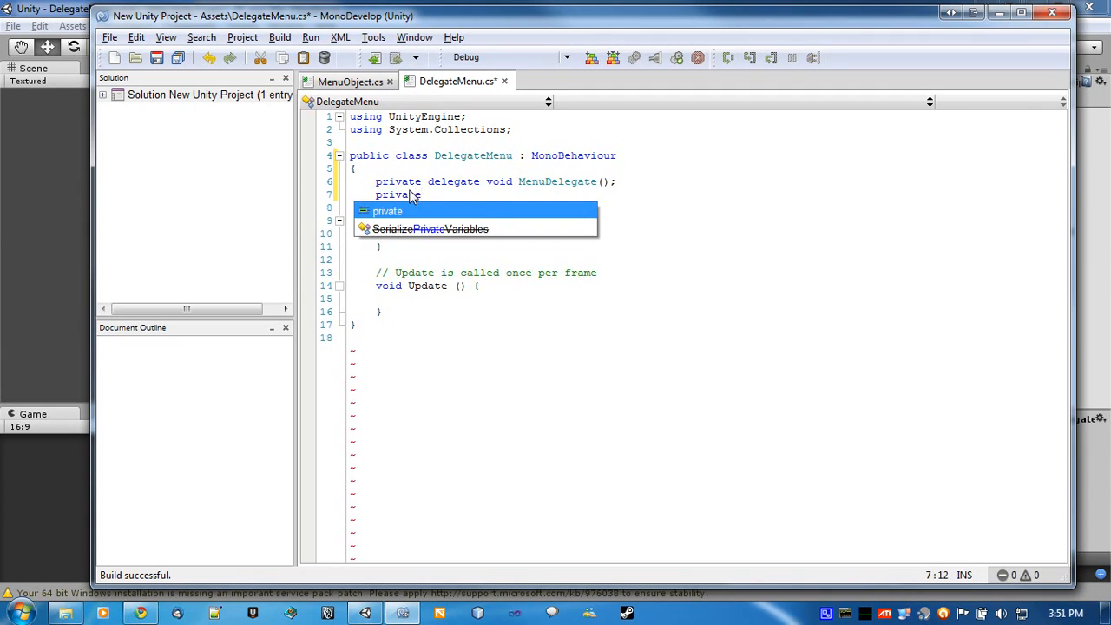
type("MenuDelg")
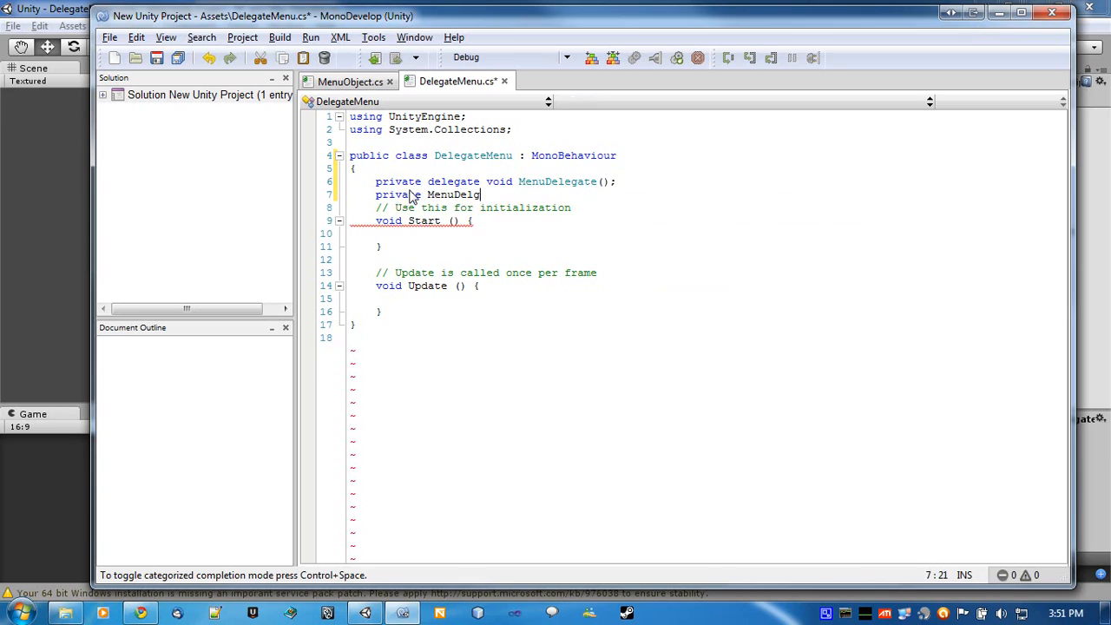
type("ef")
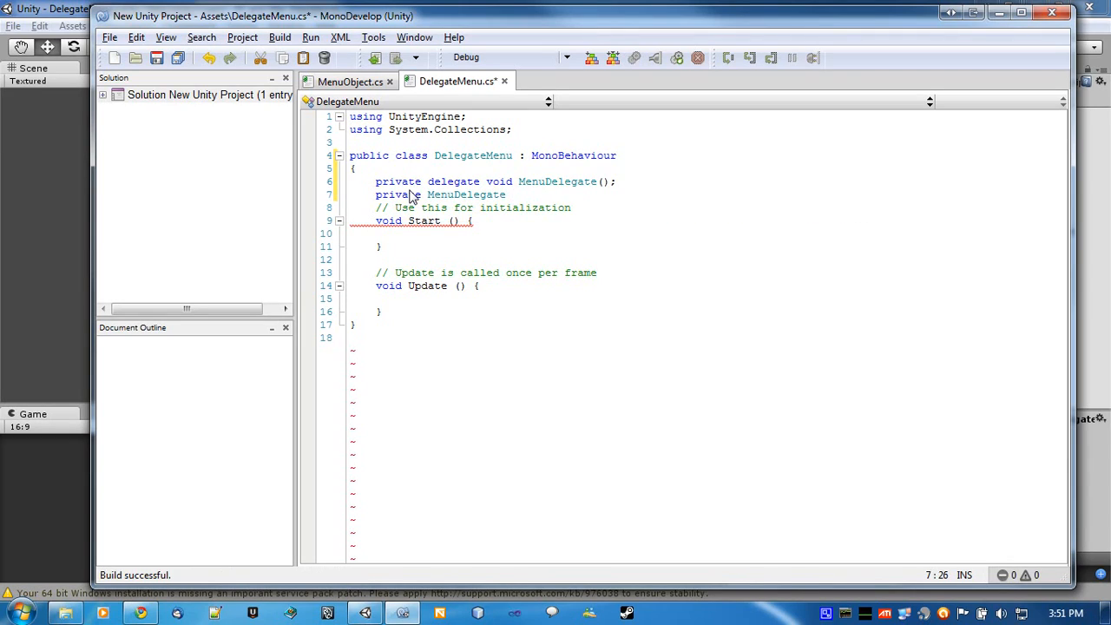
type("menuFu")
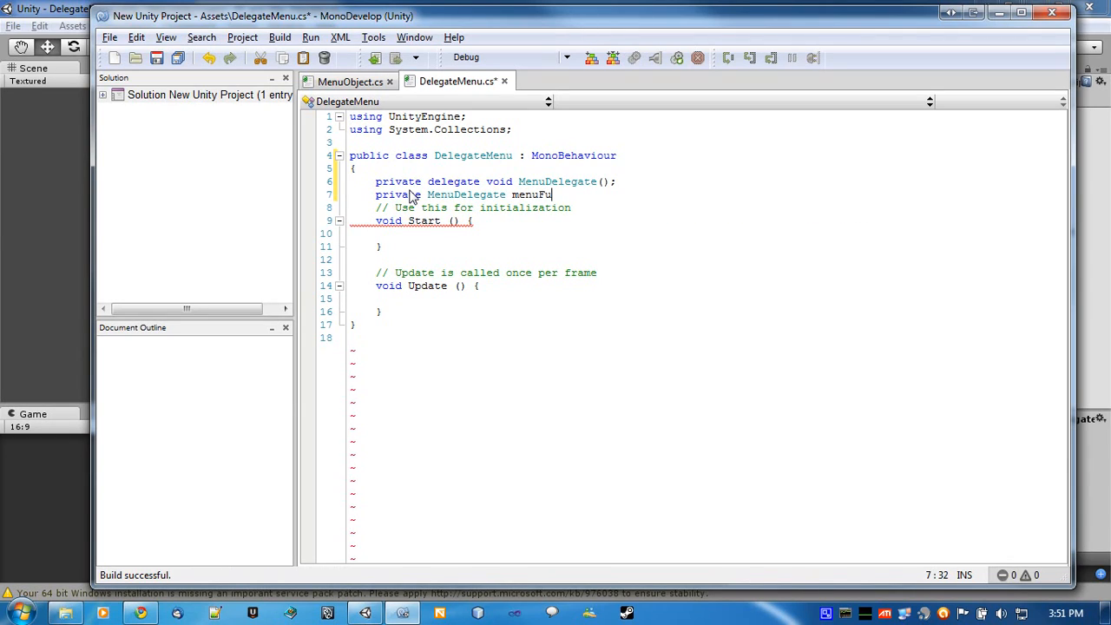
type("nction;")
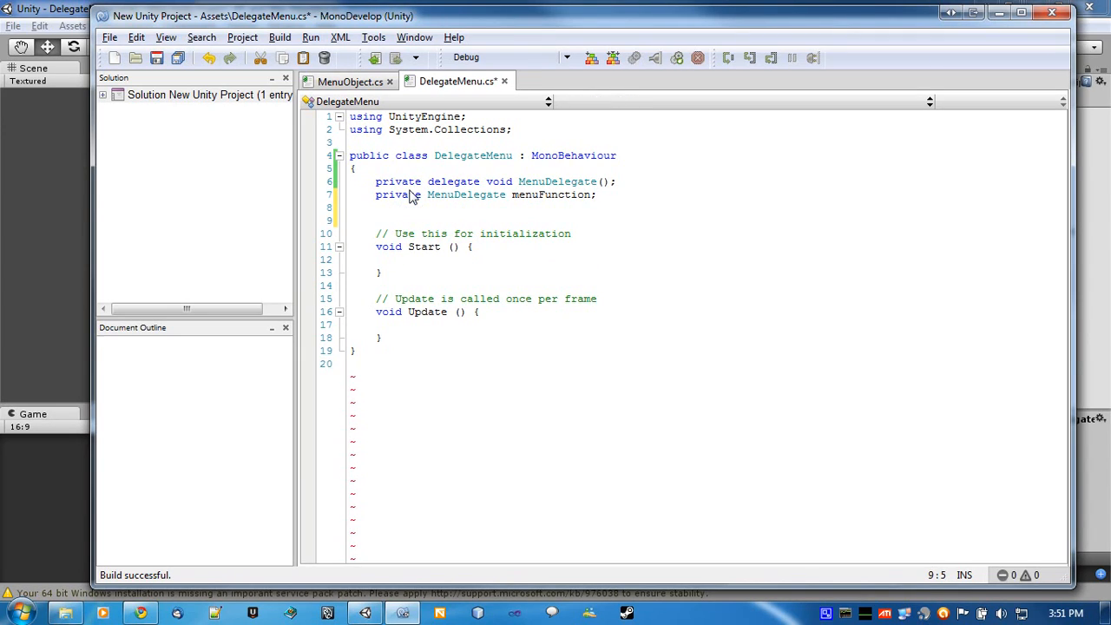
Add a private float screenHeight field below the delegate declarations
left_click(382, 337)
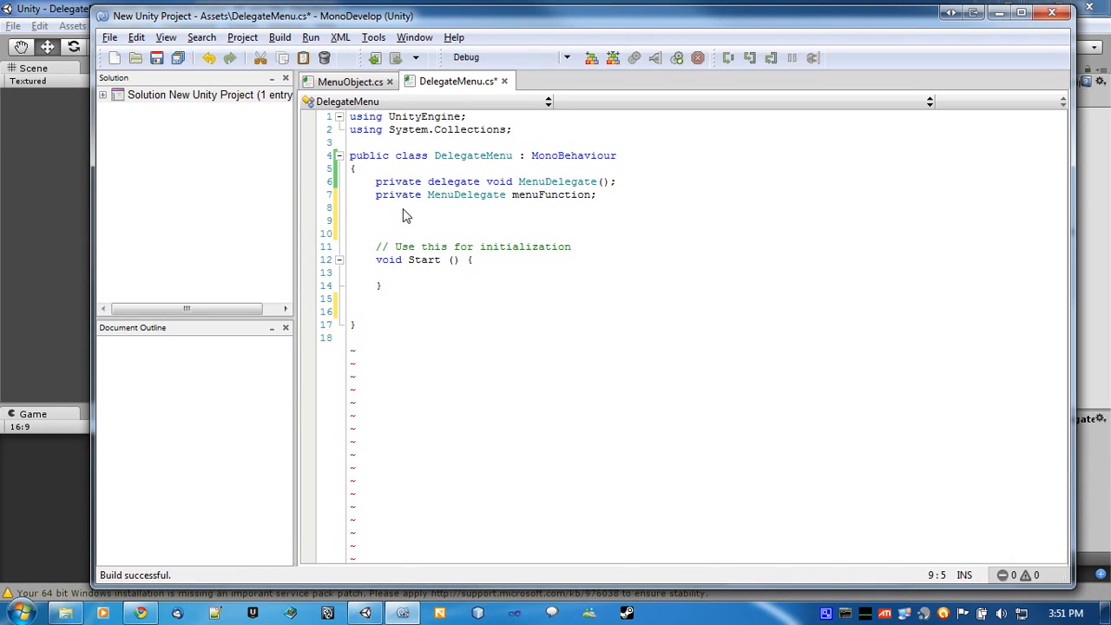
left_click(376, 219)
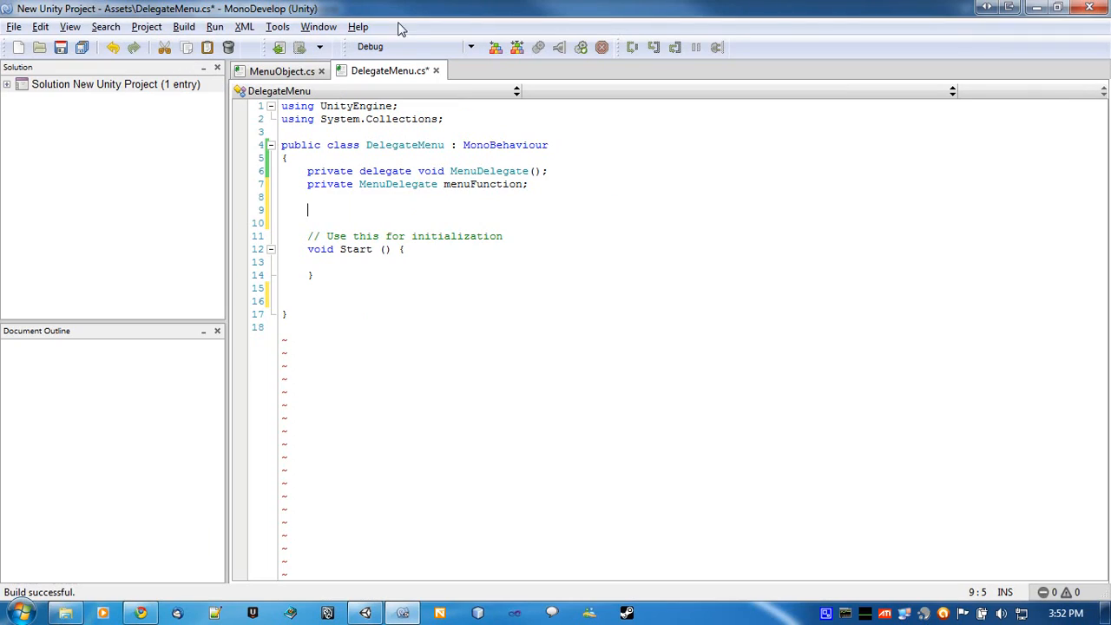
mouse_move(368, 215)
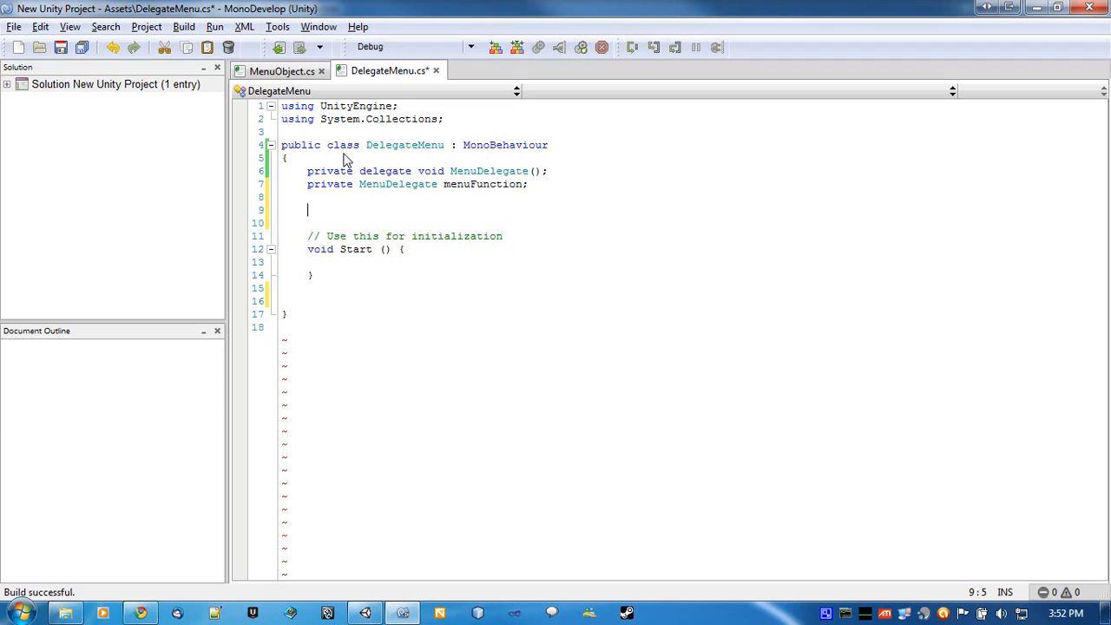
type("private")
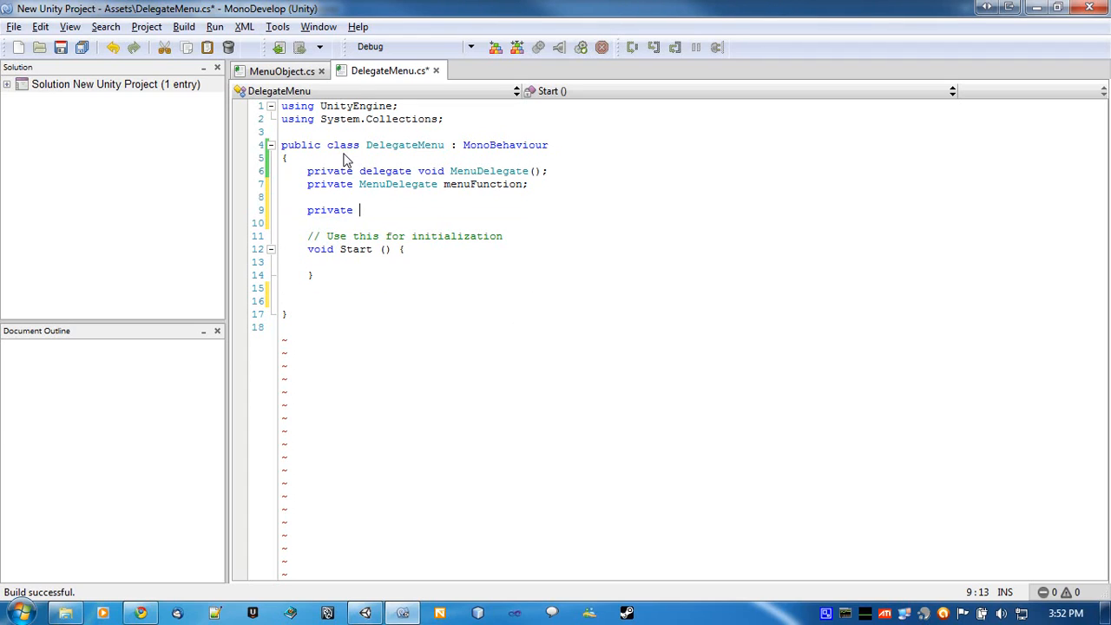
type("float")
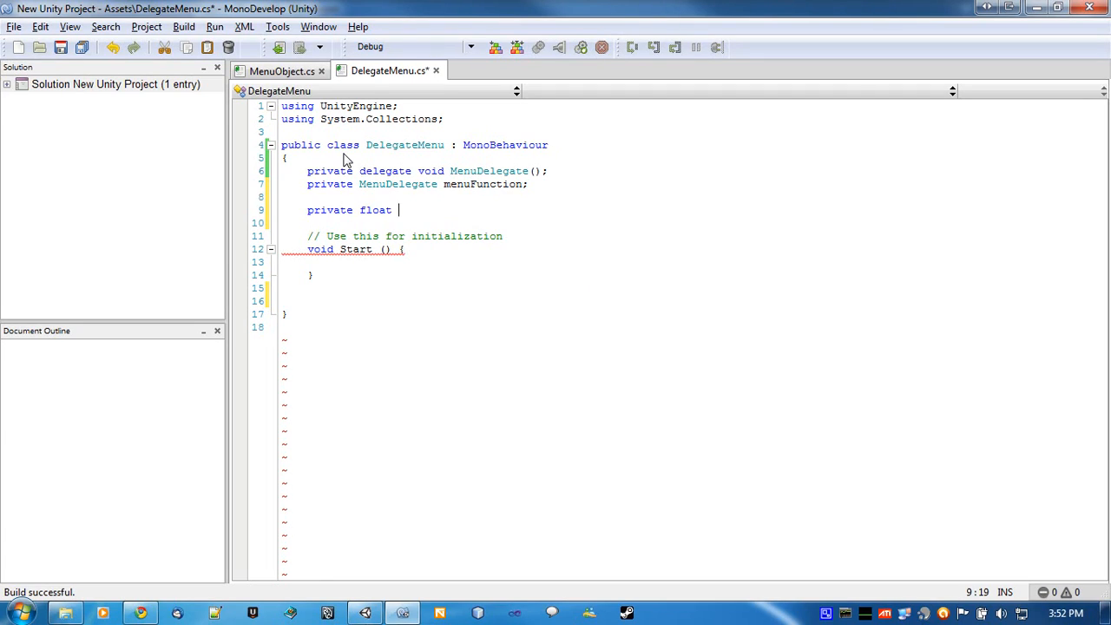
type("screen")
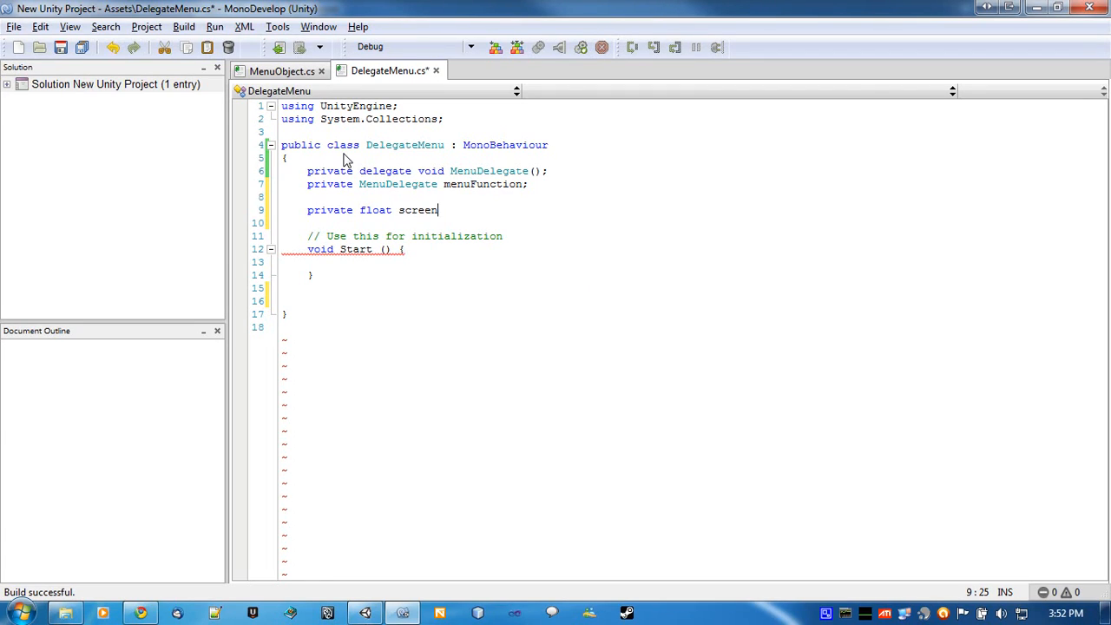
type("Height;")
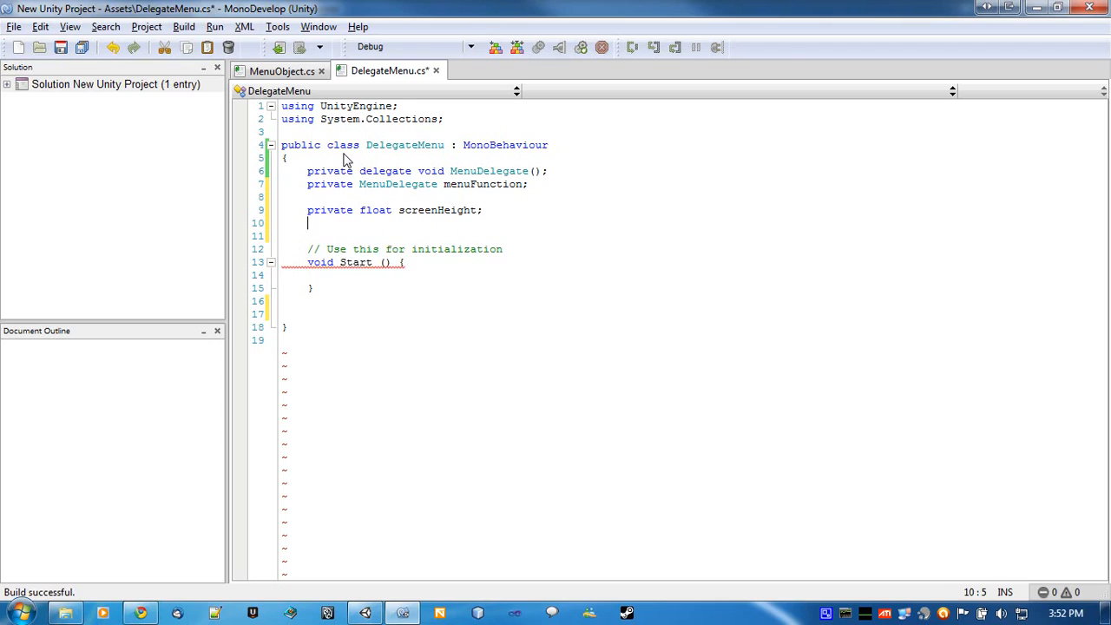
Add private float fields screenWidth, buttonHeight and buttonWidth
type("private")
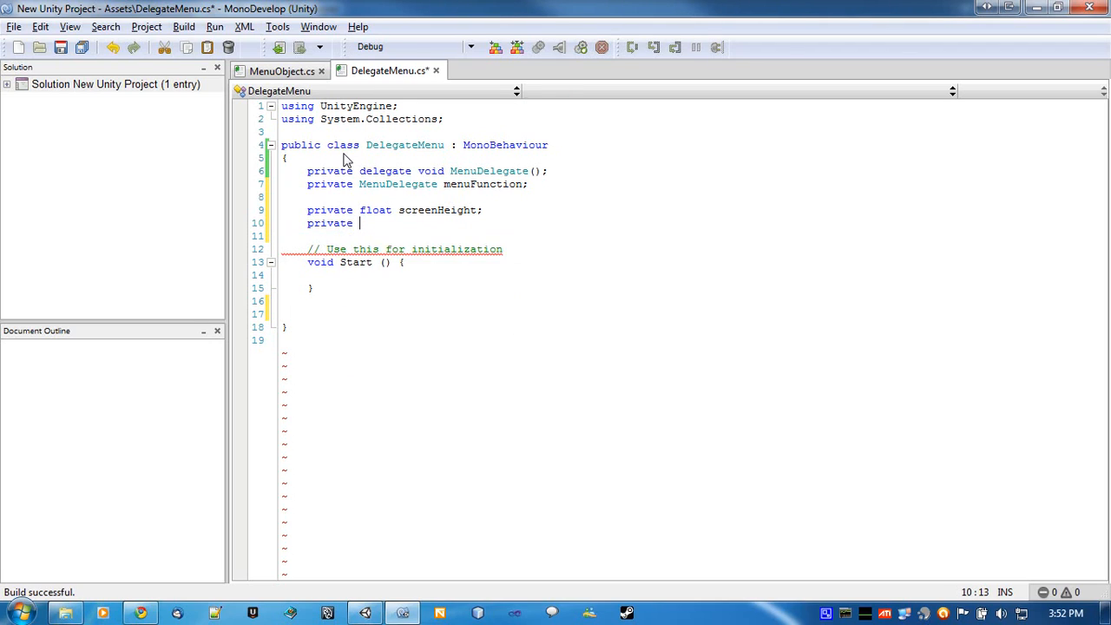
type("float screenWidth;")
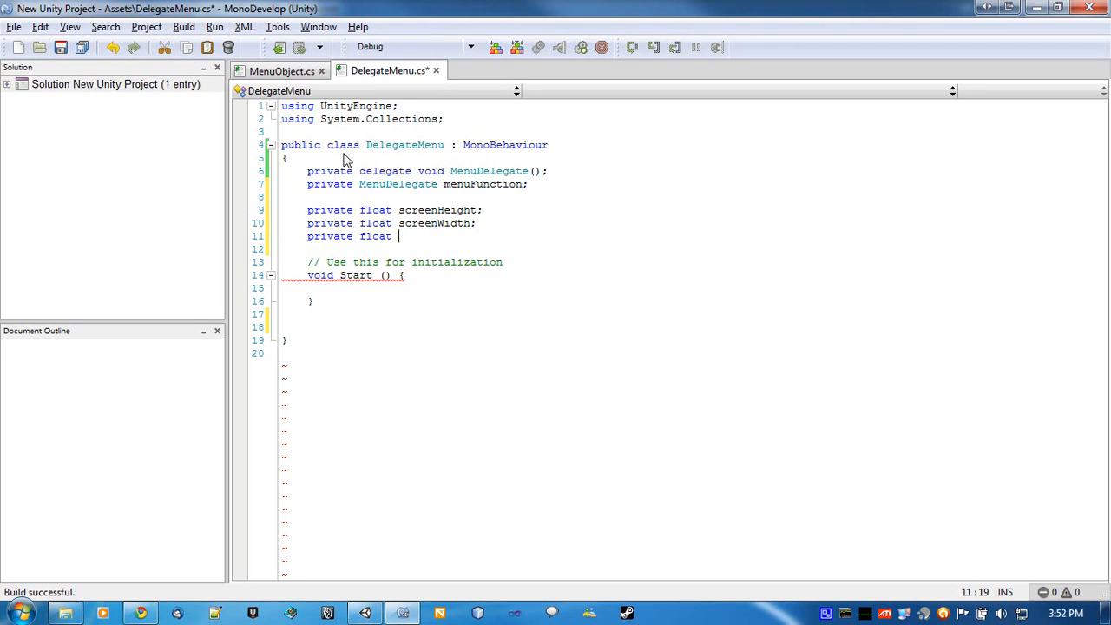
type("buttonHeight")
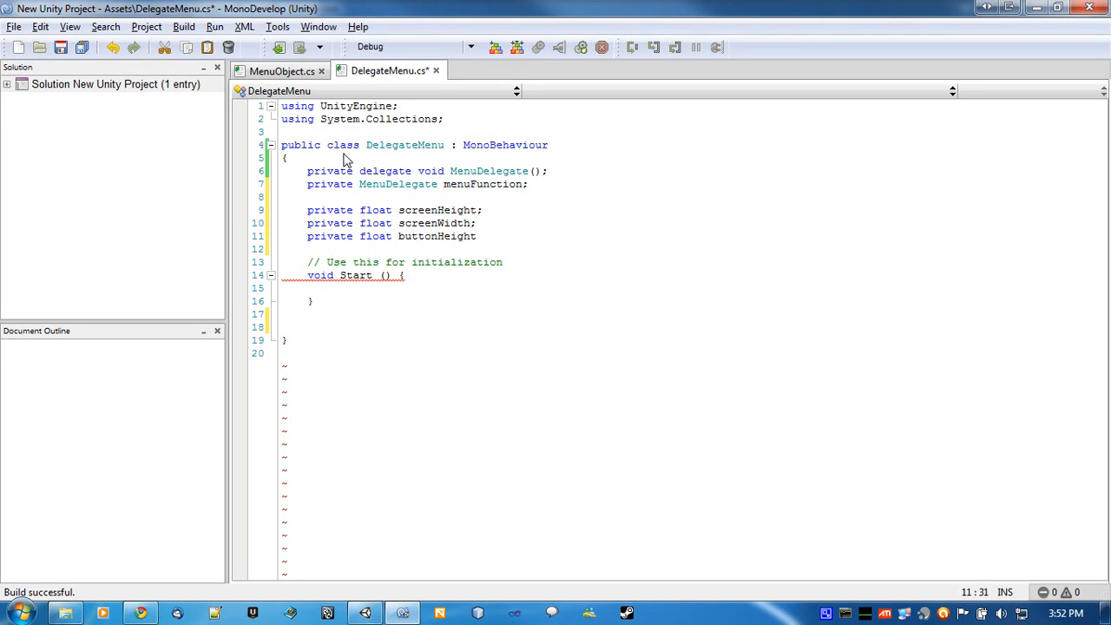
type("private")
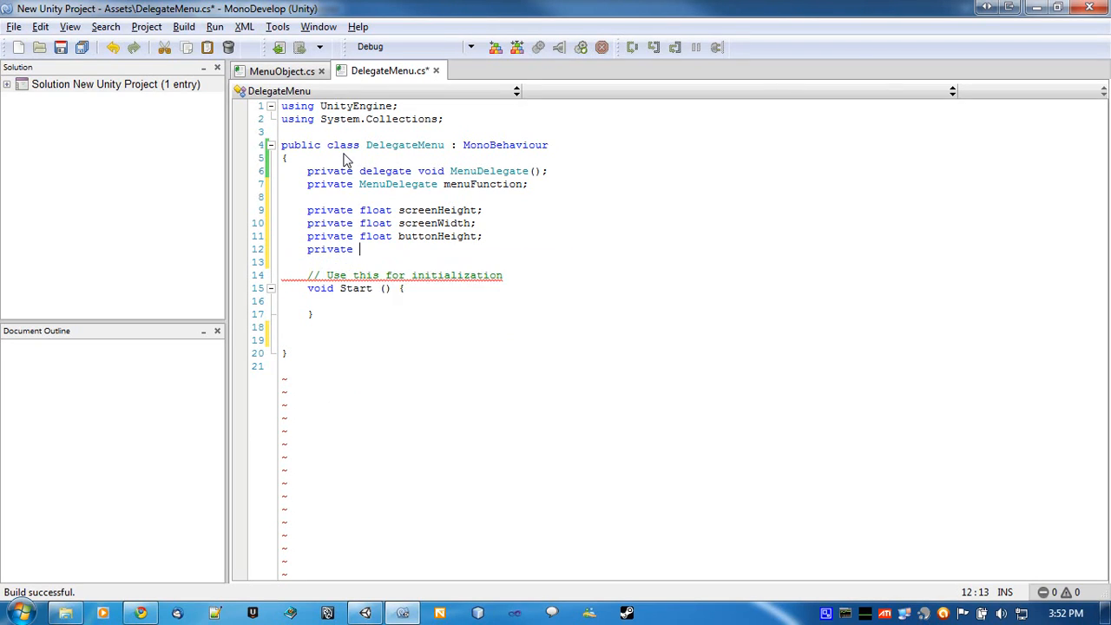
type("float buttonWi")
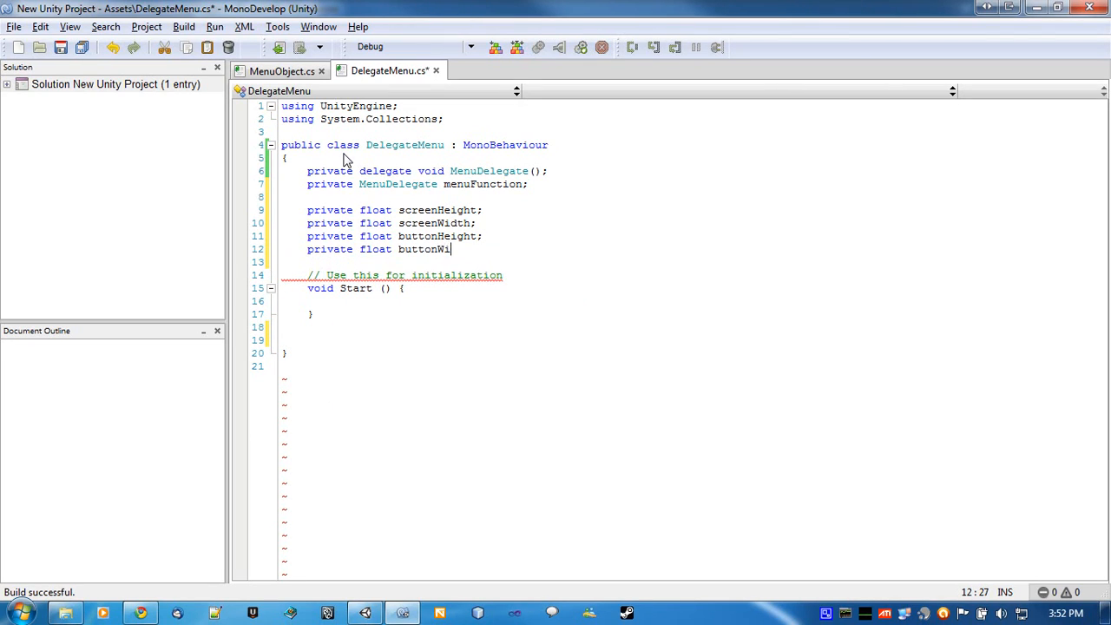
type("dth;")
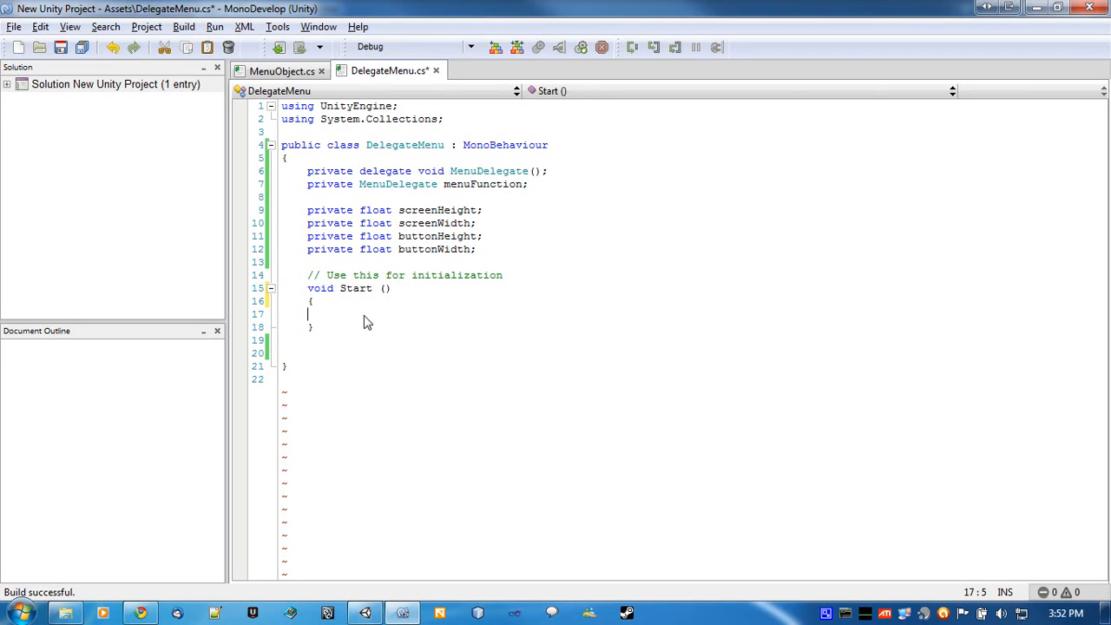
In Start(), assign screenHeight and screenWidth from Screen.height and Screen.width
type("scr")
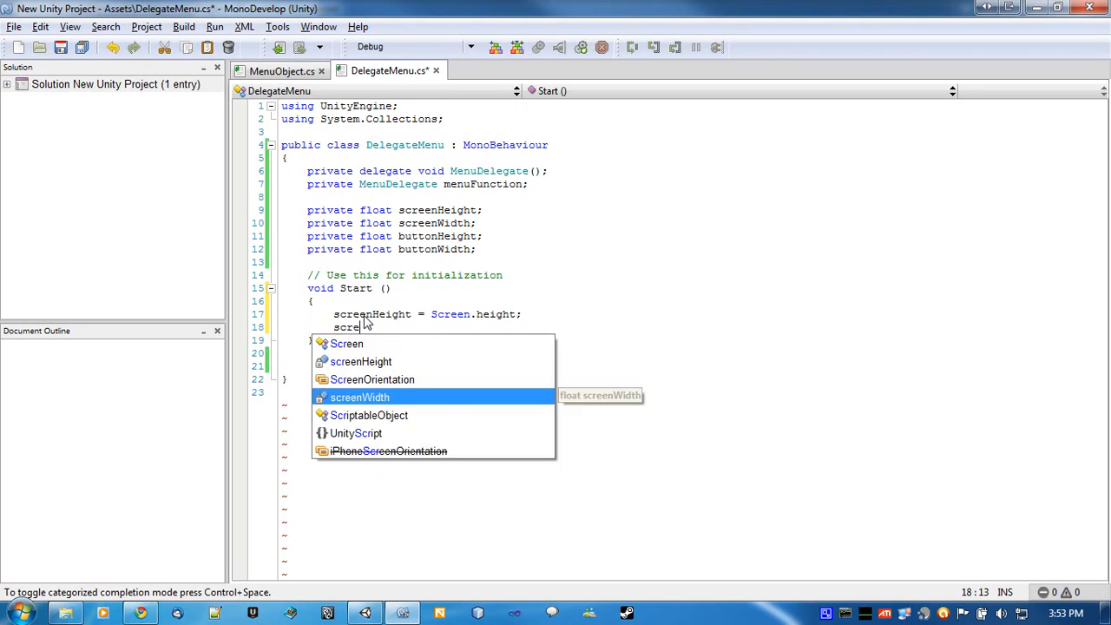
type("enWidth =")
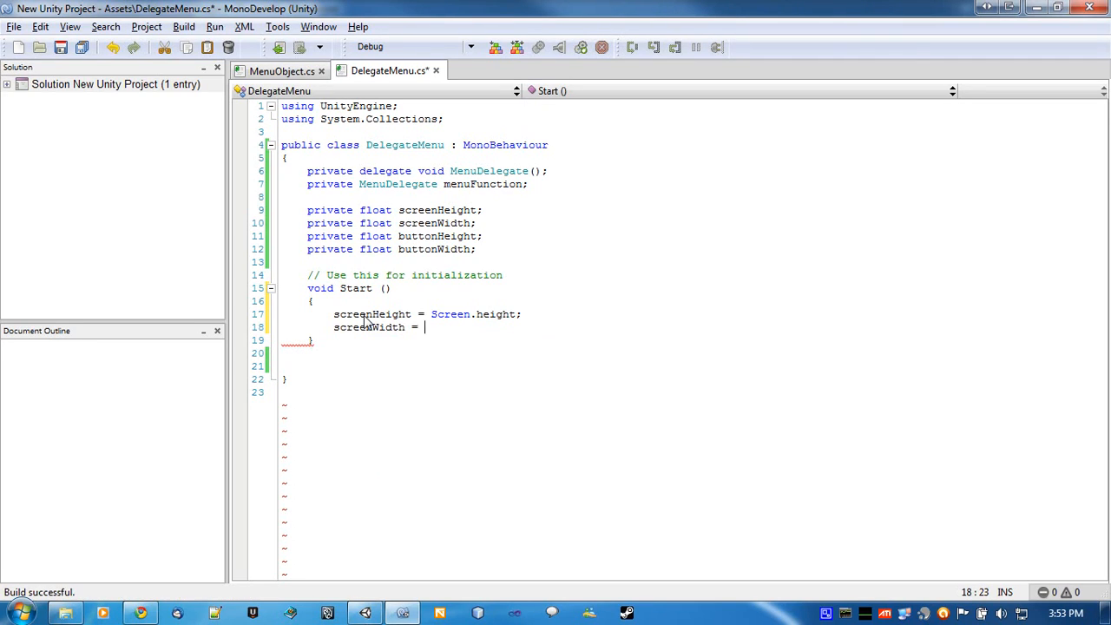
type("Screen.width;")
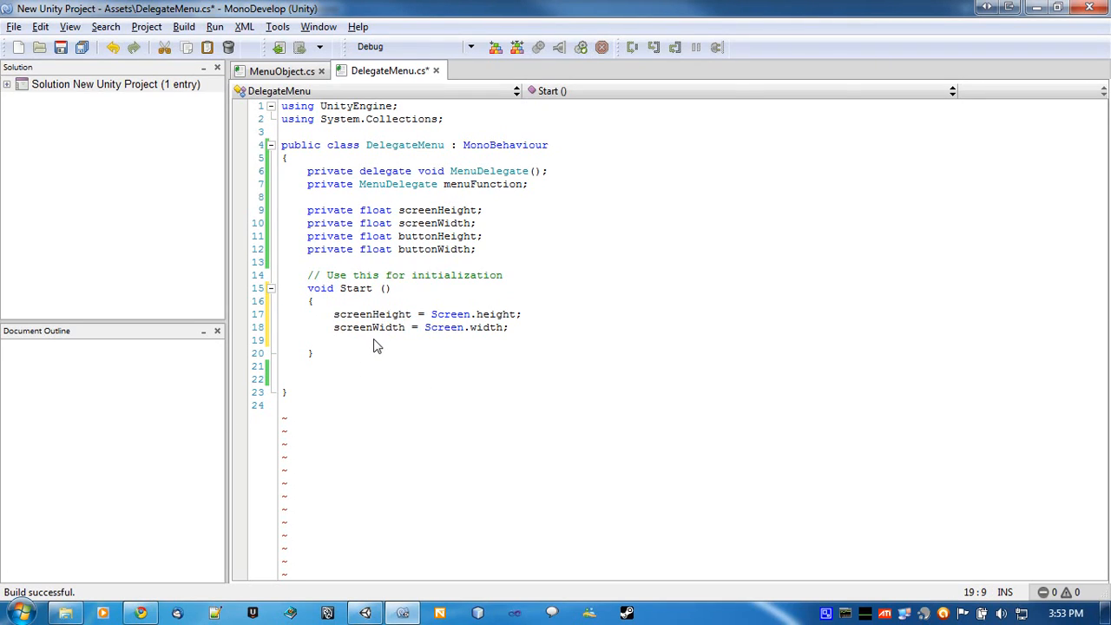
Assign buttonHeight = screenHeight * 0.3f
type("button")
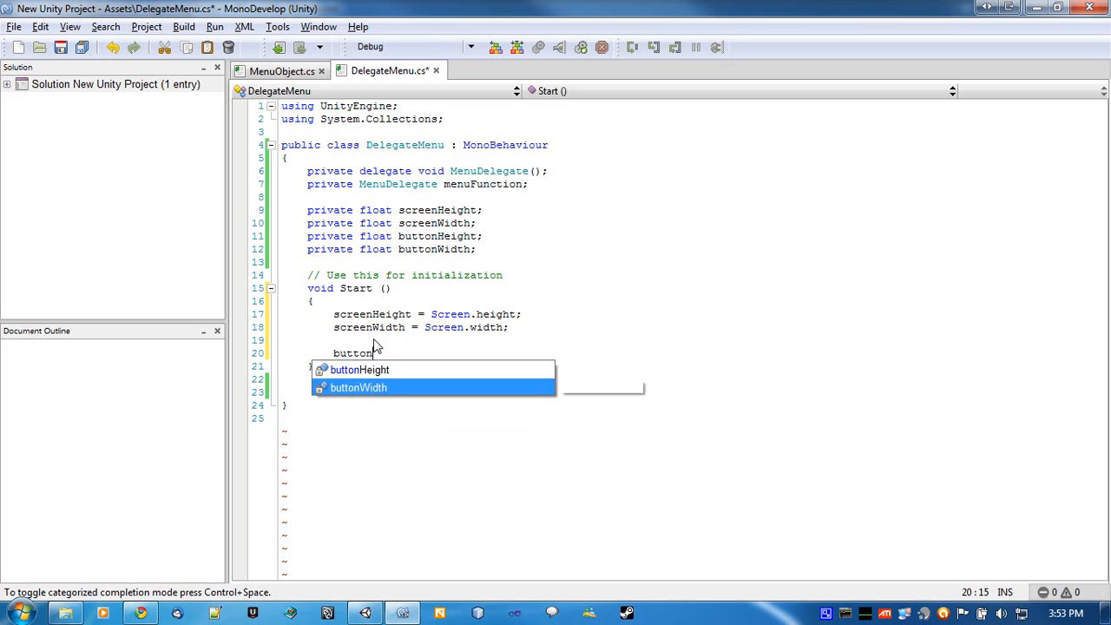
type("Height")
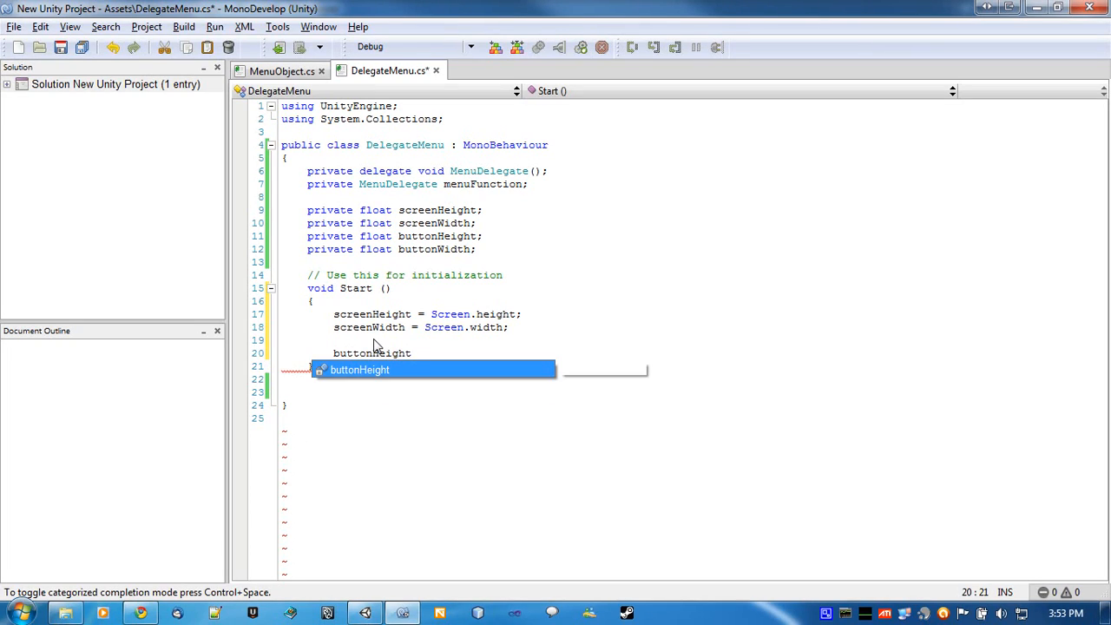
type("=")
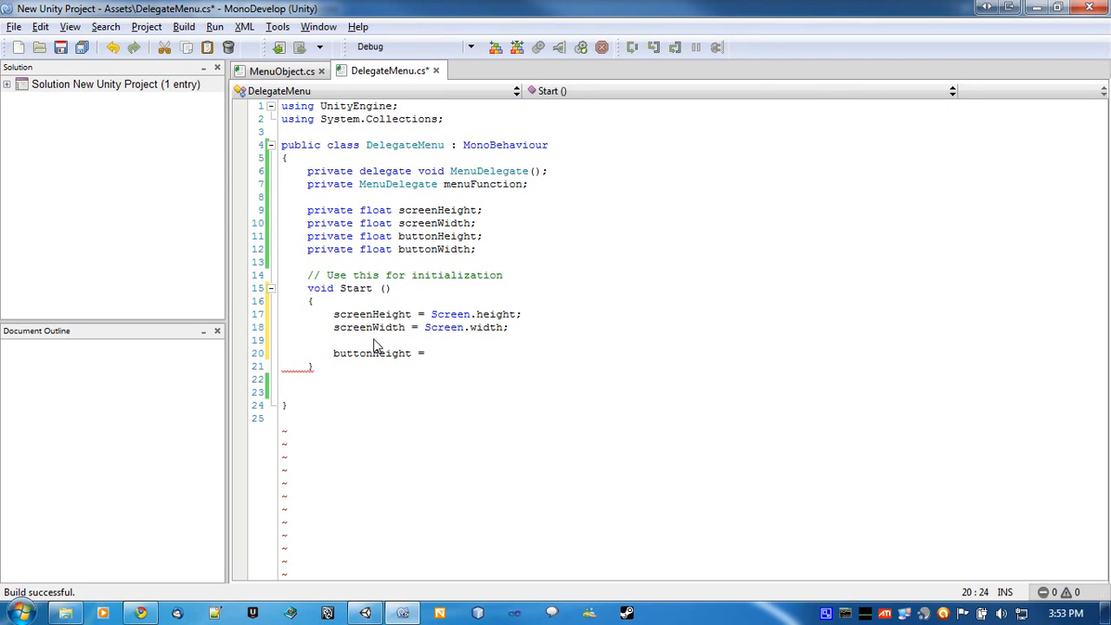
type("scree")
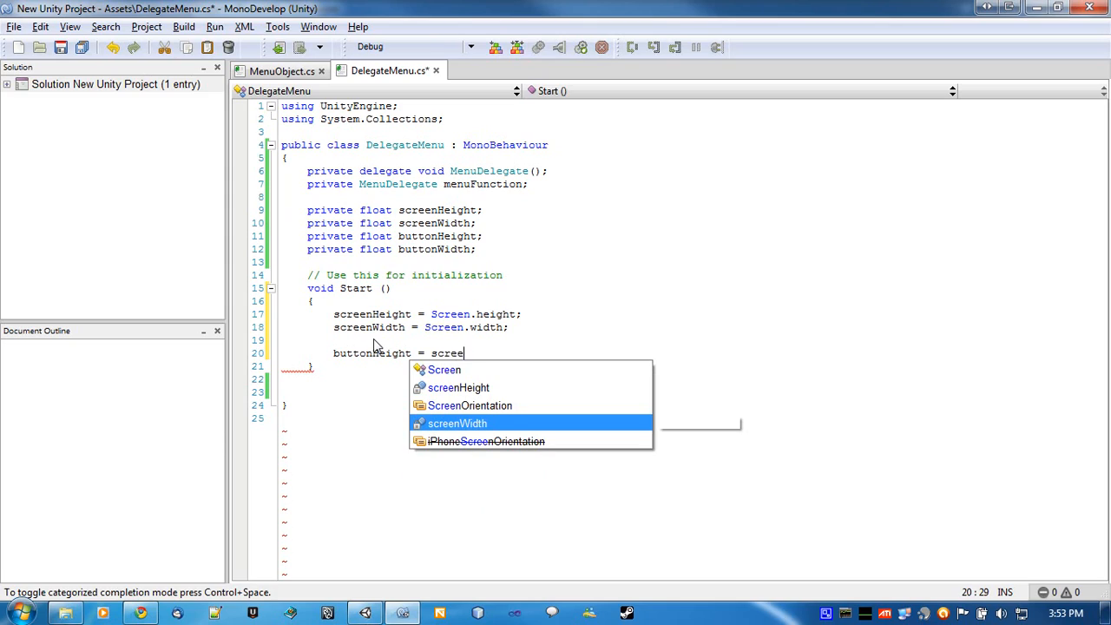
type("nHeight")
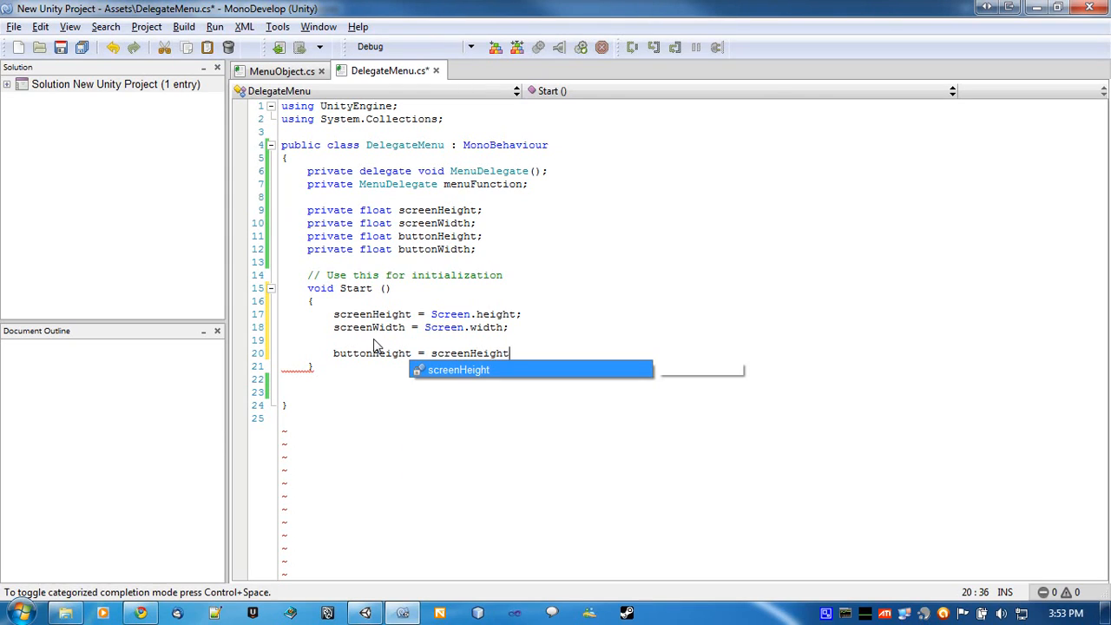
type("* 0.")
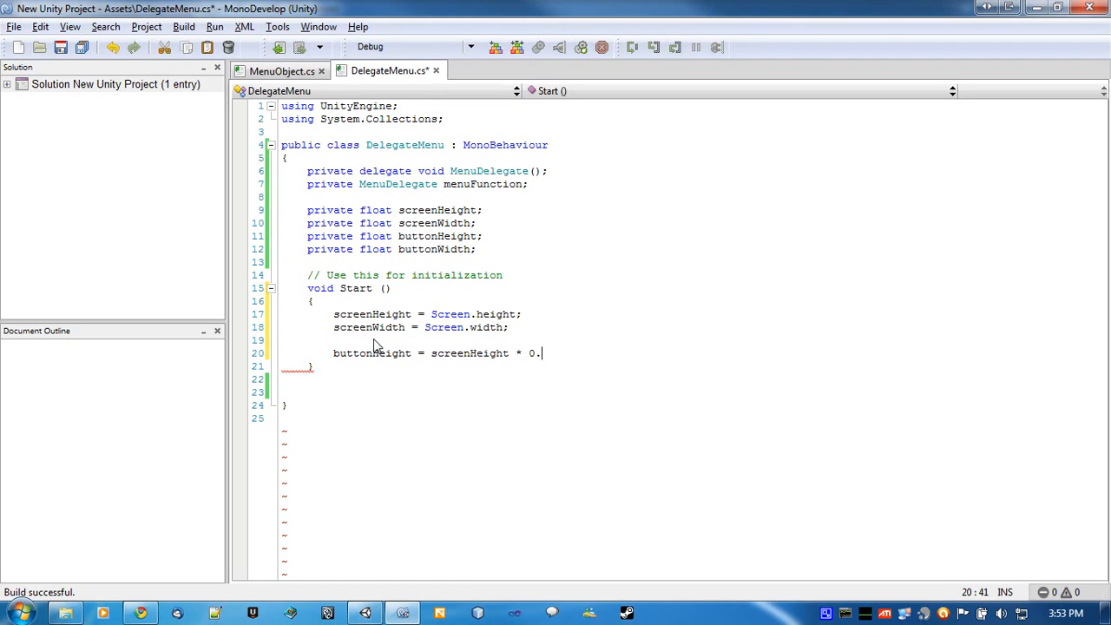
type("3f;")
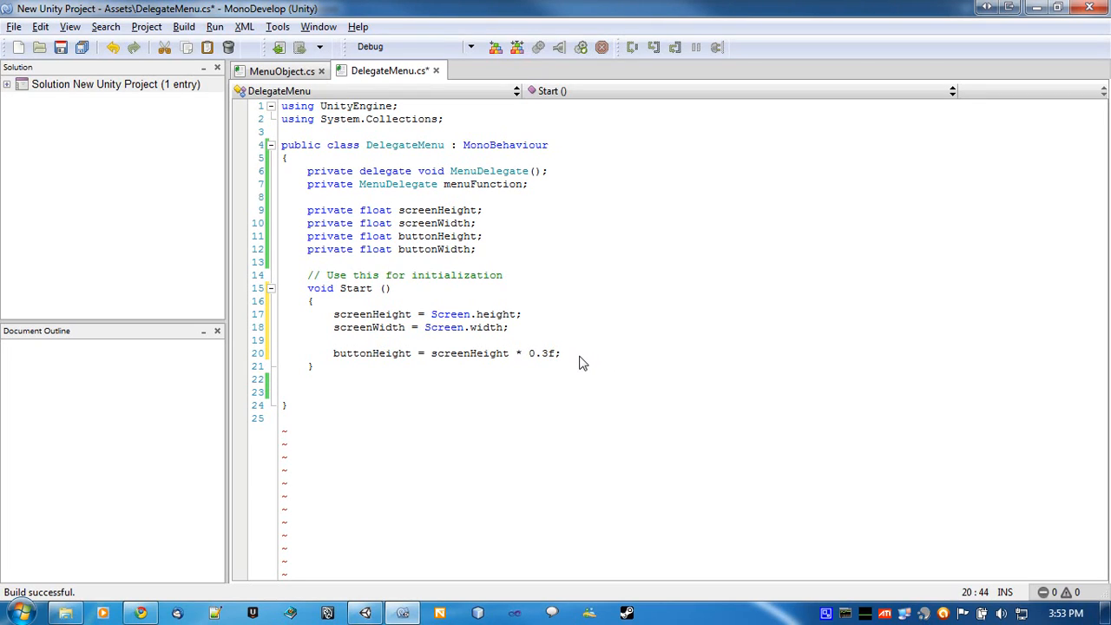
Assign buttonWidth = screenWidth * 0.4f
type("bu")
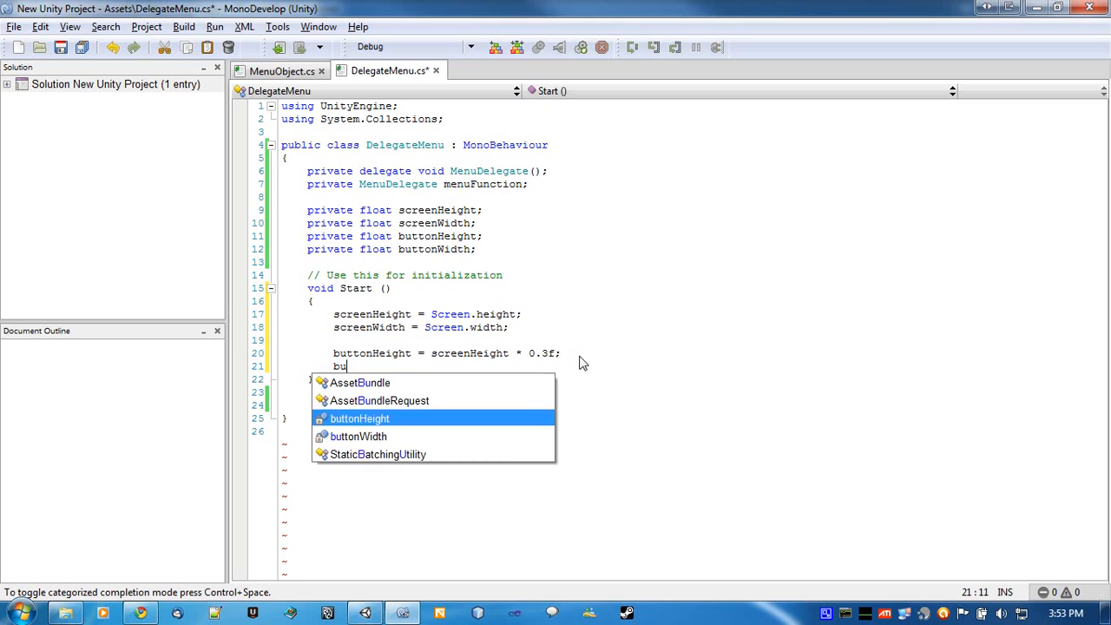
type("tton")
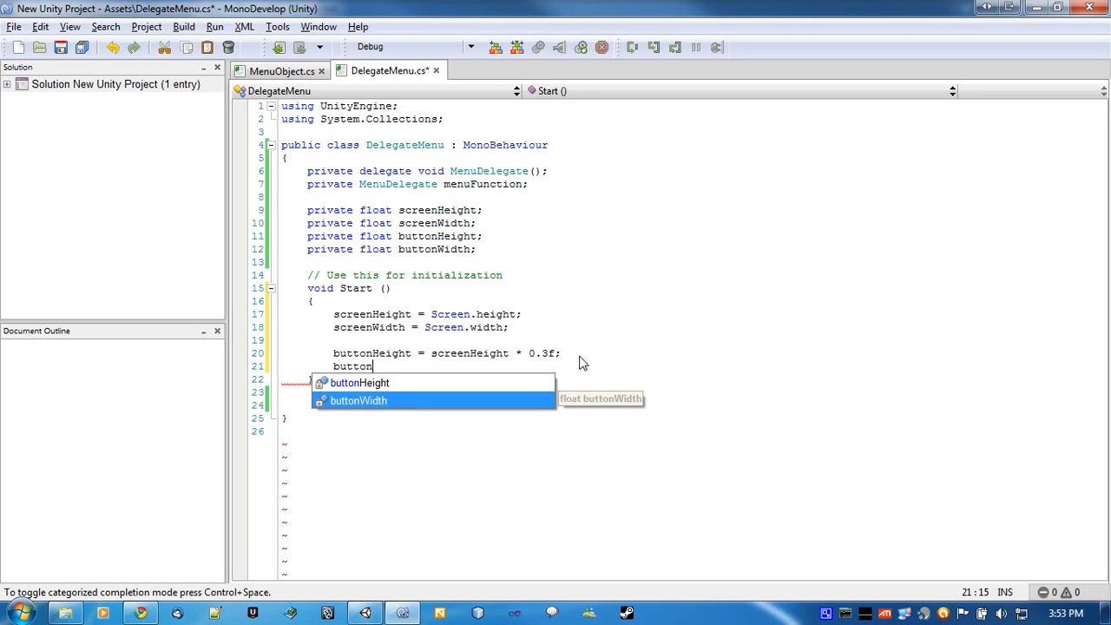
type("Width =")
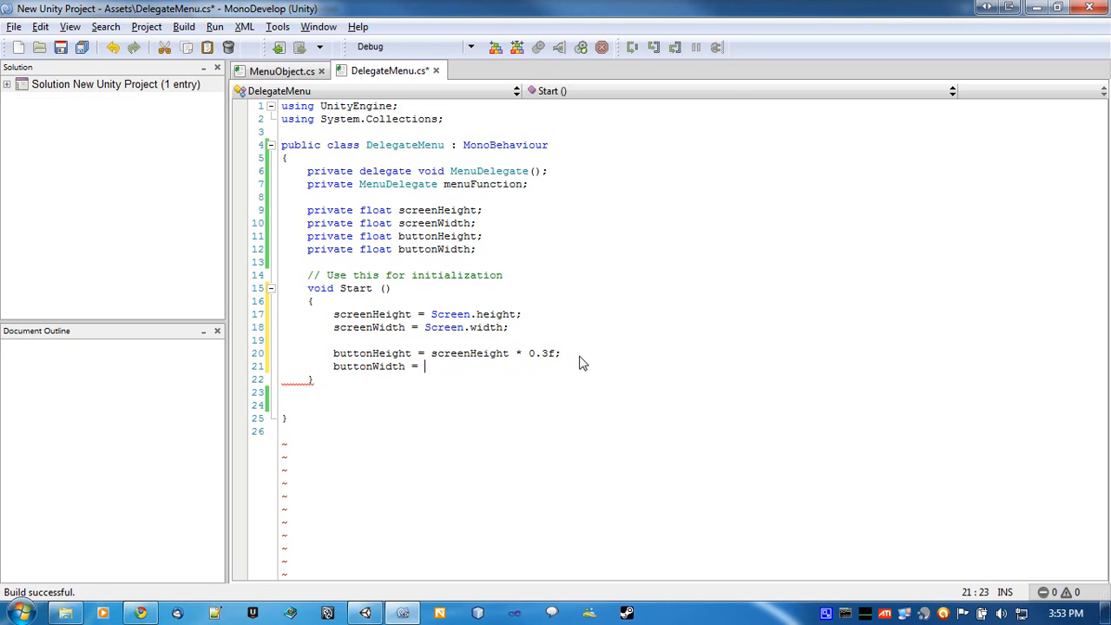
type("screenWidth *")
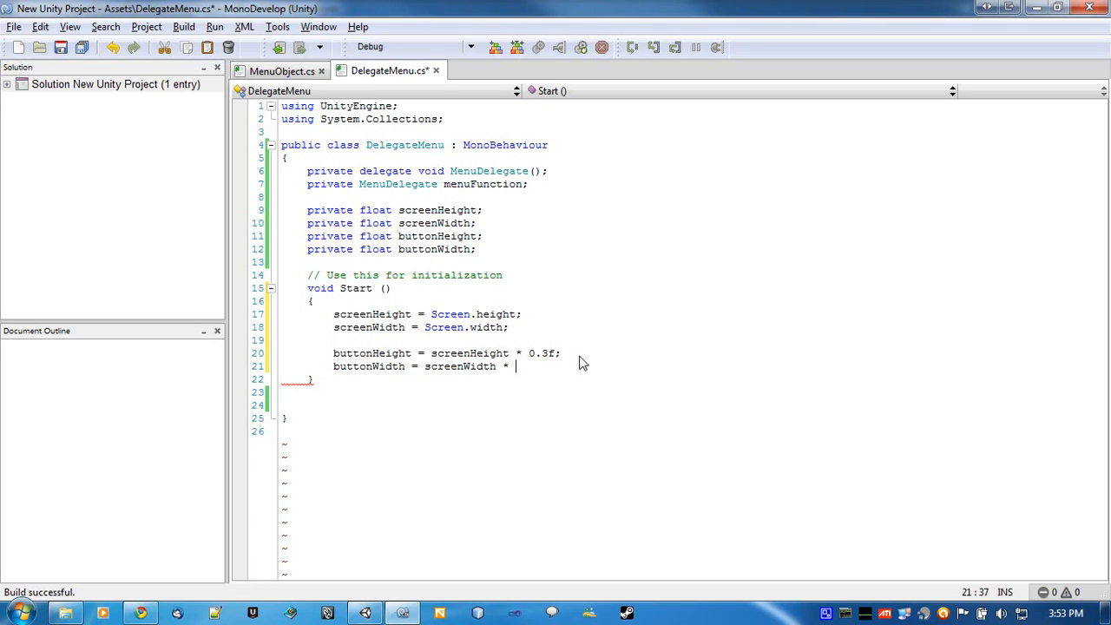
type("0.4")
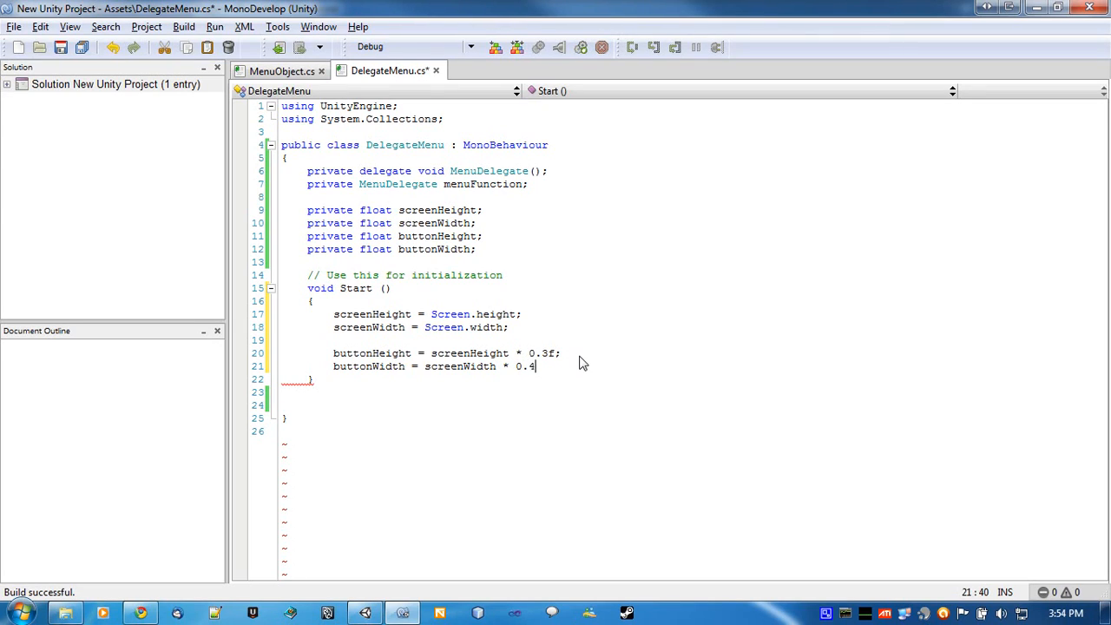
type("f;")
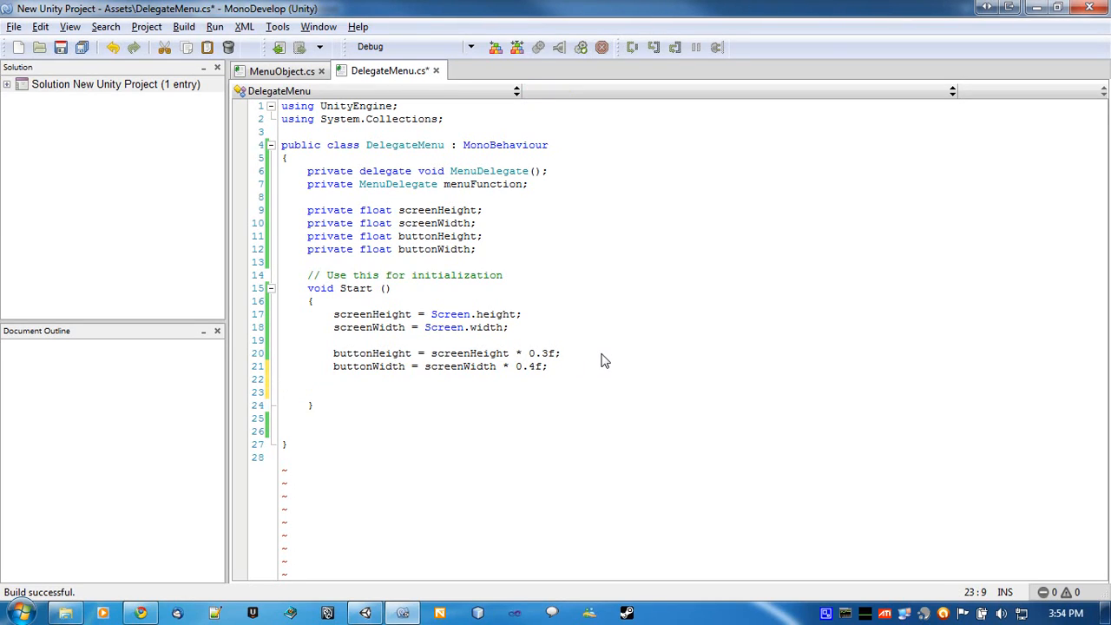
End Start() with the assignment menuFunction = anyKey;
left_click(333, 392)
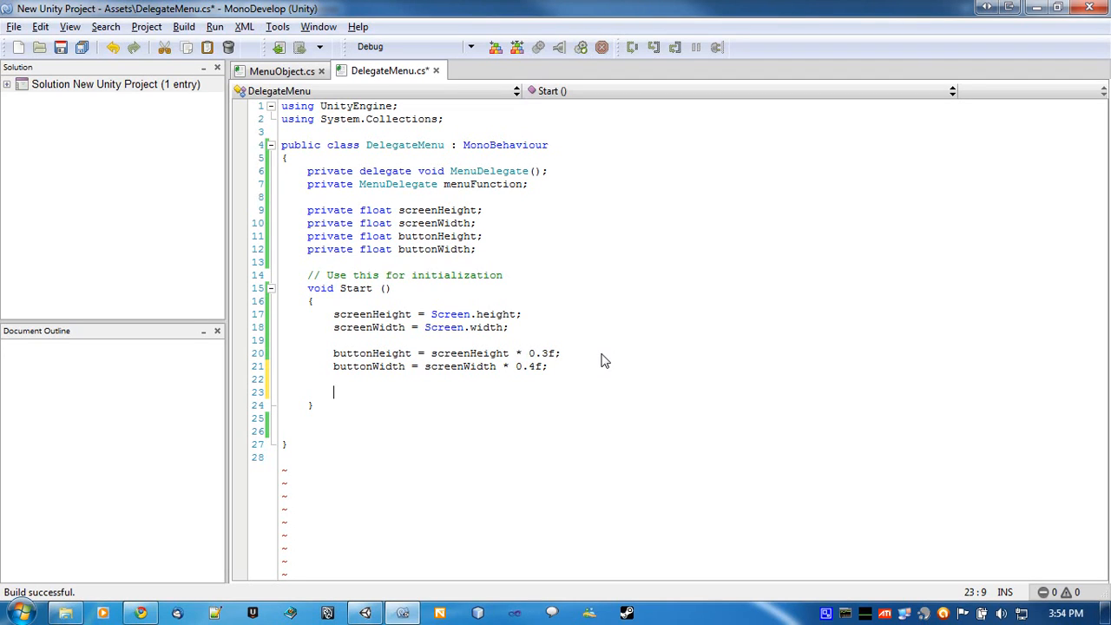
type("menuFunction =")
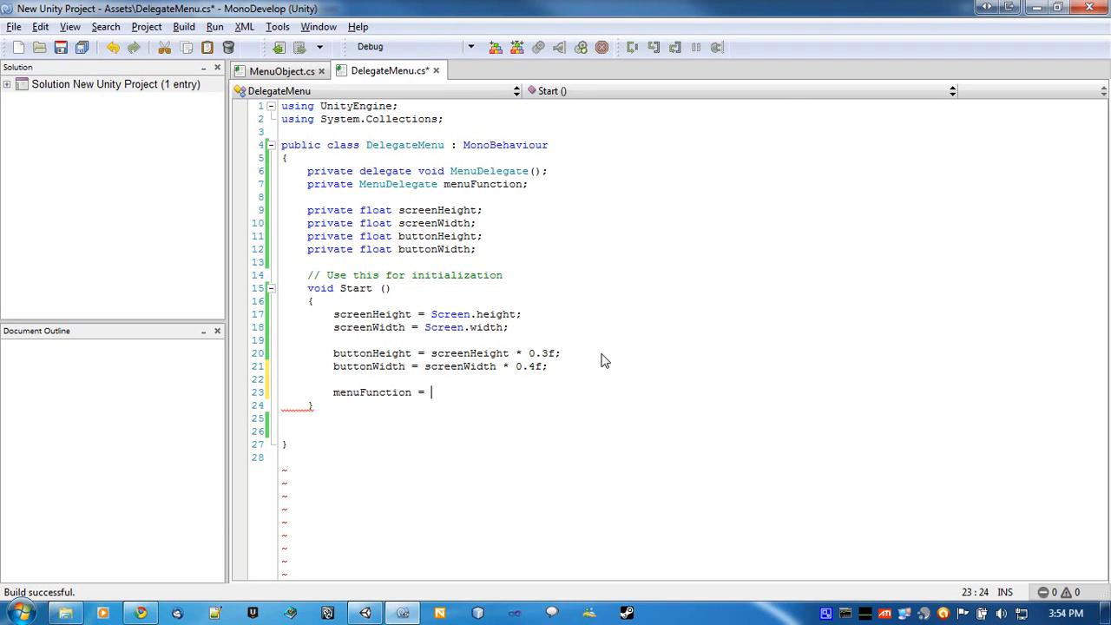
type("anyKey")
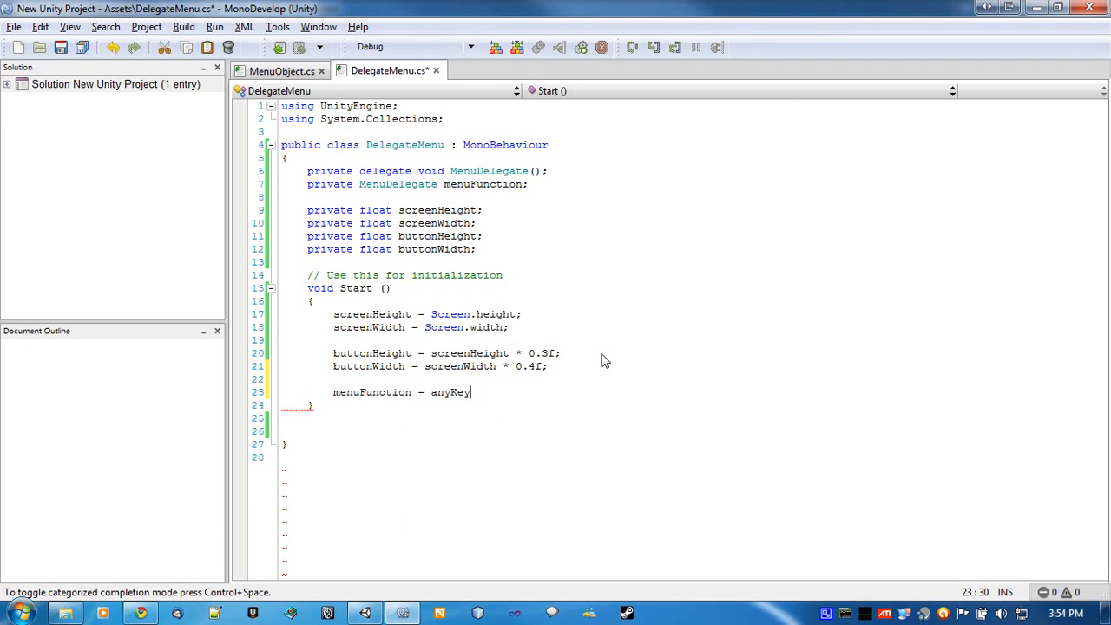
type(";")
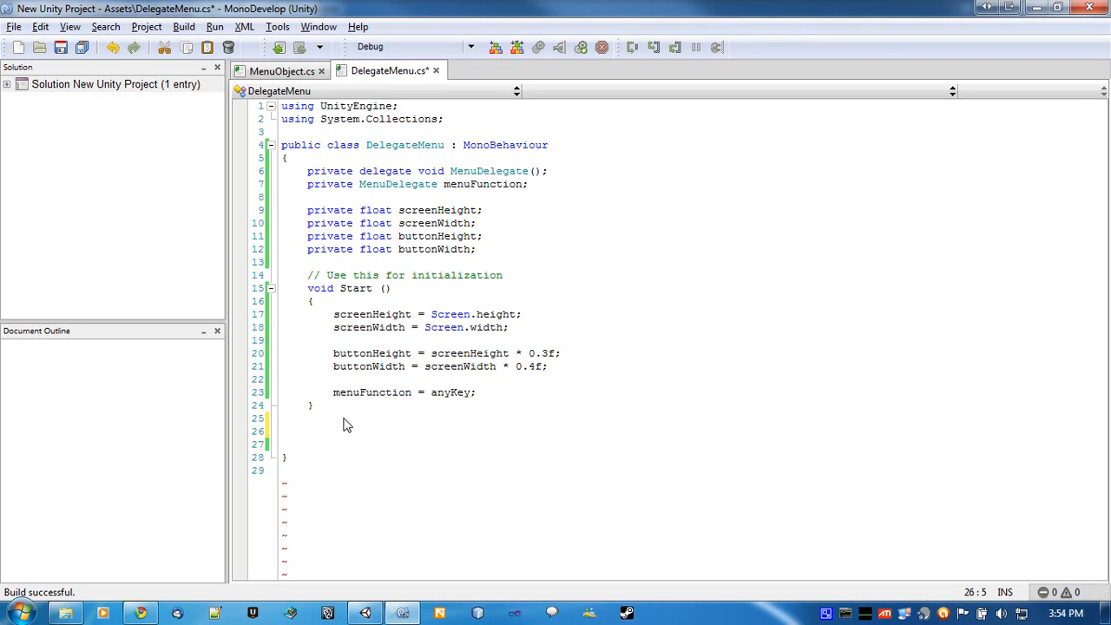
Write an OnGUI() method that calls menuFunction();
type("On")
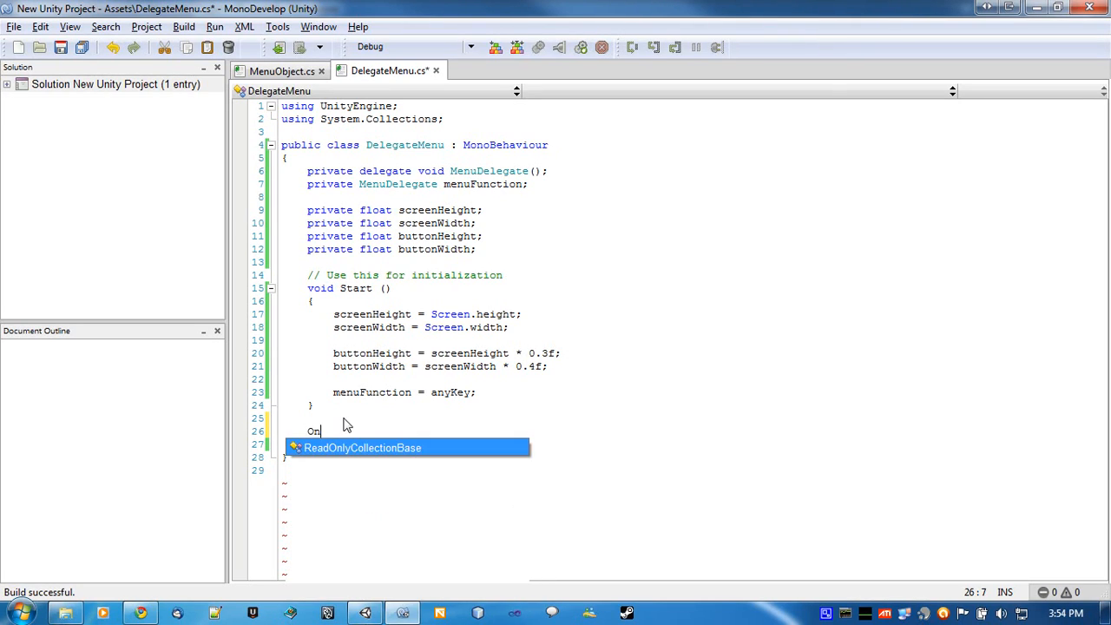
type("GUI (")
left_click(689, 444)
type("{")
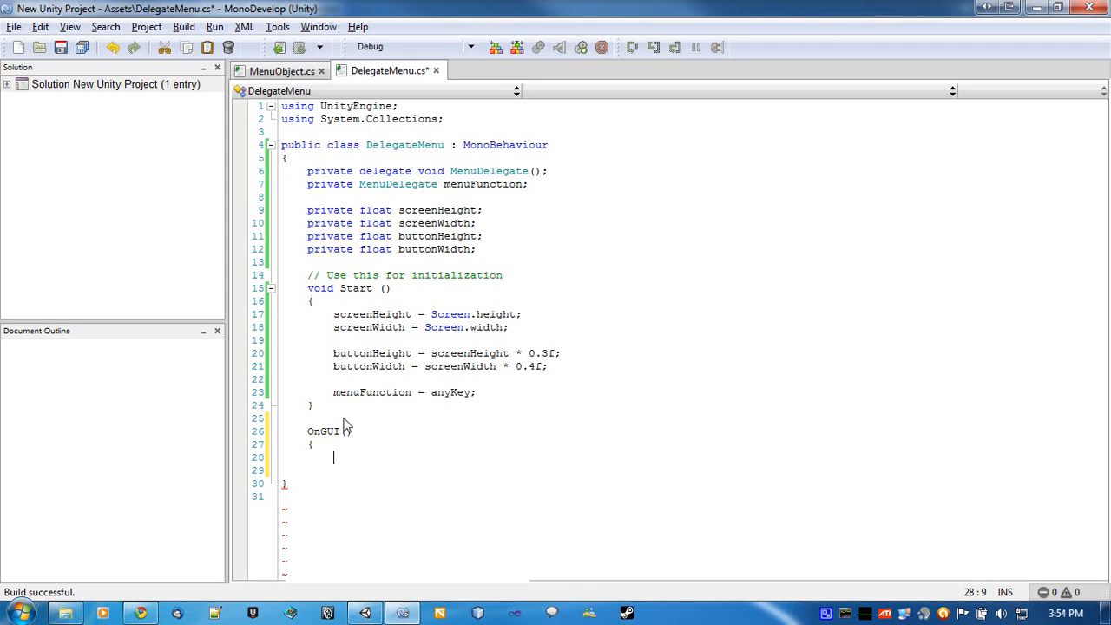
type("menuFunction(")
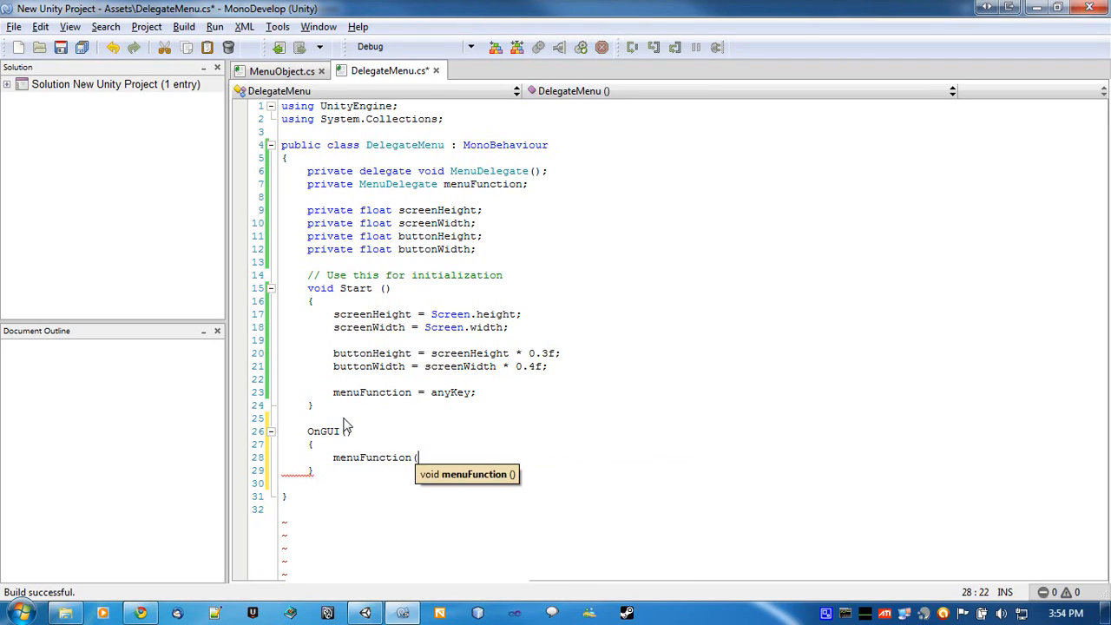
type(");")
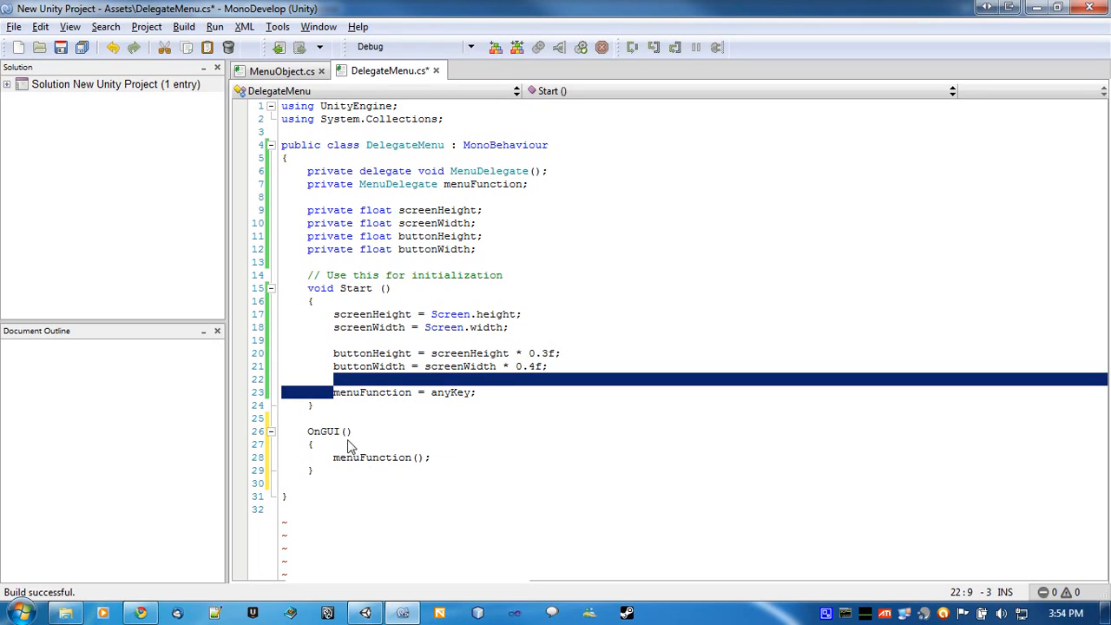
double_click(372, 458)
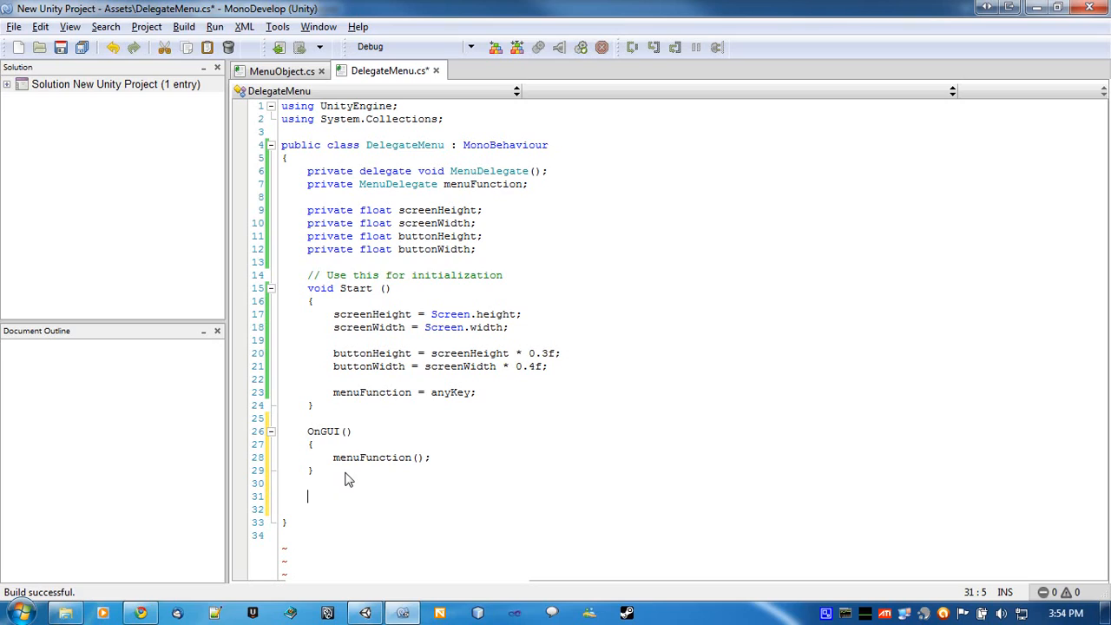
Begin a void anyKey method containing an if(Input.anyKey) check
type("voud")
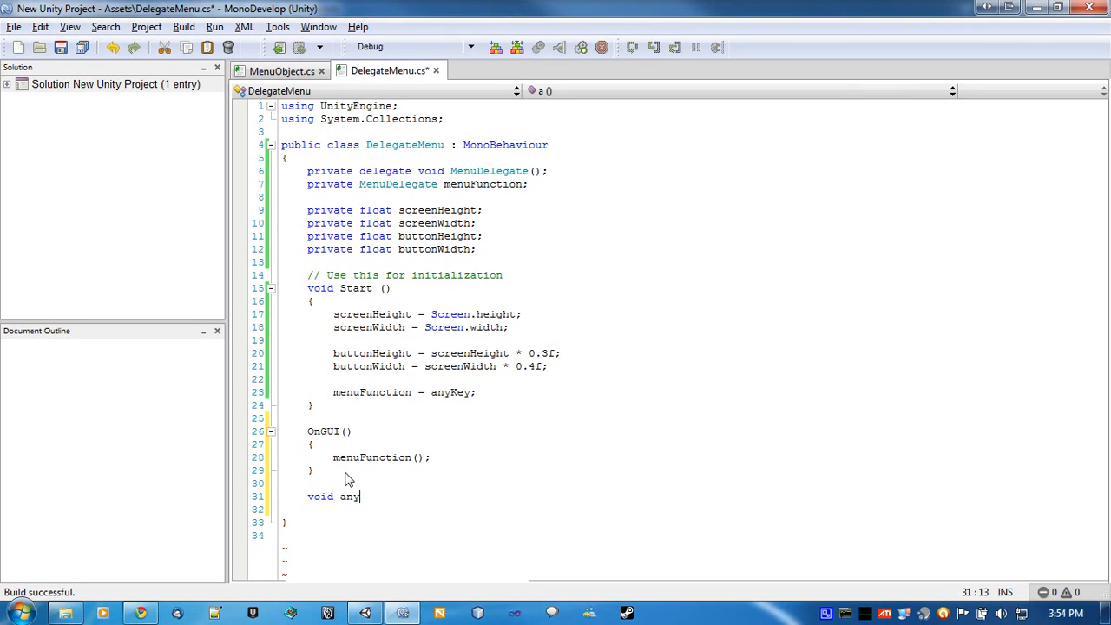
type("Key(")
left_click(689, 508)
type("{")
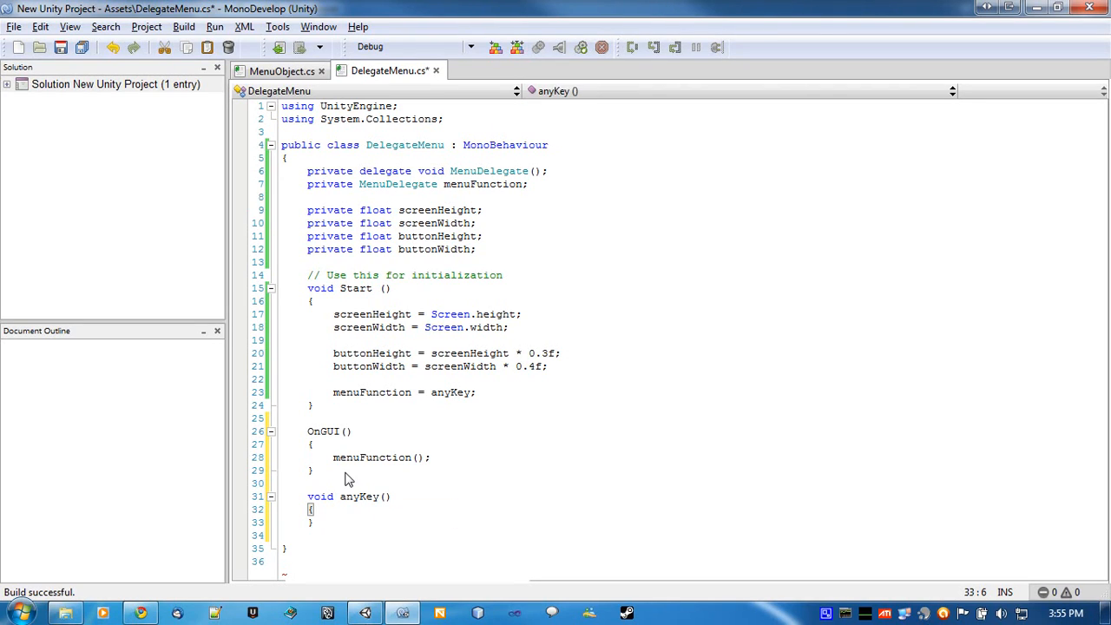
type("if()")
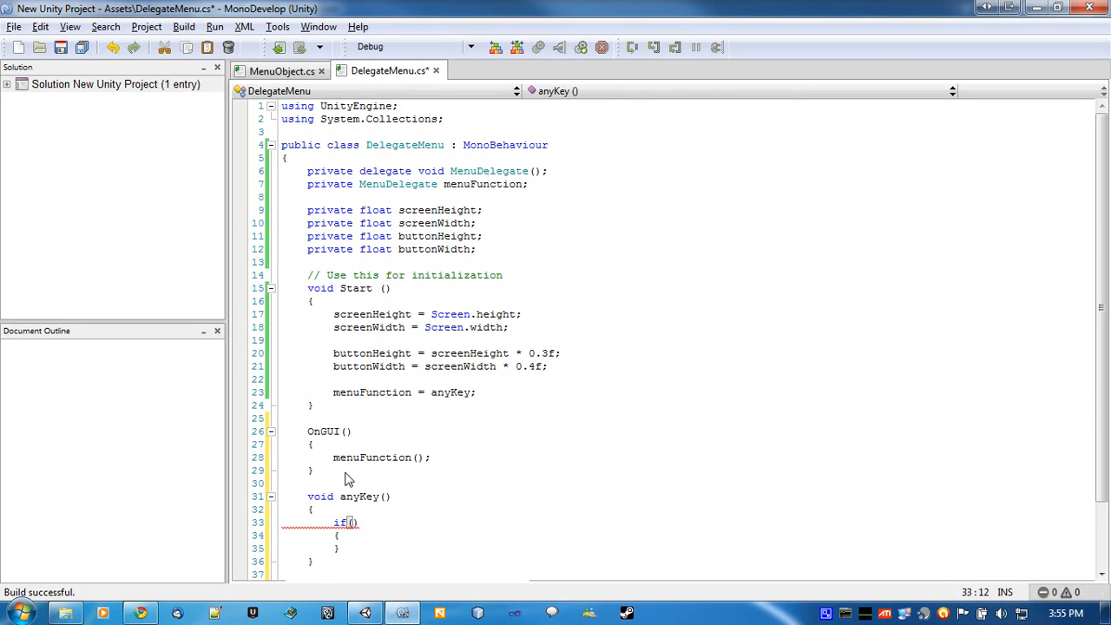
type("Input.anyKey")
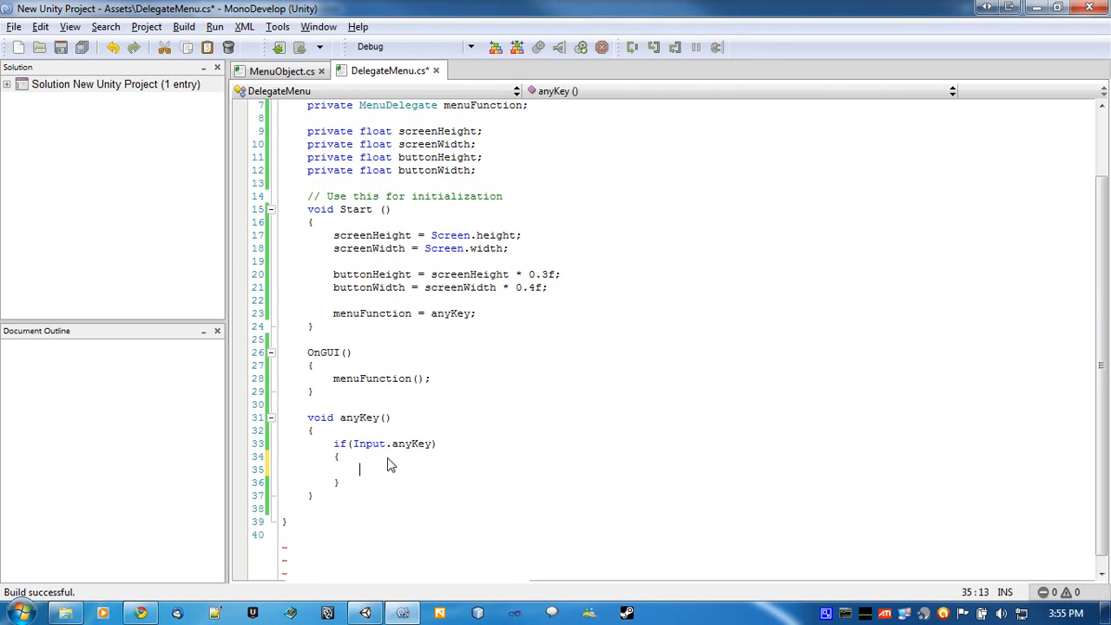
Inside the if, assign menuFunction = mainMenu;
type("menu")
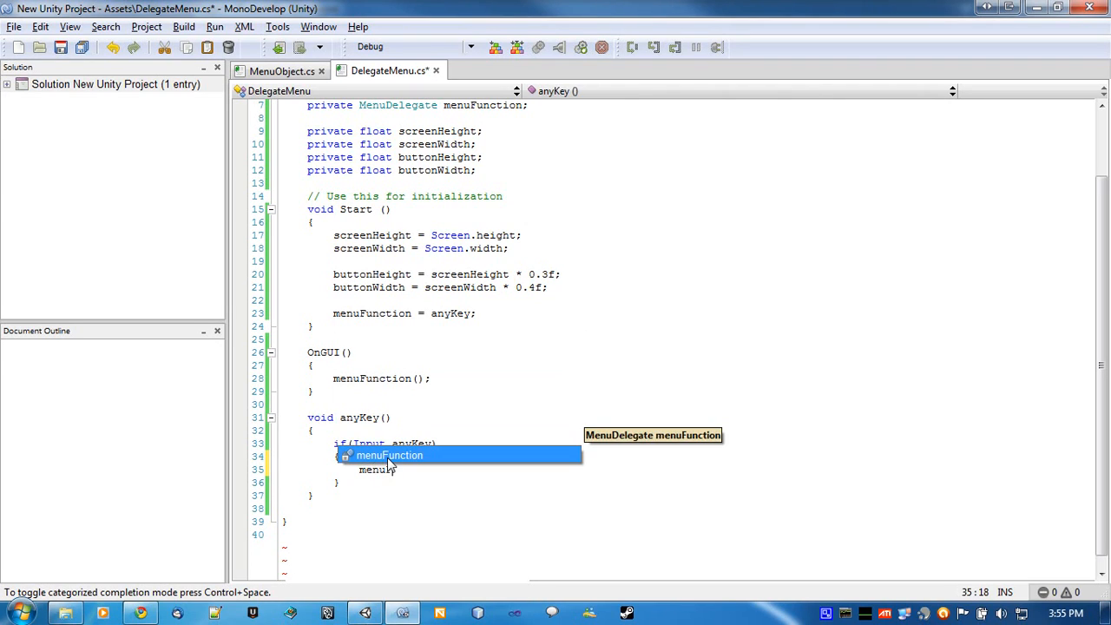
type("Function")
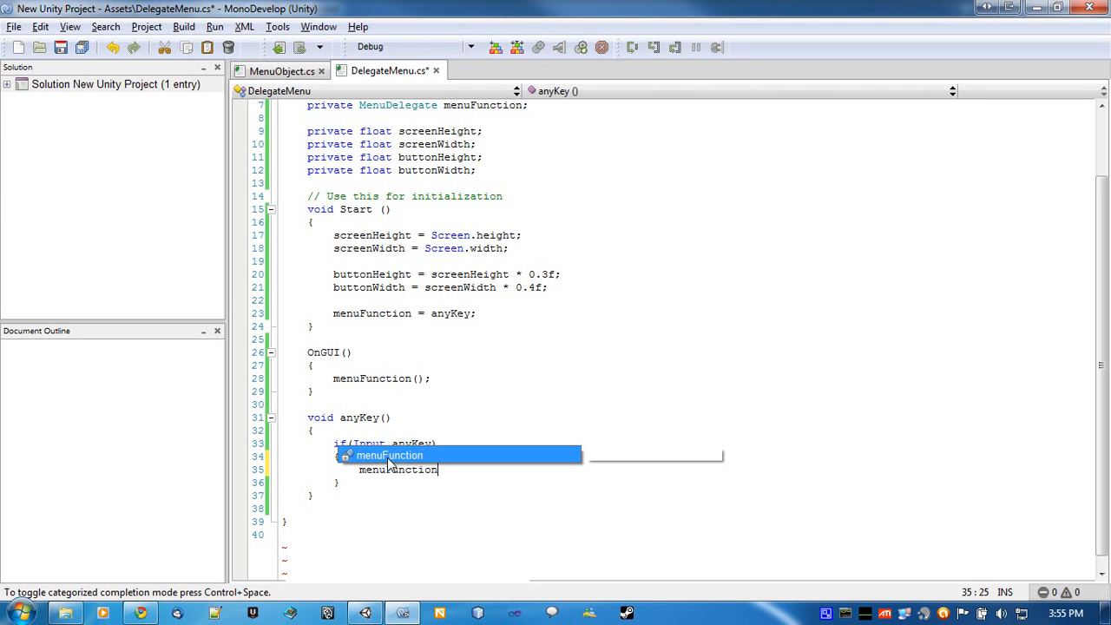
type("=")
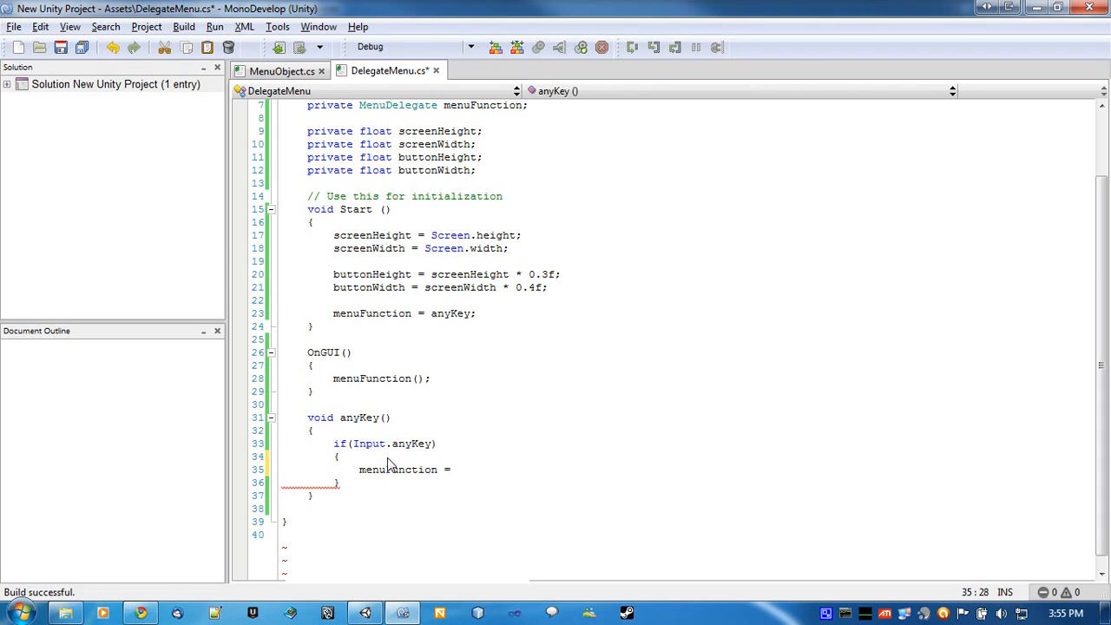
type("mainMenu")
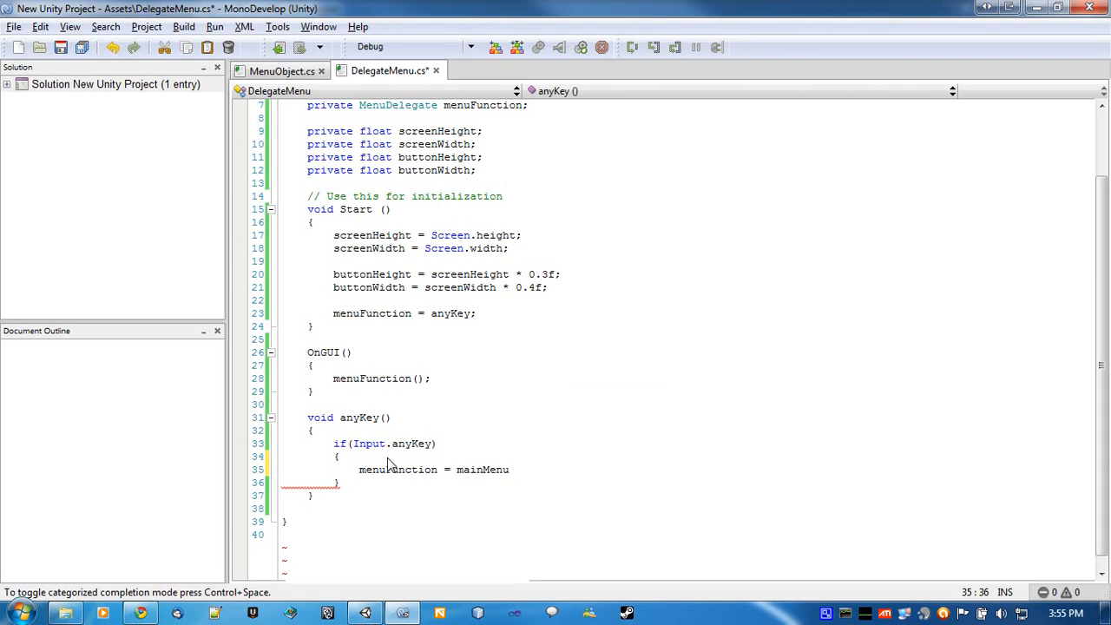
type(";")
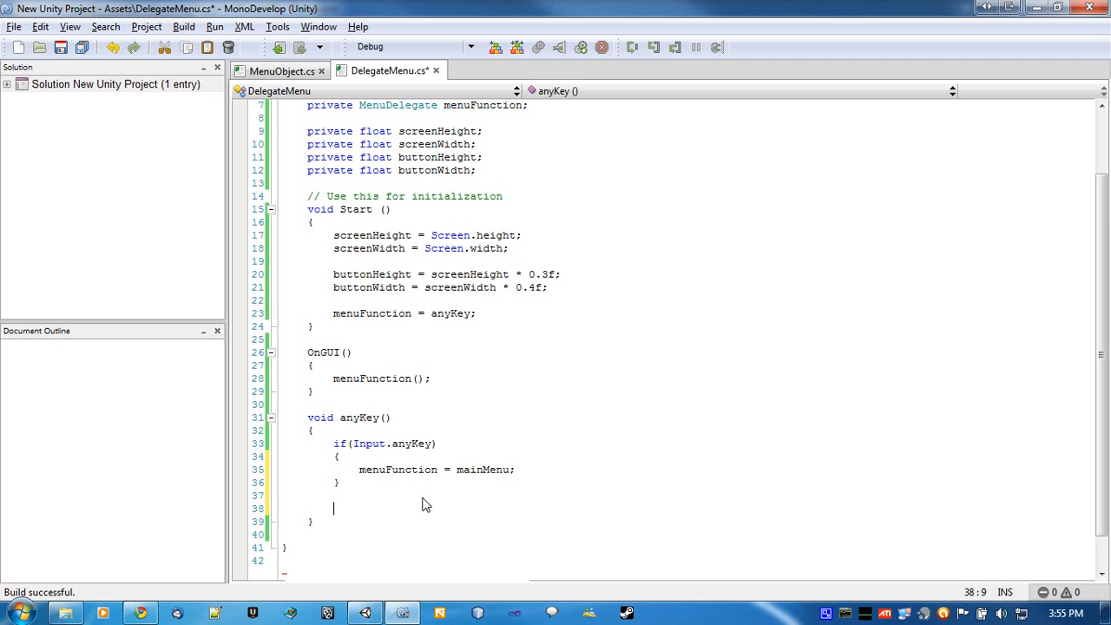
Add a GUI.Label with a new Rect reading "Press any key to continue"
type("GUI.Label(")
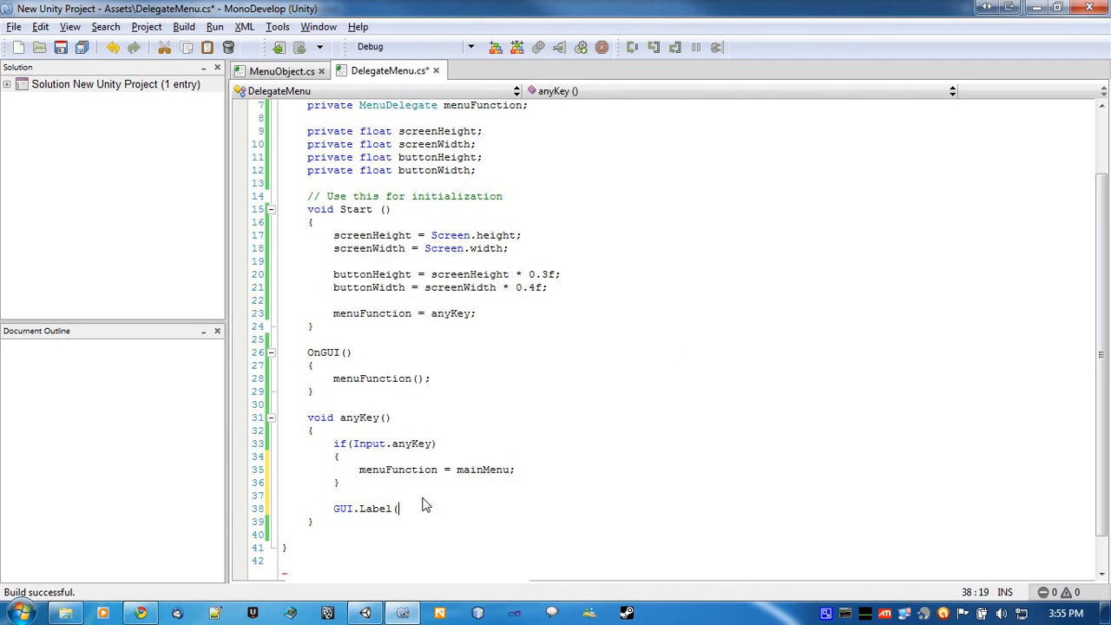
type(");")
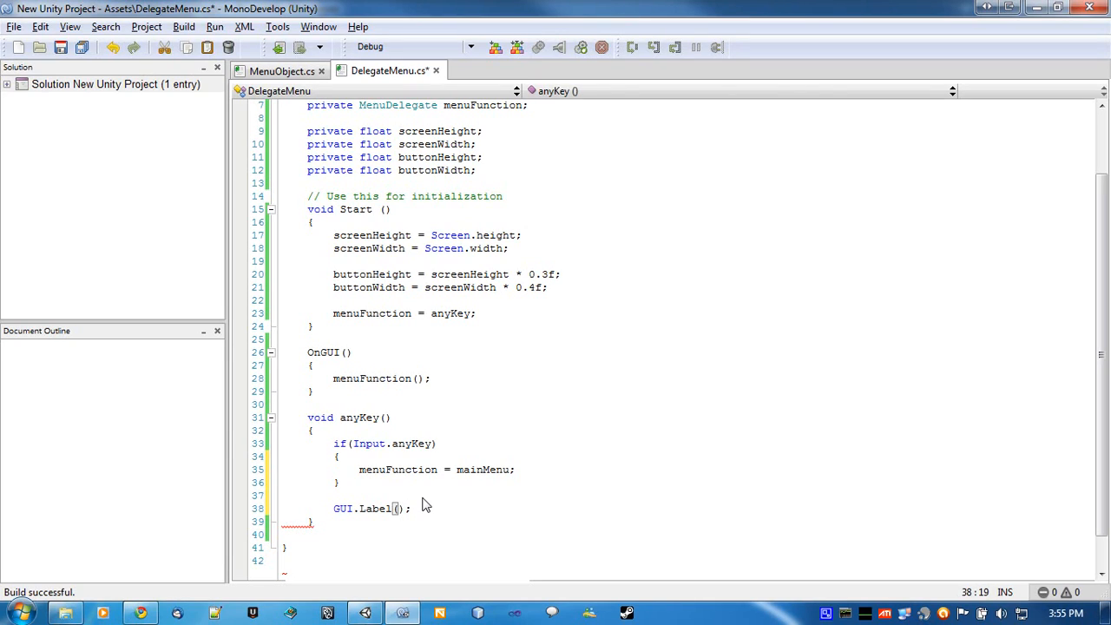
type("\"\"")
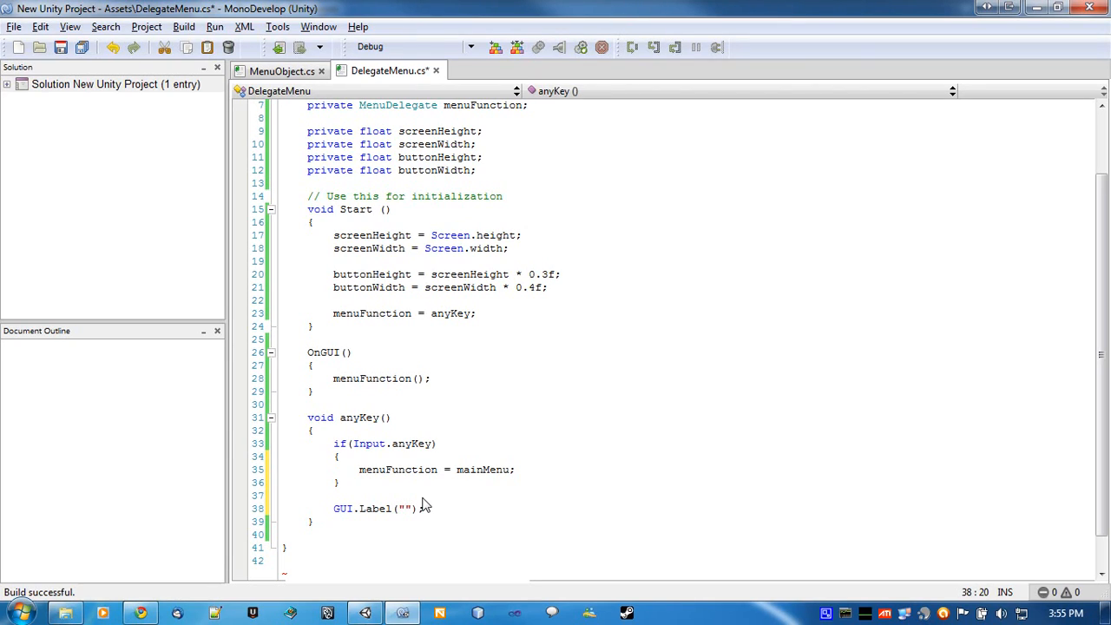
type("Press any key")
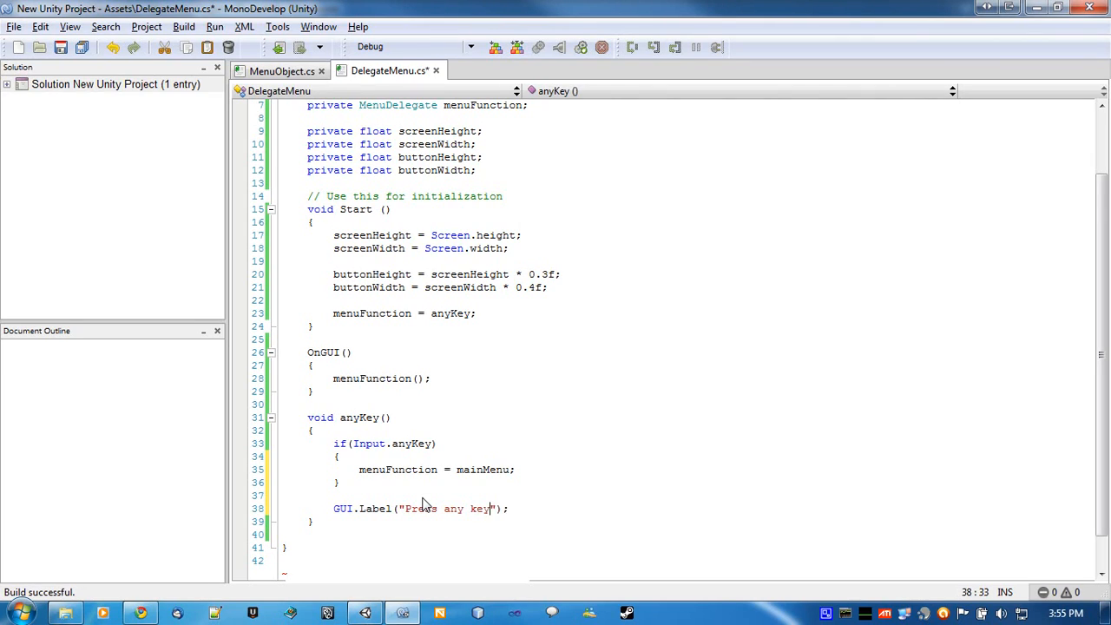
type("to continue")
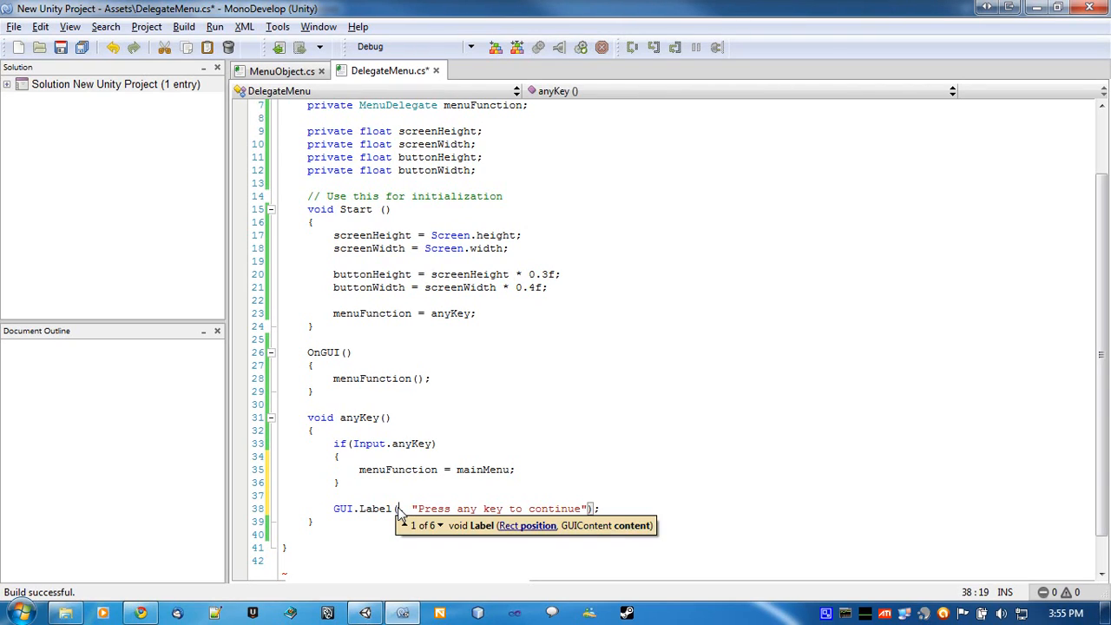
type("new Rect(),")
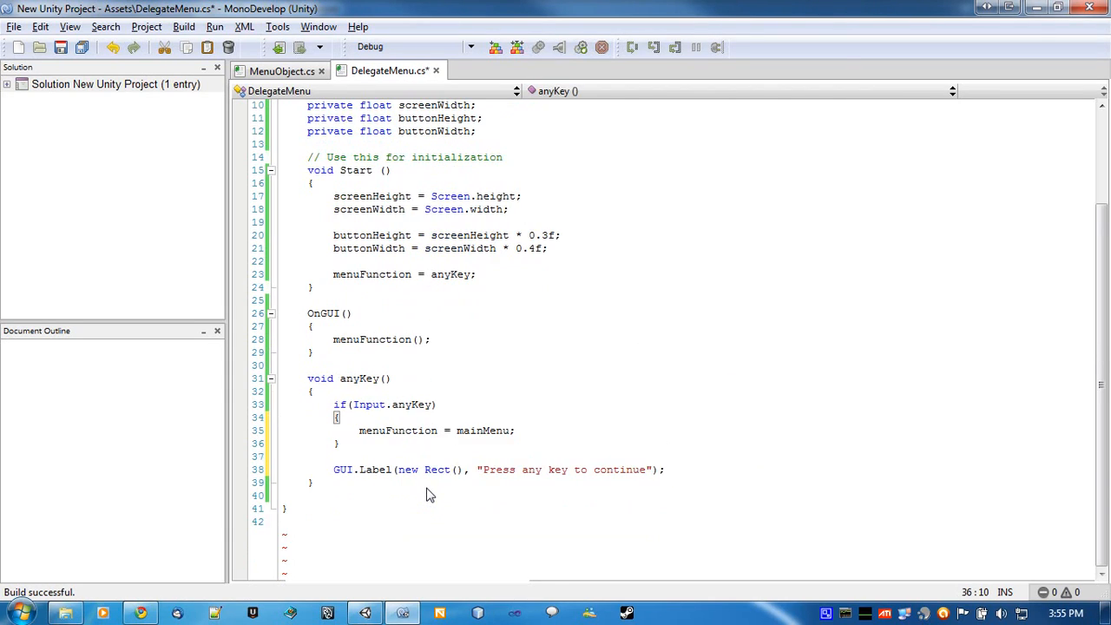
mouse_move(443, 502)
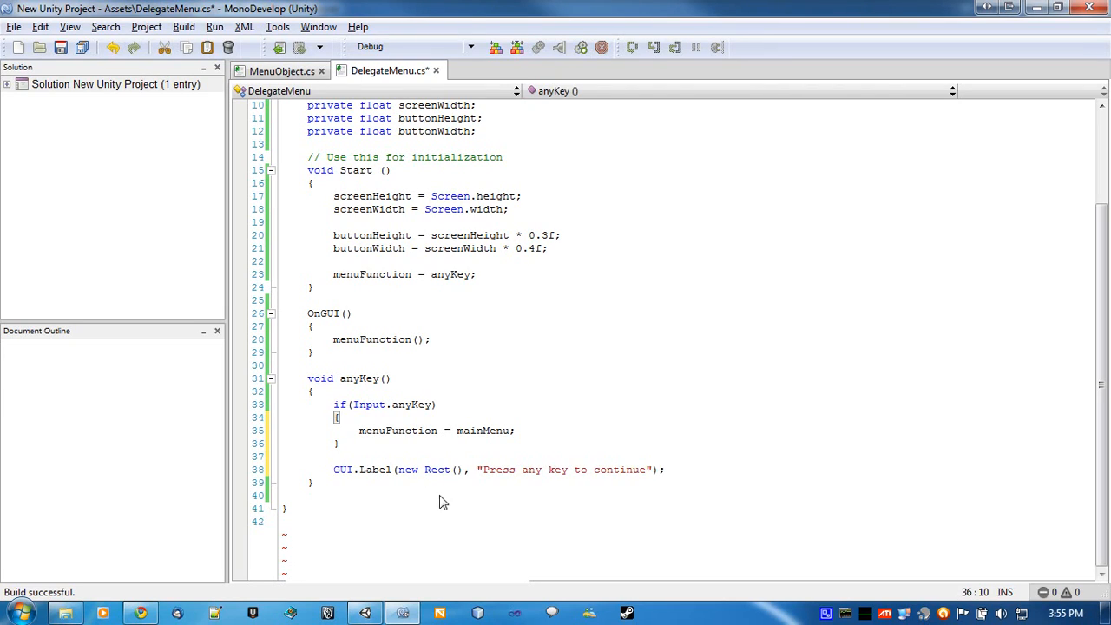
mouse_move(375, 476)
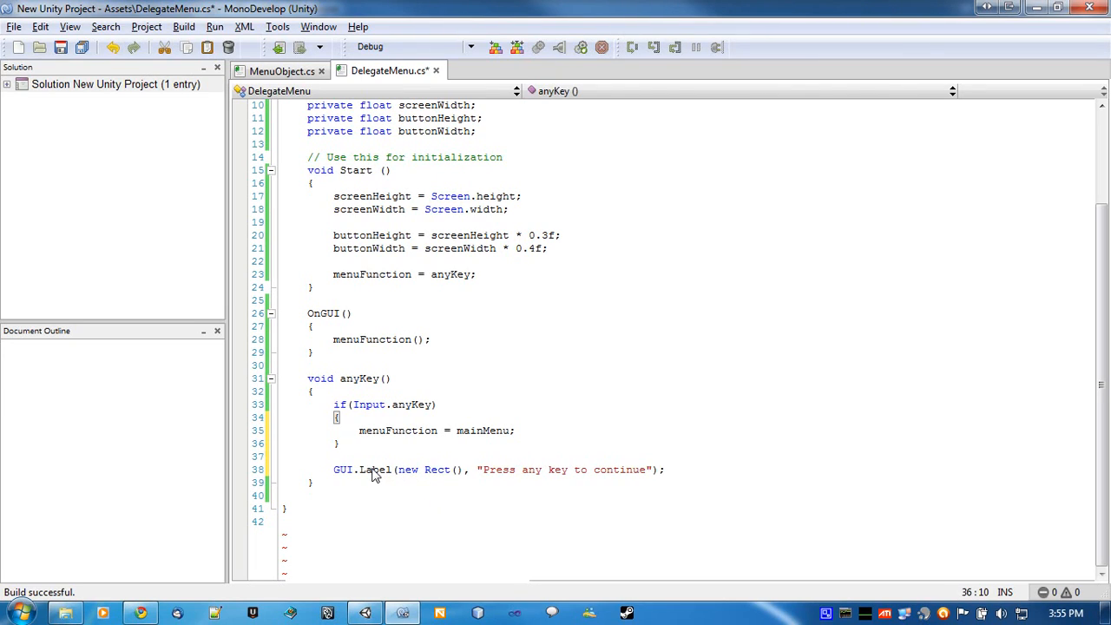
mouse_move(524, 489)
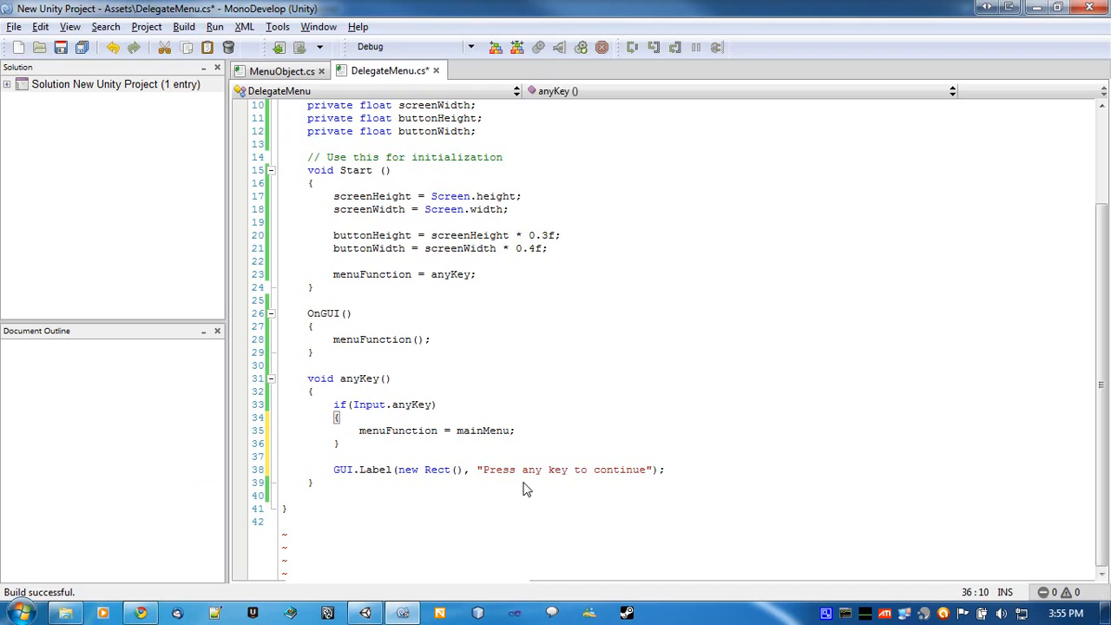
Fill the Rect with screenWidth * 0.45f, screenHeight * 0.45f and screenWidth * 0.1f
left_click_drag(514, 468, 587, 469)
type("screenWidth")
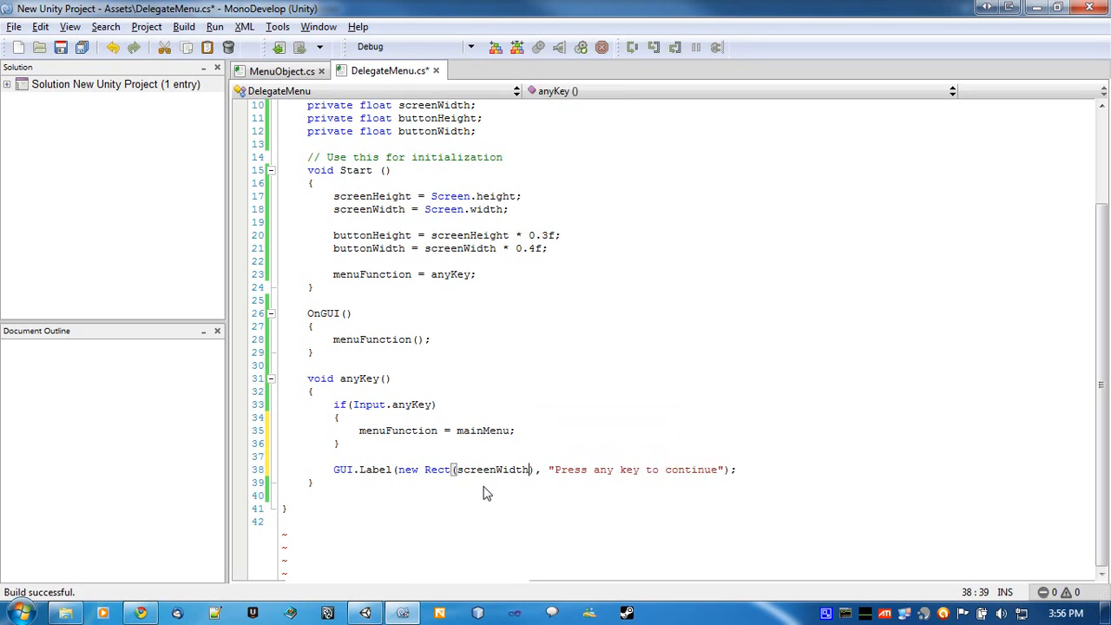
type("*")
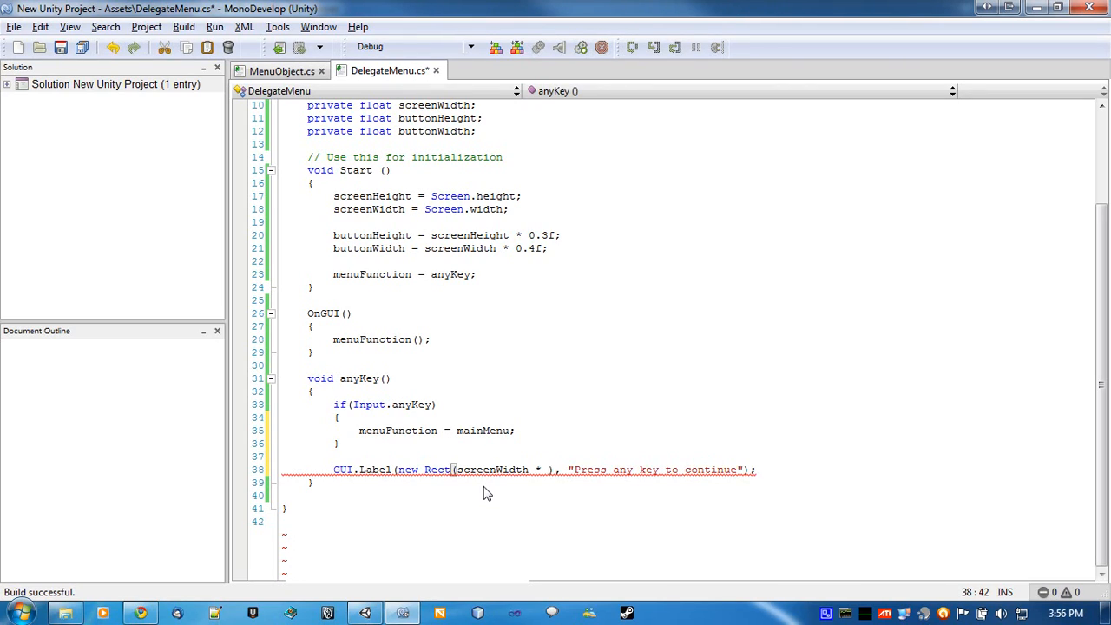
type("0")
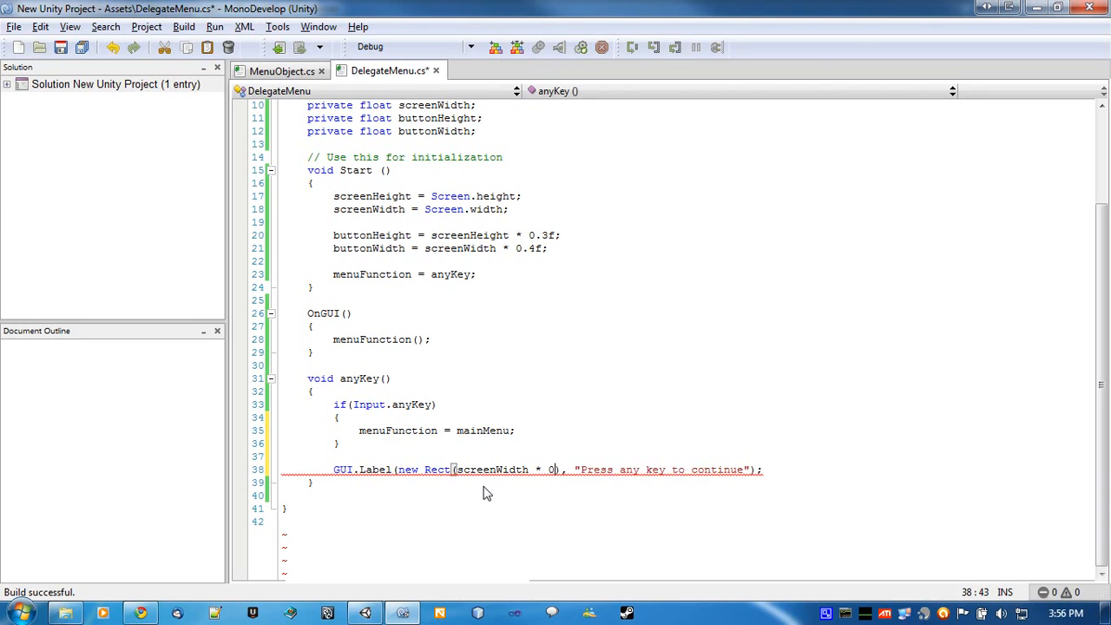
type(".45f, screenHeight * 0.45f,")
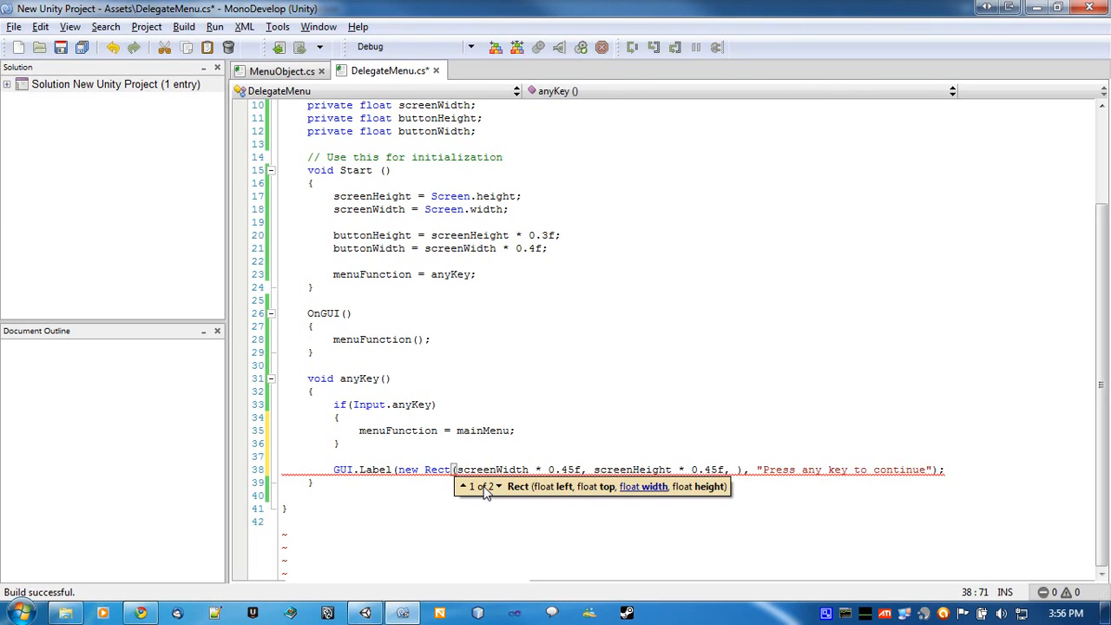
type("screenWidth *")
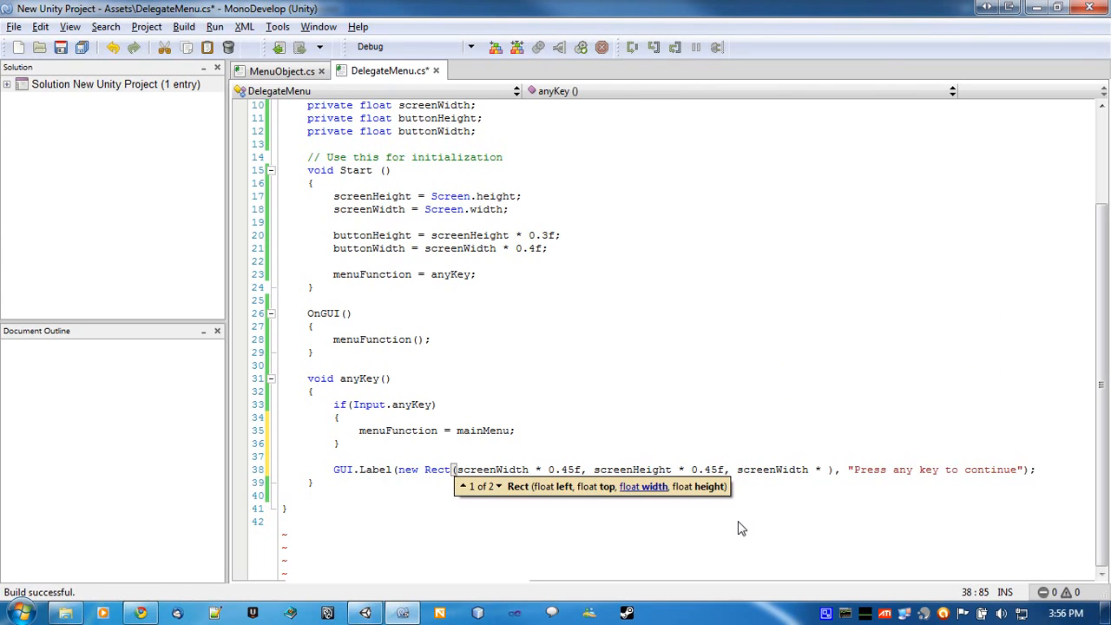
type("0.1f")
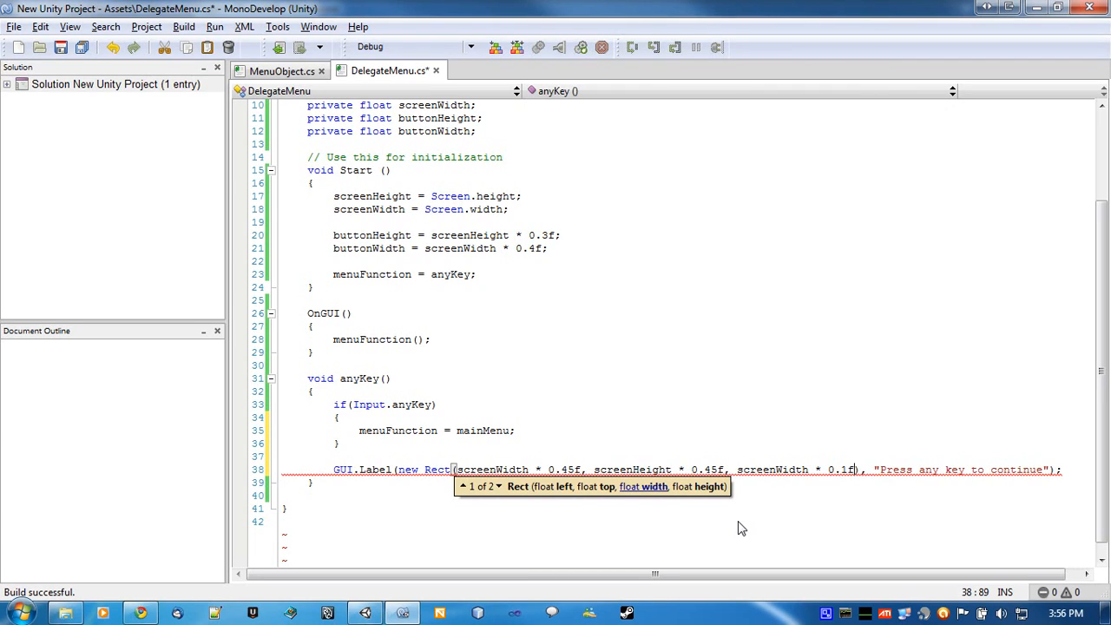
type("screenHeight * 0.1f")
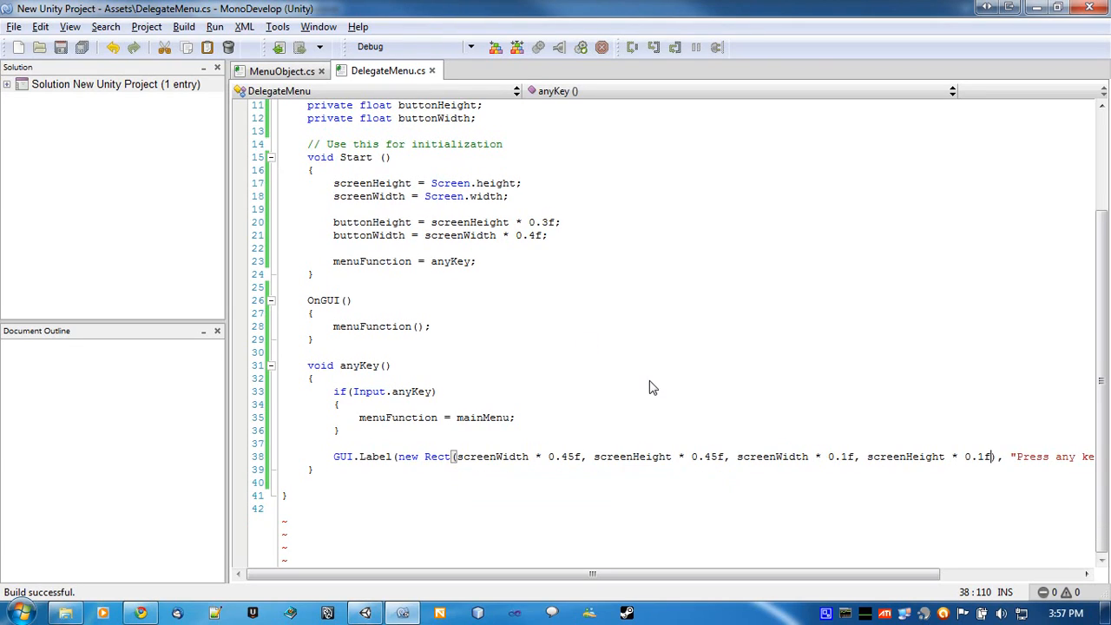
mouse_move(829, 463)
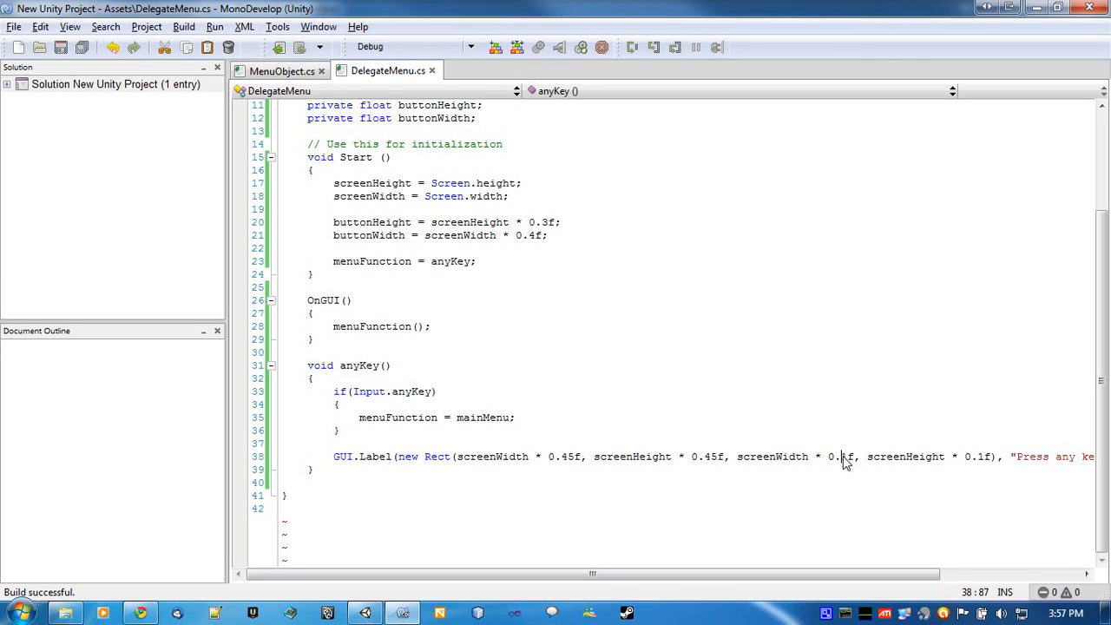
Give the Rect a height of screenHeight * 0.1f, space out the label, and begin the next menu method after anyKey
double_click(847, 454)
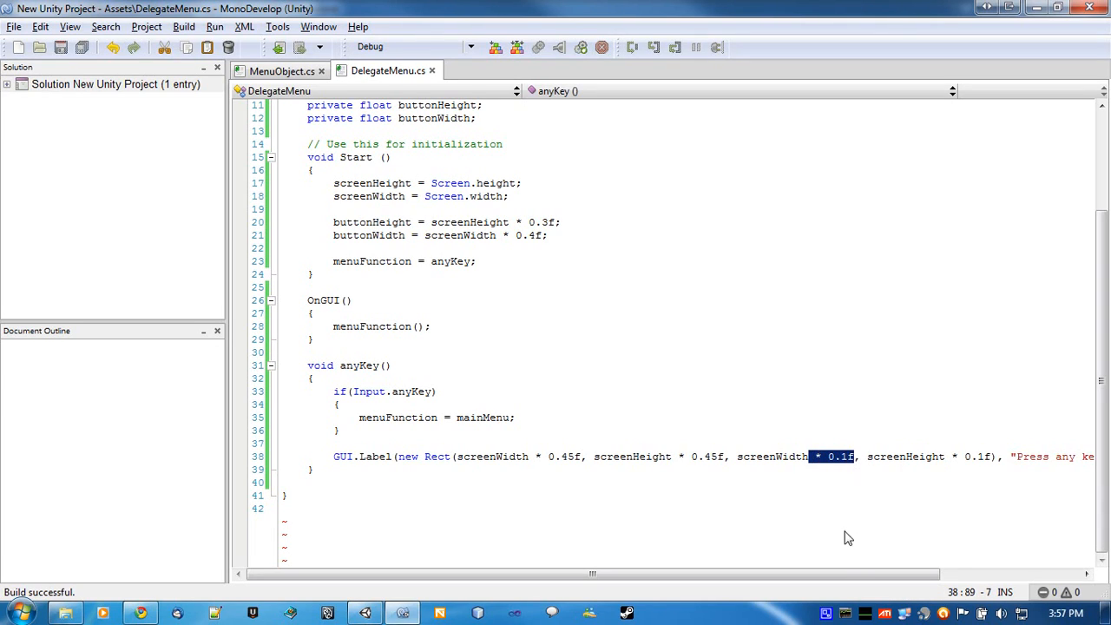
mouse_move(437, 460)
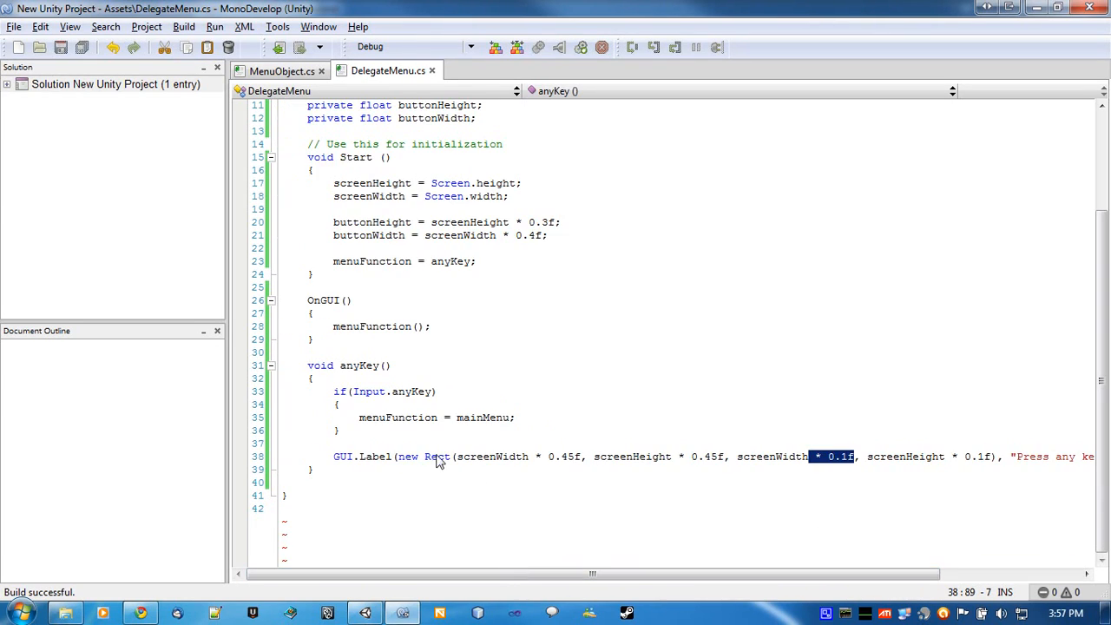
key("enter")
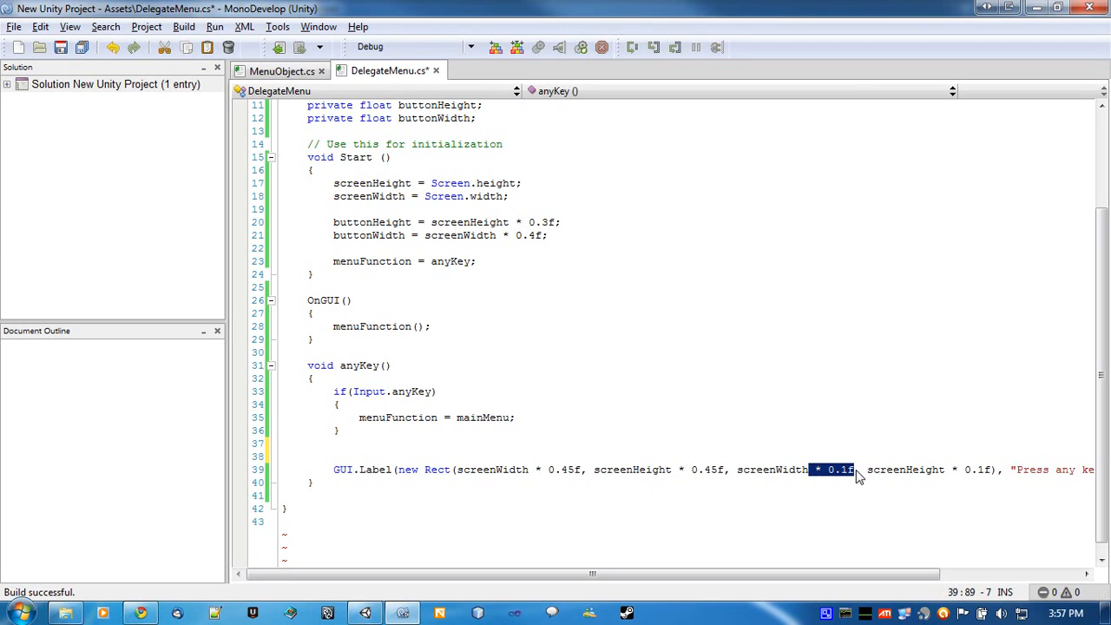
mouse_move(805, 500)
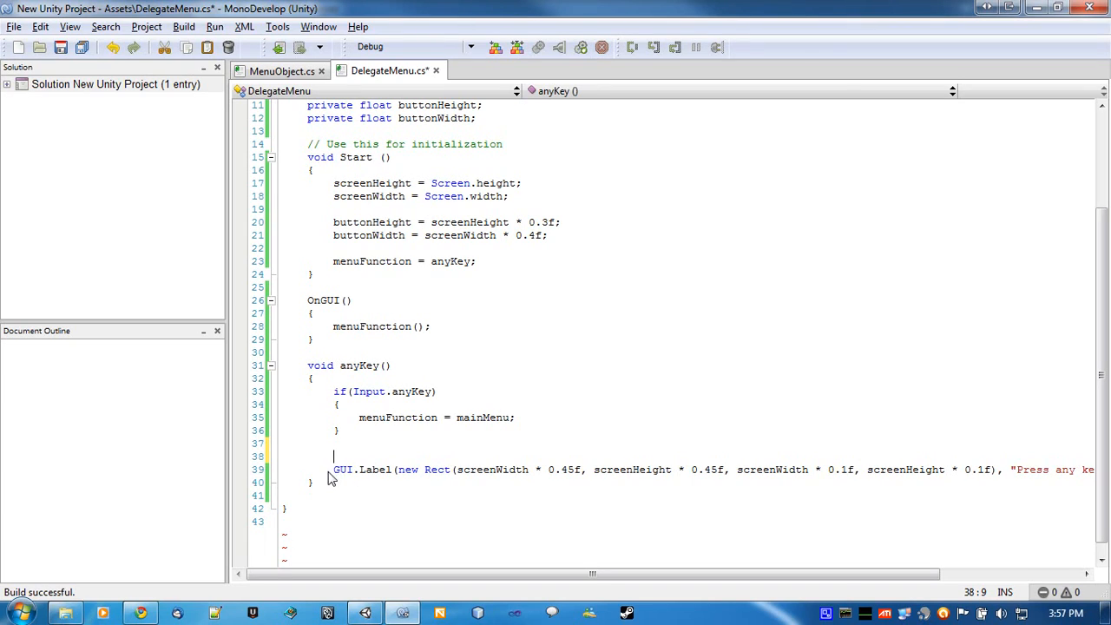
mouse_move(694, 496)
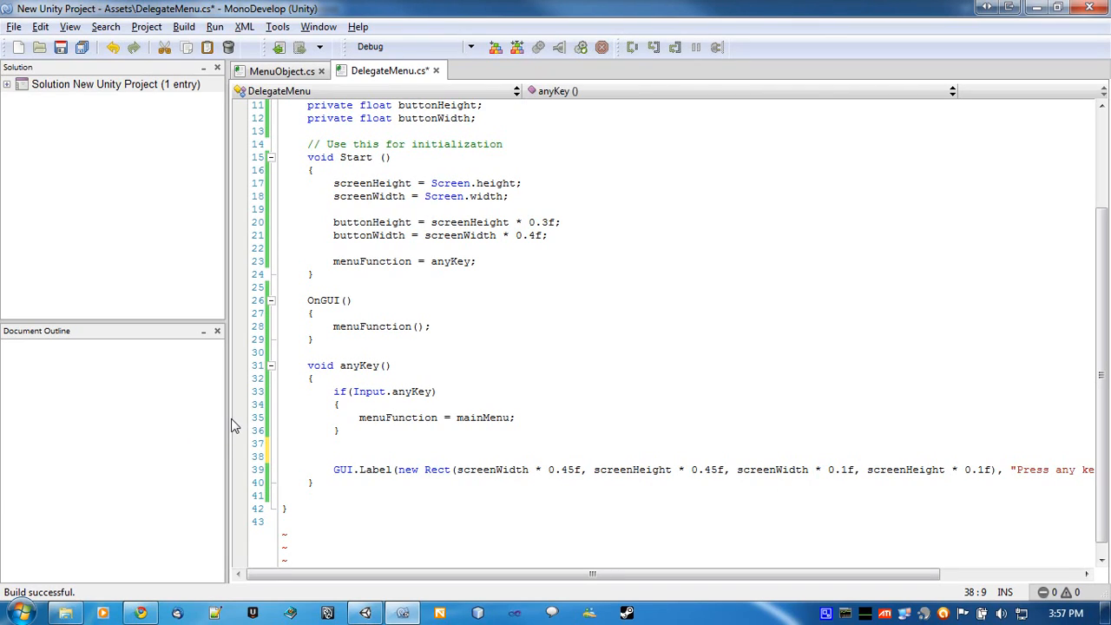
left_click(333, 454)
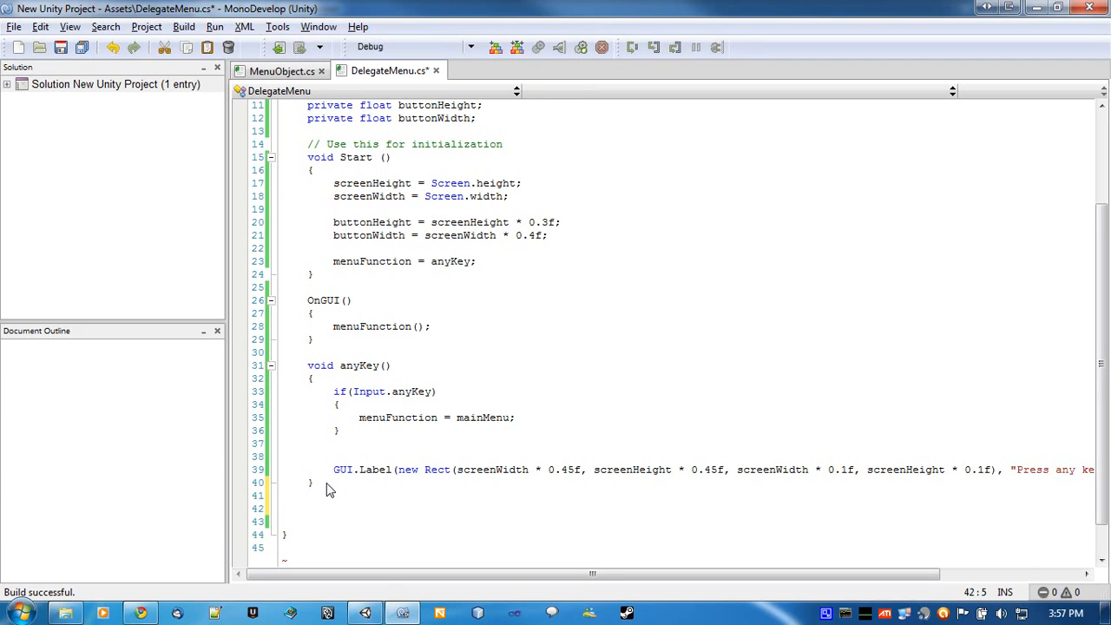
type("menu")
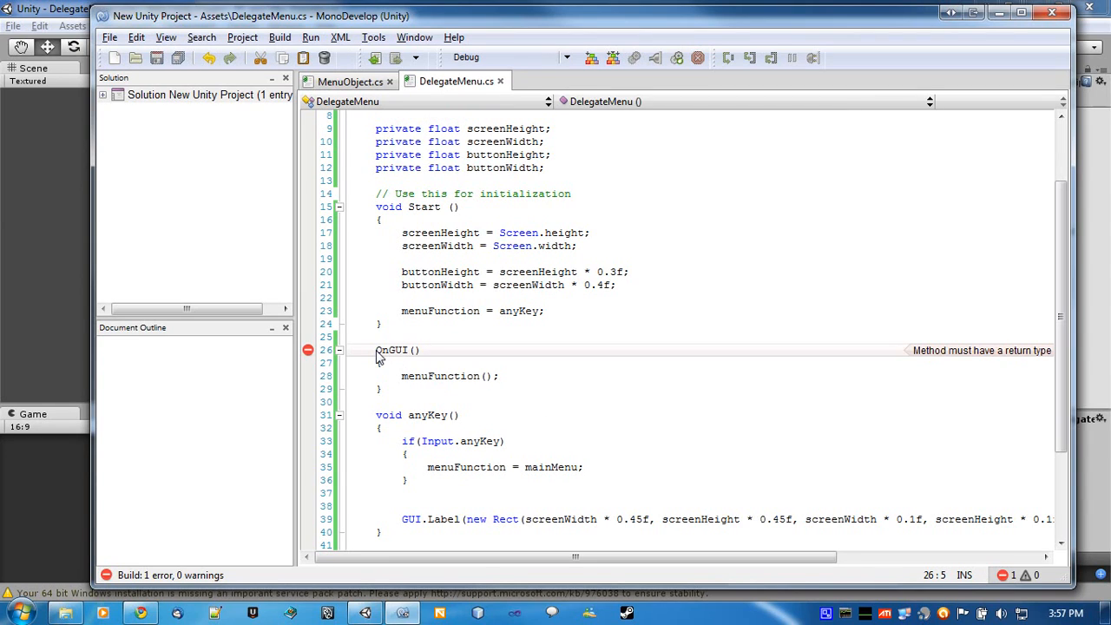
Declare OnGUI as void so DelegateMenu builds, then bring Unity back in front
type("void")
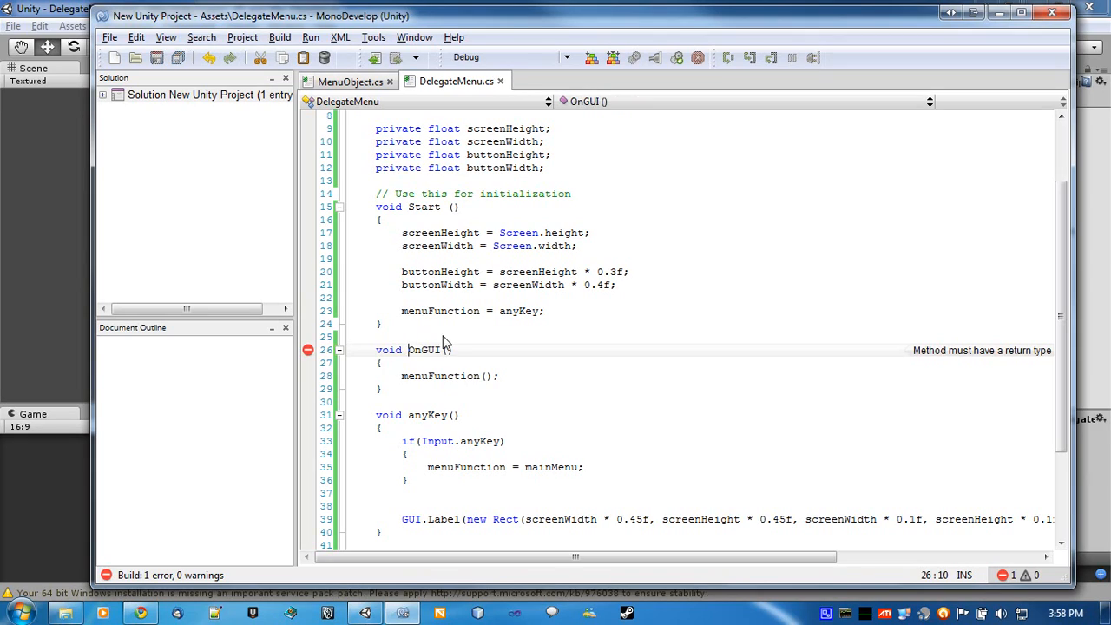
mouse_move(484, 351)
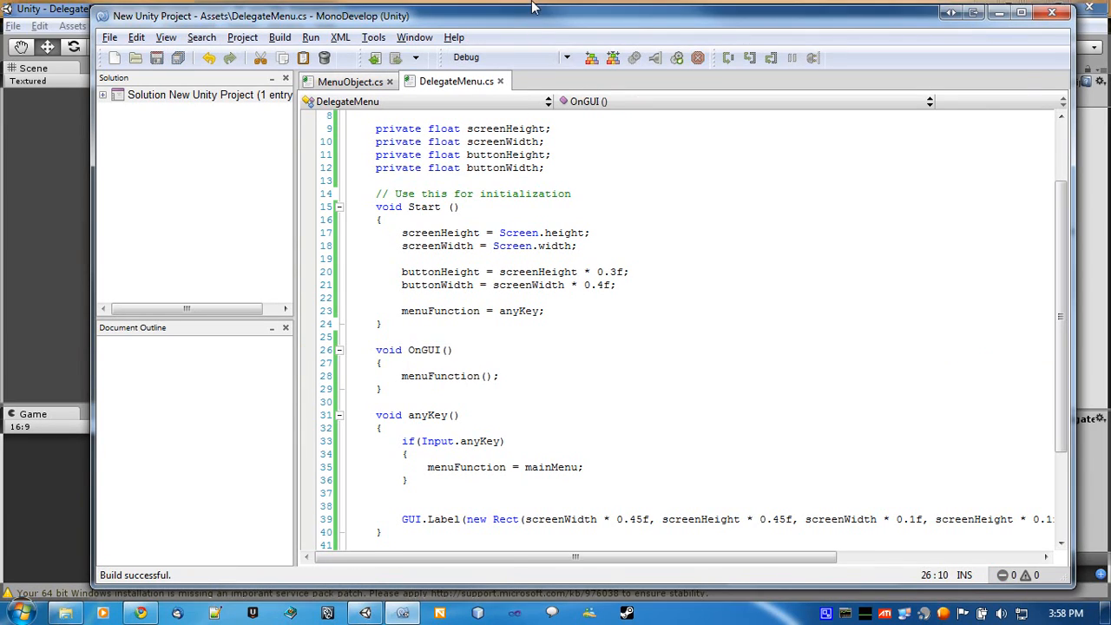
left_click(364, 612)
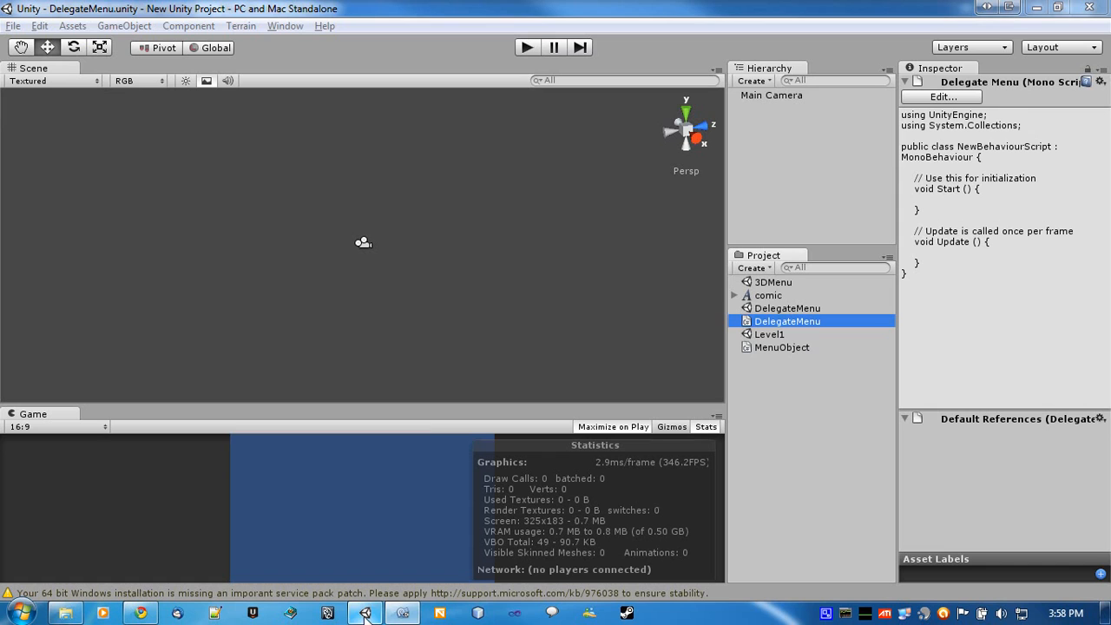
Play the scene with Main Camera selected to see 'Press any key to continue', then return to MonoDevelop
left_click(786, 321)
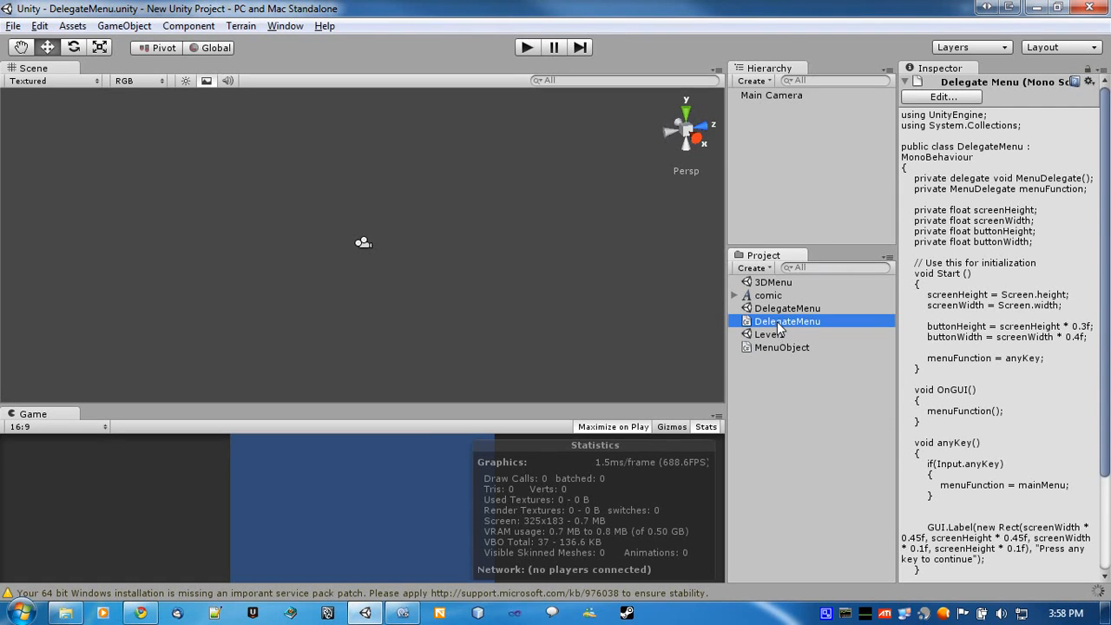
left_click(771, 94)
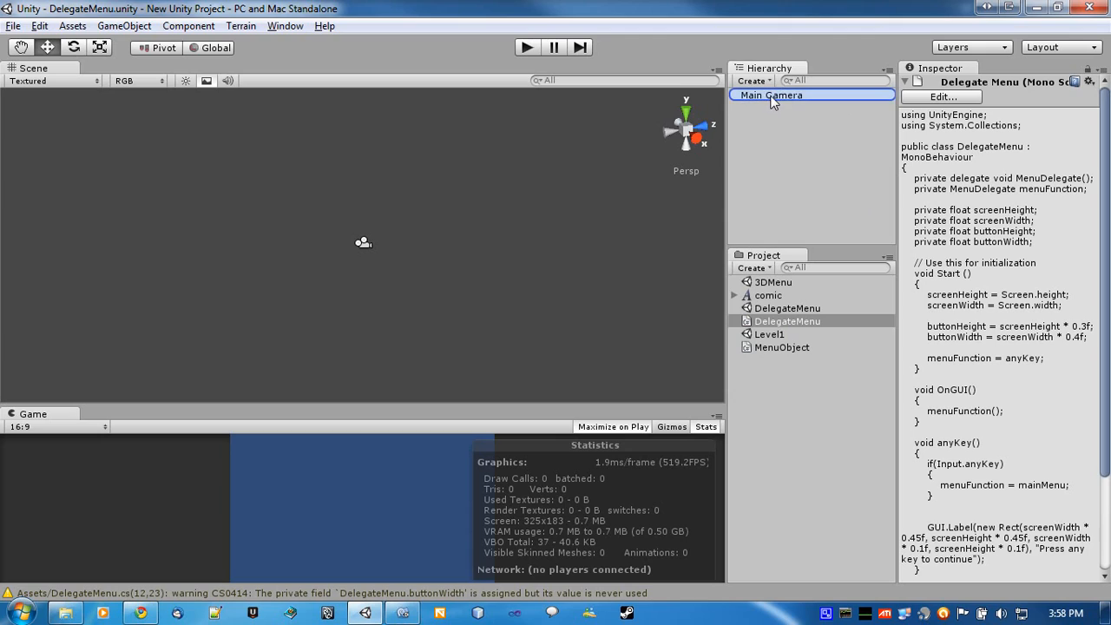
left_click(526, 47)
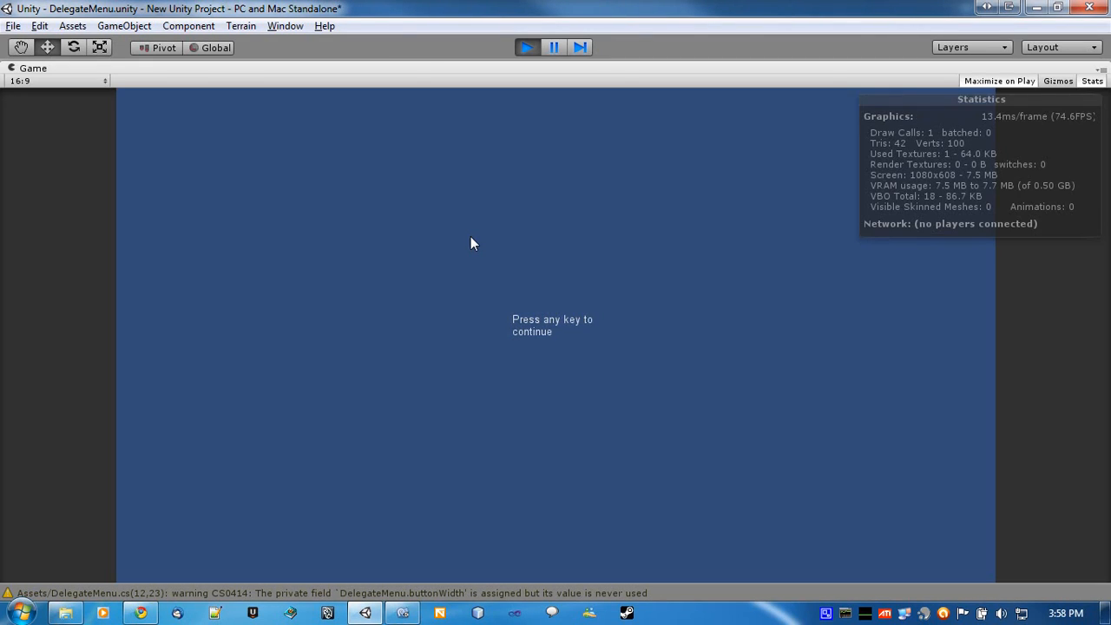
mouse_move(569, 222)
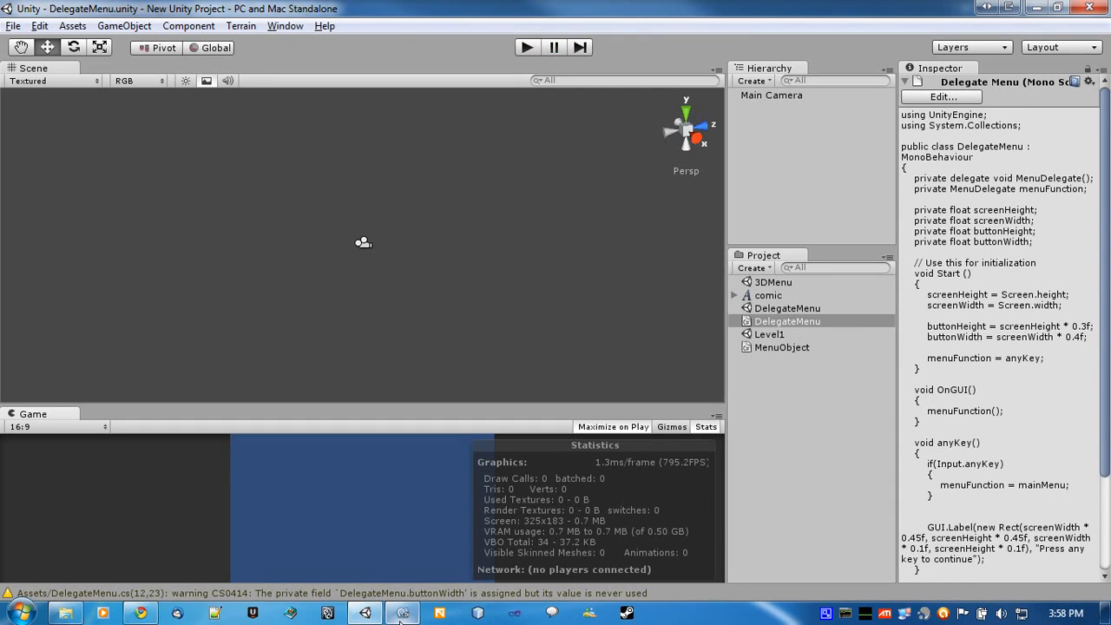
left_click(401, 612)
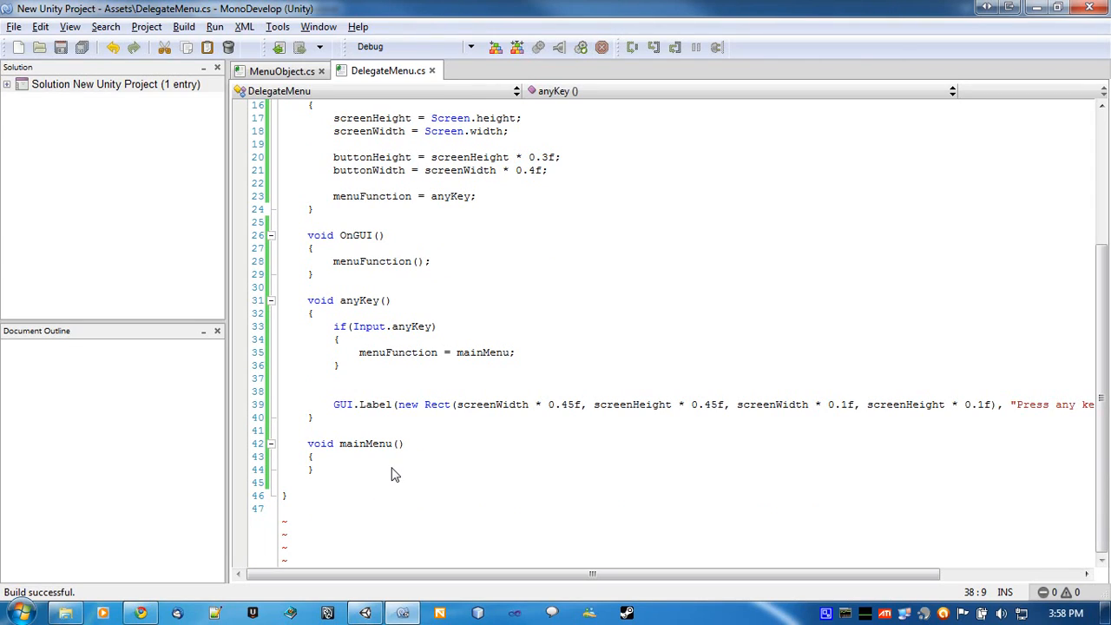
Add GUI.skin.label.alignment = TextAnchor.MiddleCenter above the Press any key label in anyKey
scroll("right", 3)
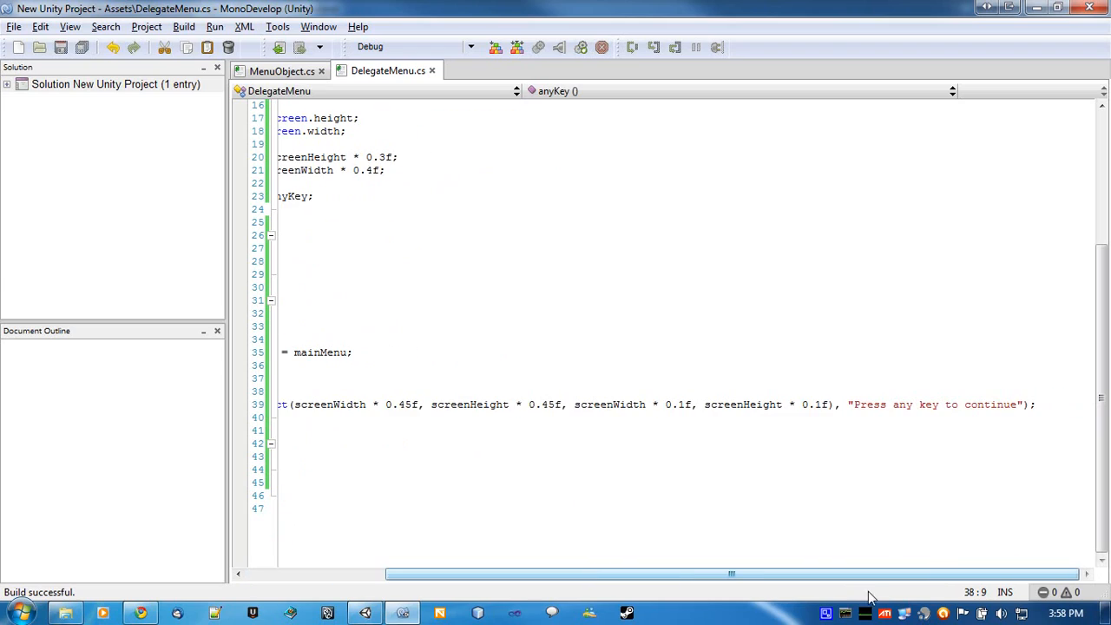
double_click(936, 404)
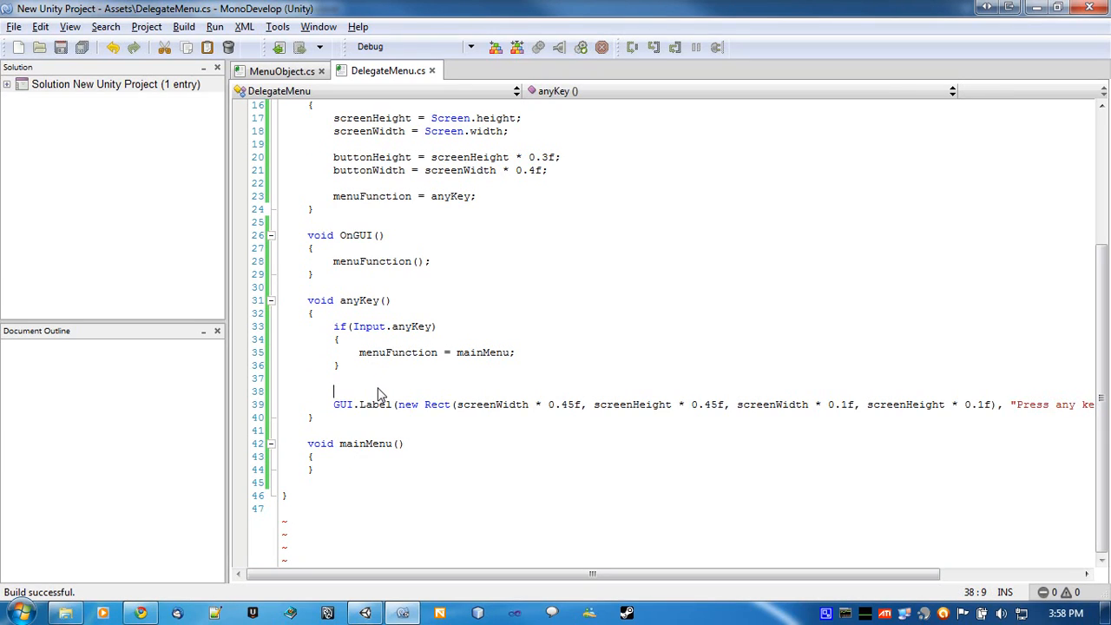
type("GUi")
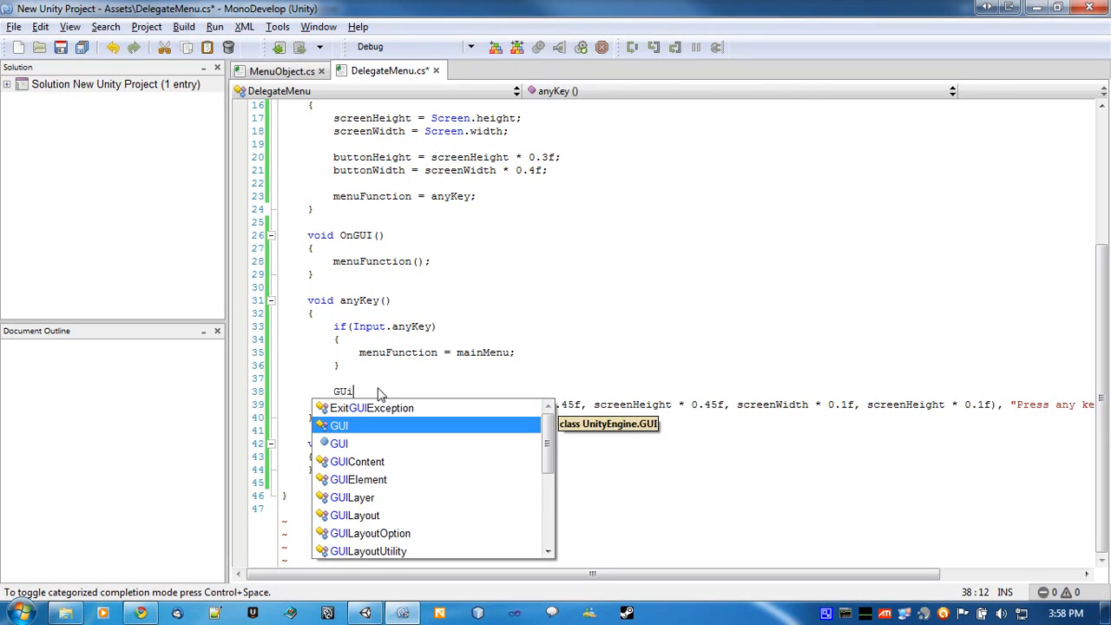
type(".skin.labe")
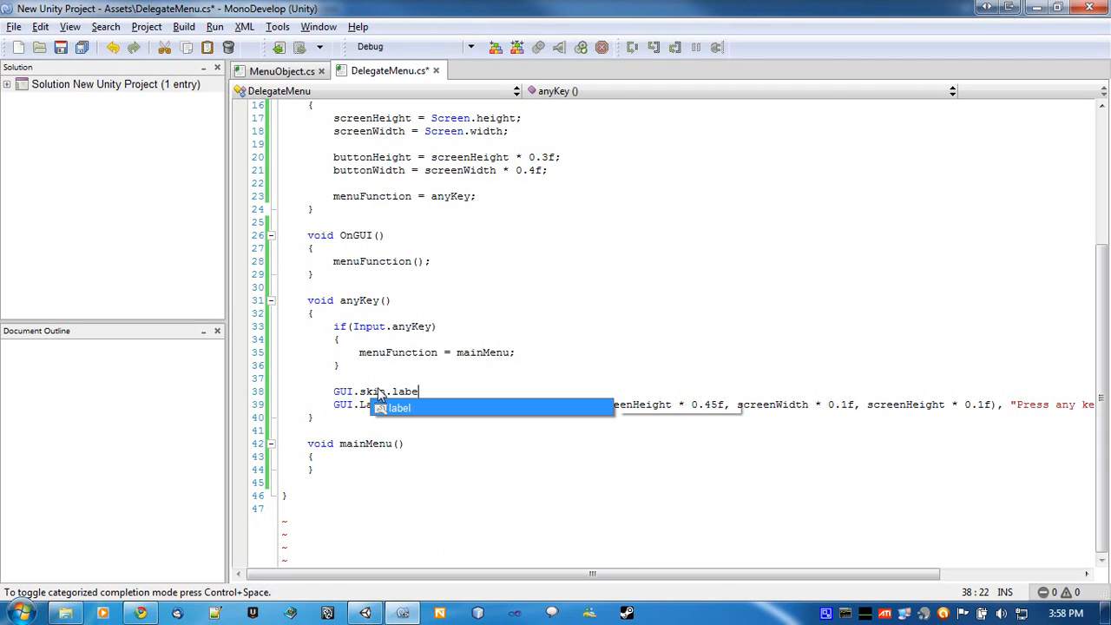
type("l.")
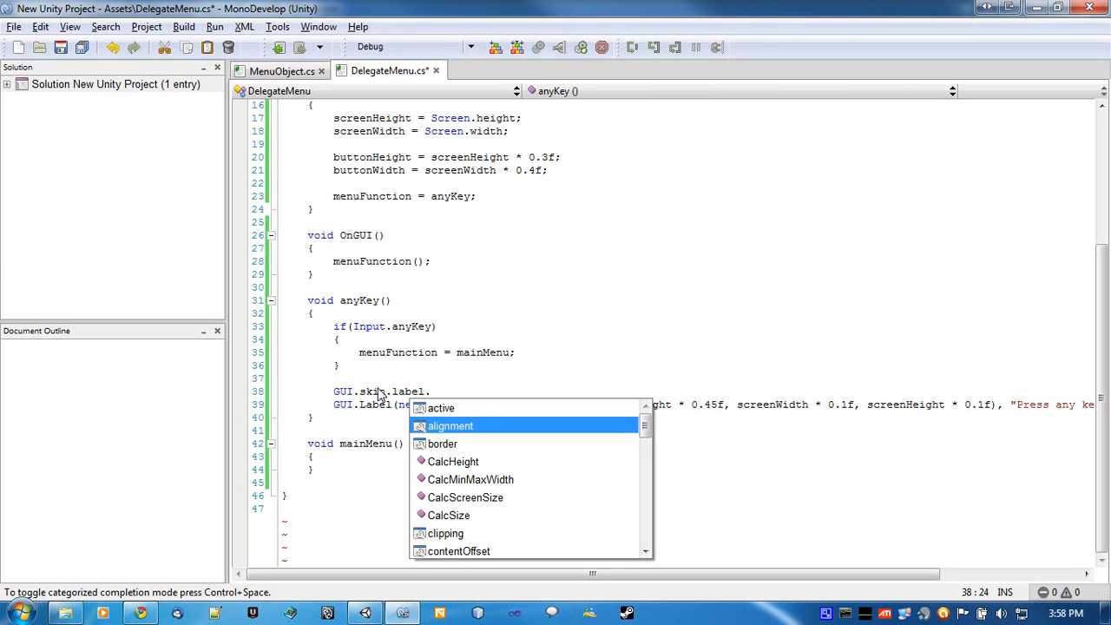
type("alignment =")
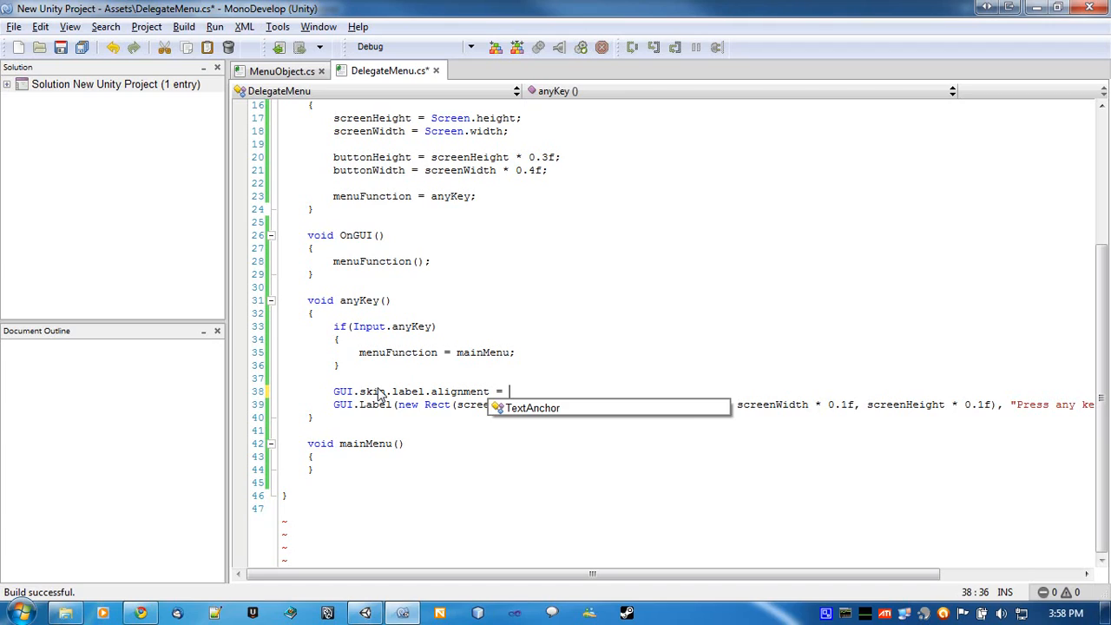
type("TextAnchor.")
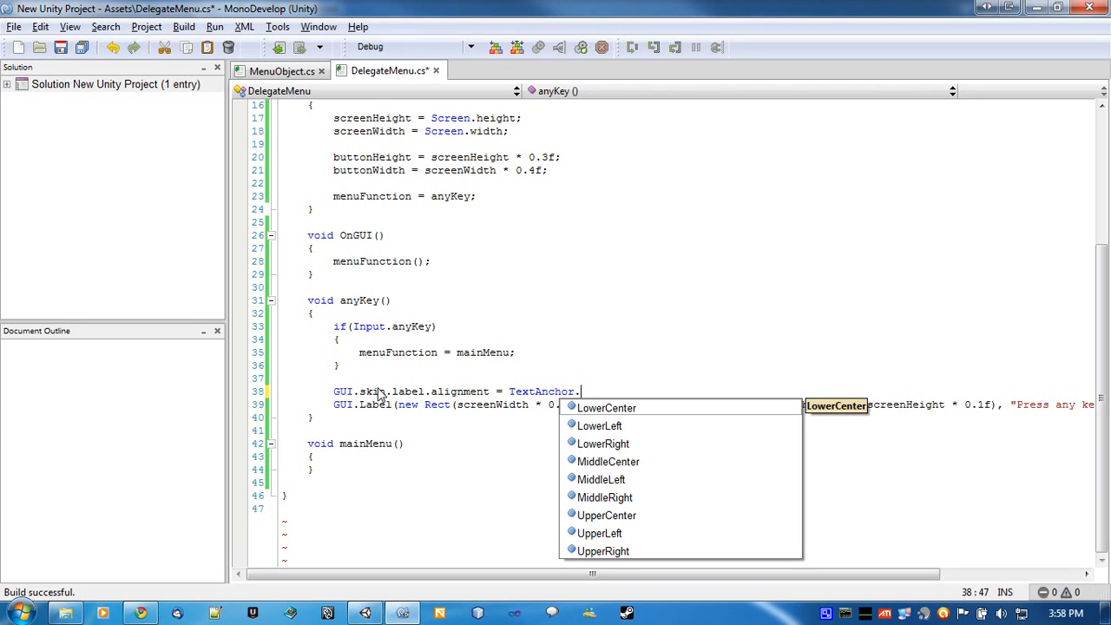
type("mid")
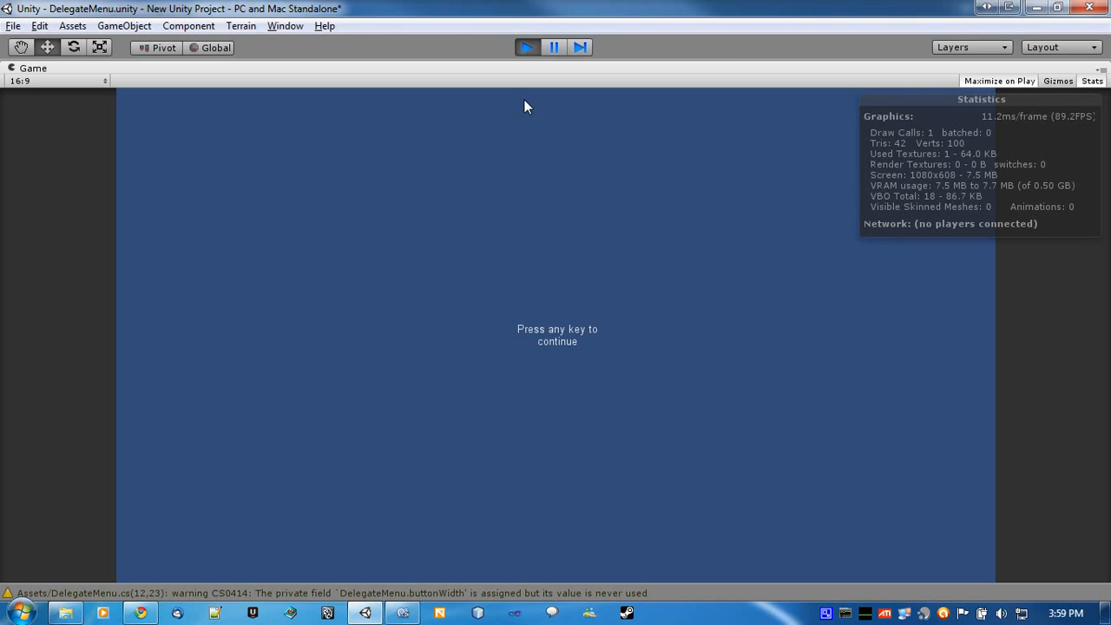
mouse_move(520, 321)
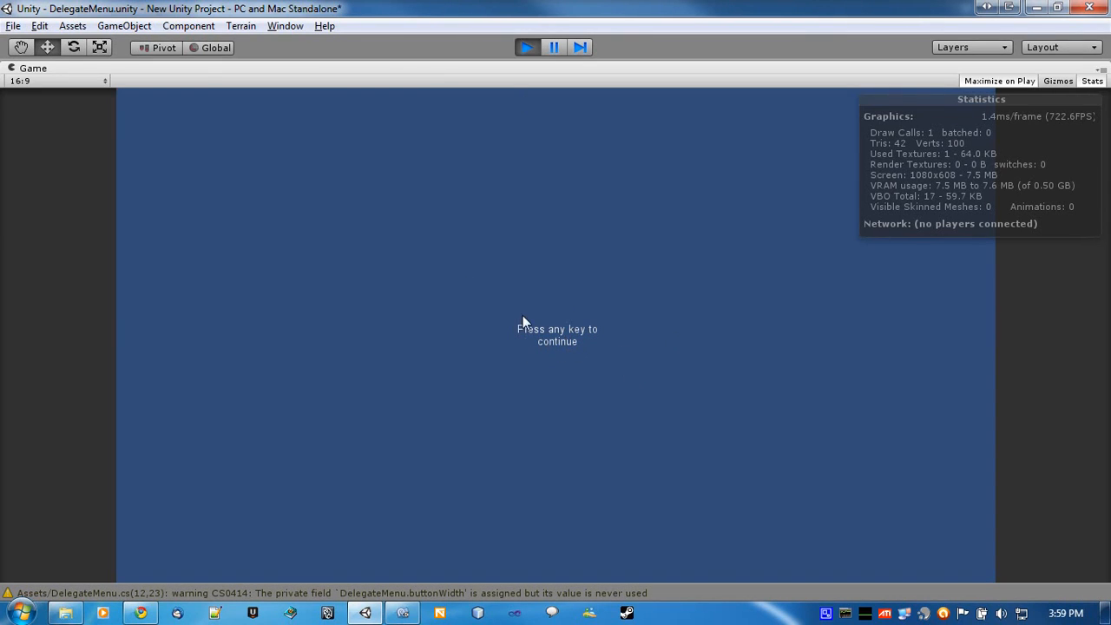
mouse_move(524, 347)
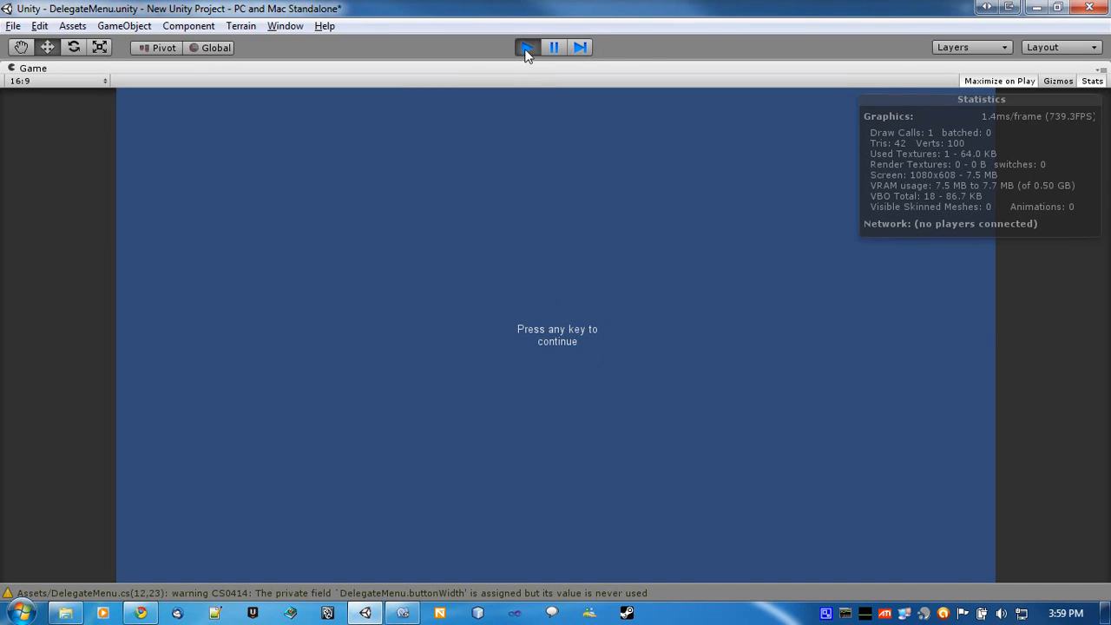
Stop the play-mode test of the centred label and switch back to MonoDevelop
left_click(528, 47)
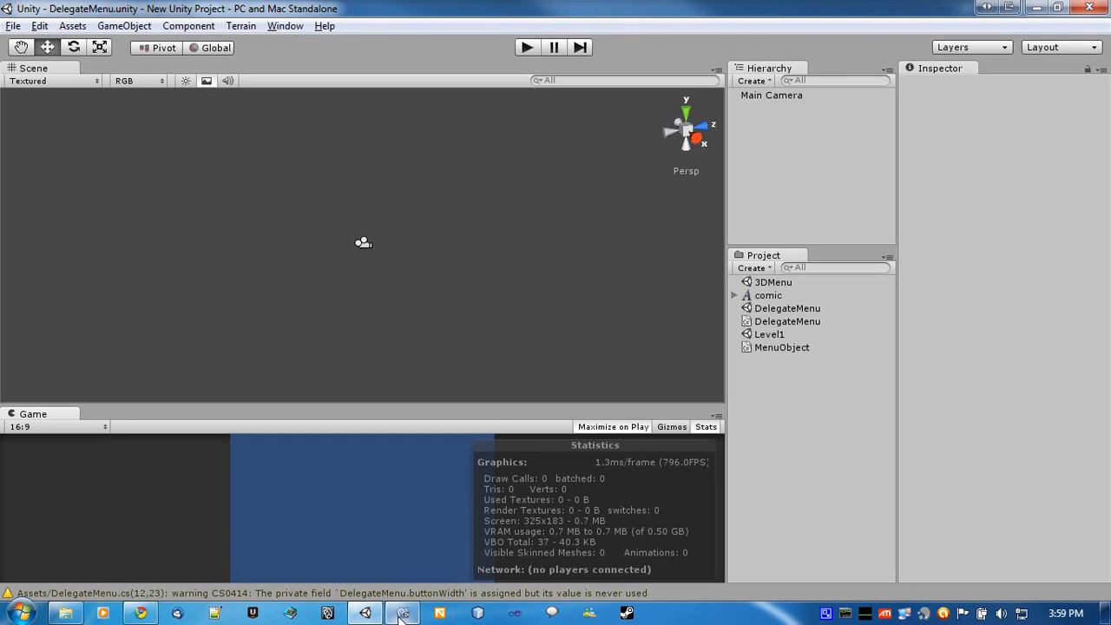
left_click(402, 612)
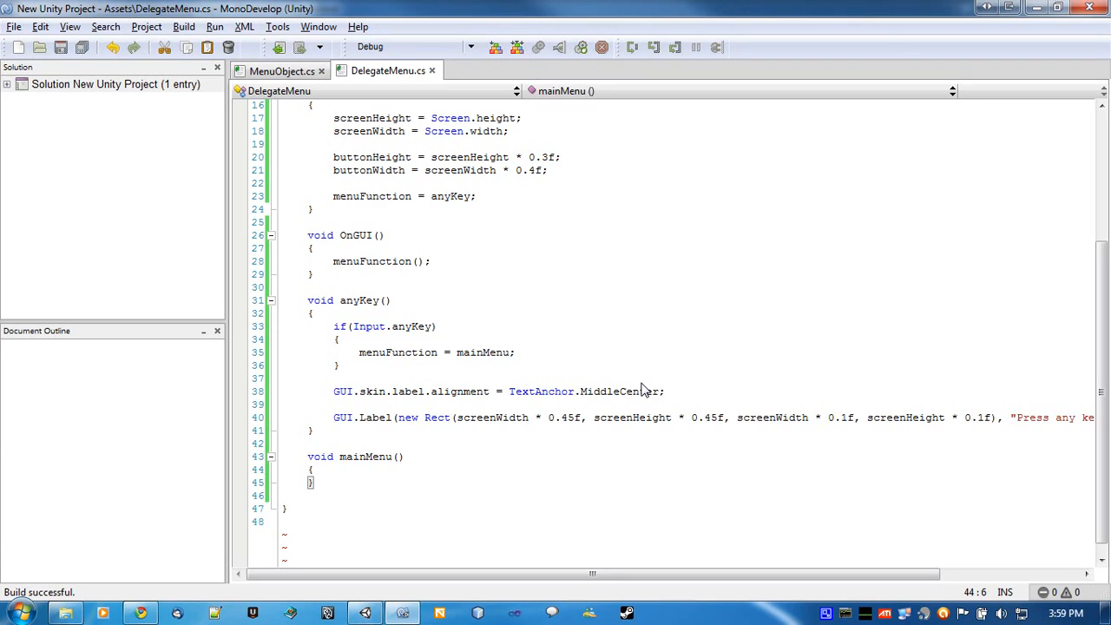
mouse_move(556, 406)
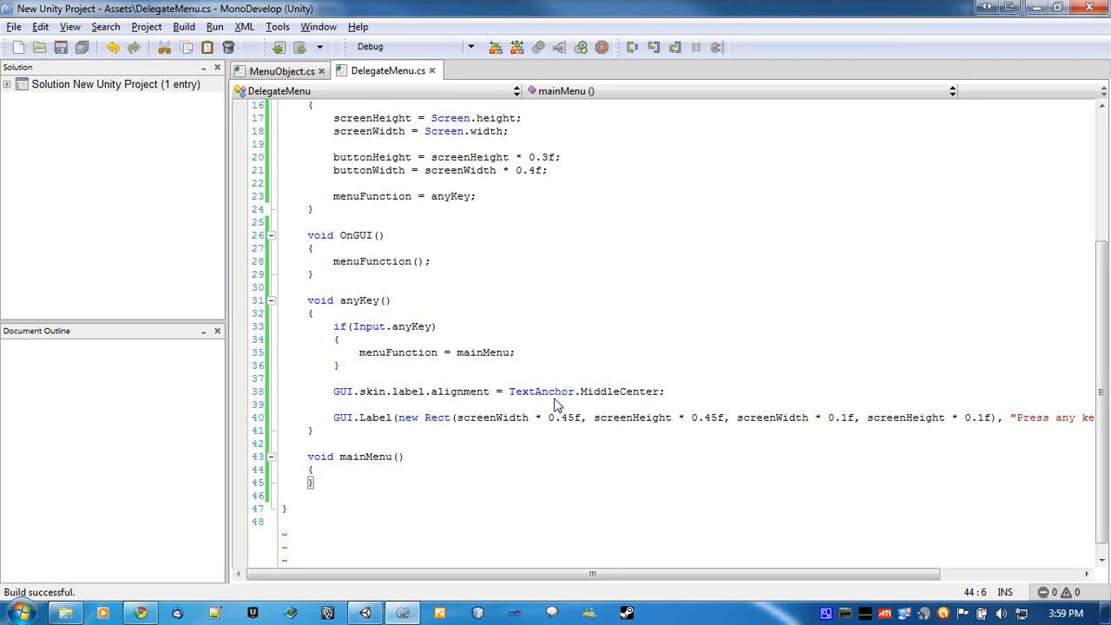
Write GUI.Button(new Rect(), "Start Game") inside mainMenu
key("enter")
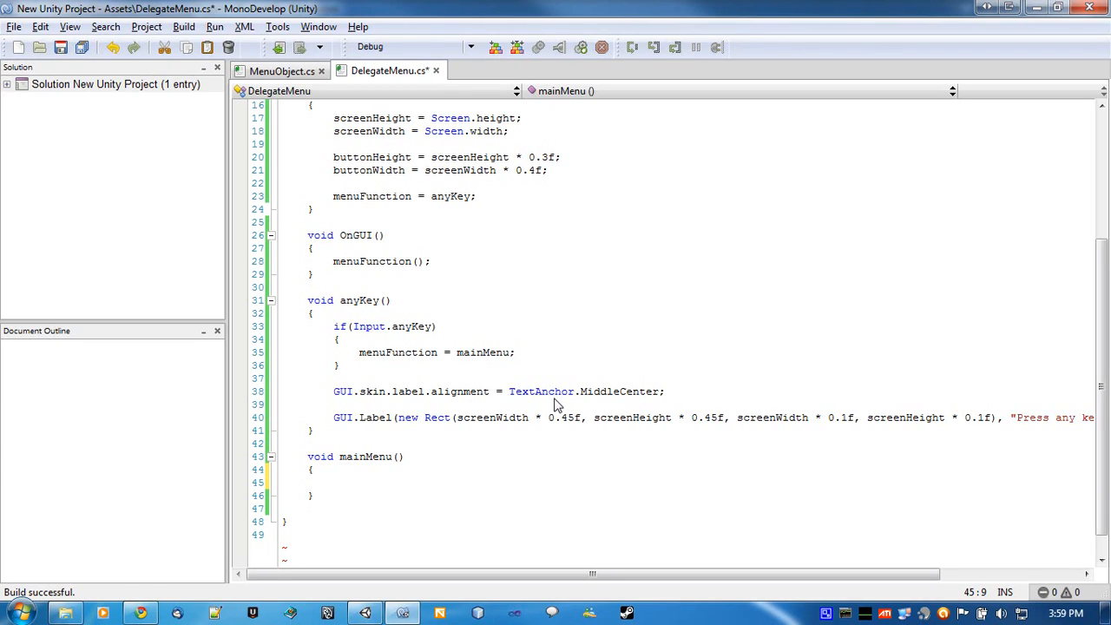
left_click(333, 483)
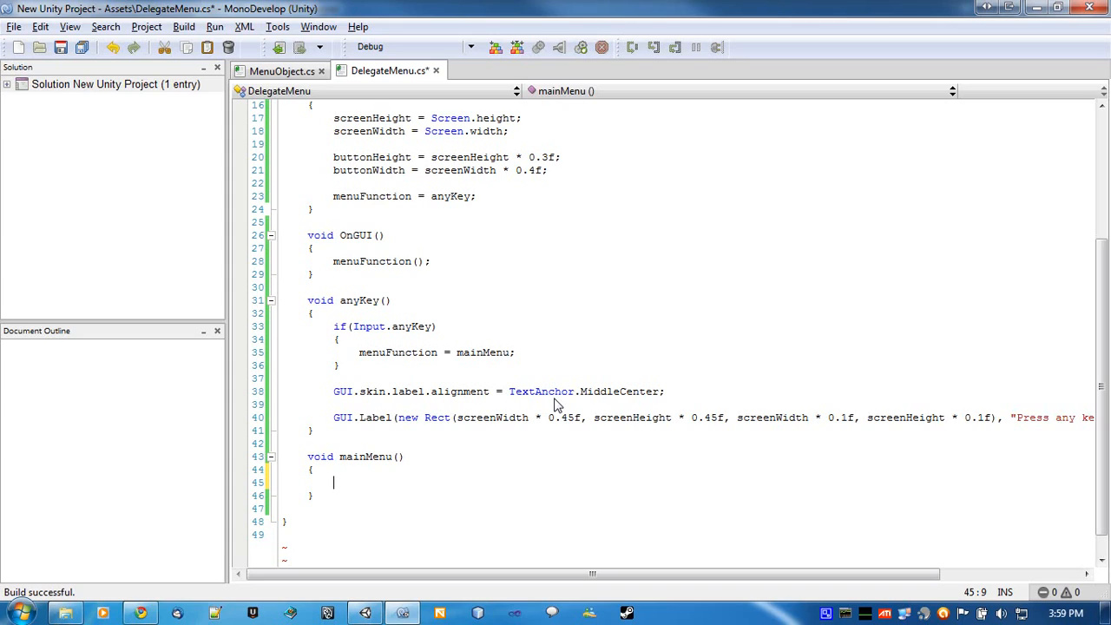
type("GUI")
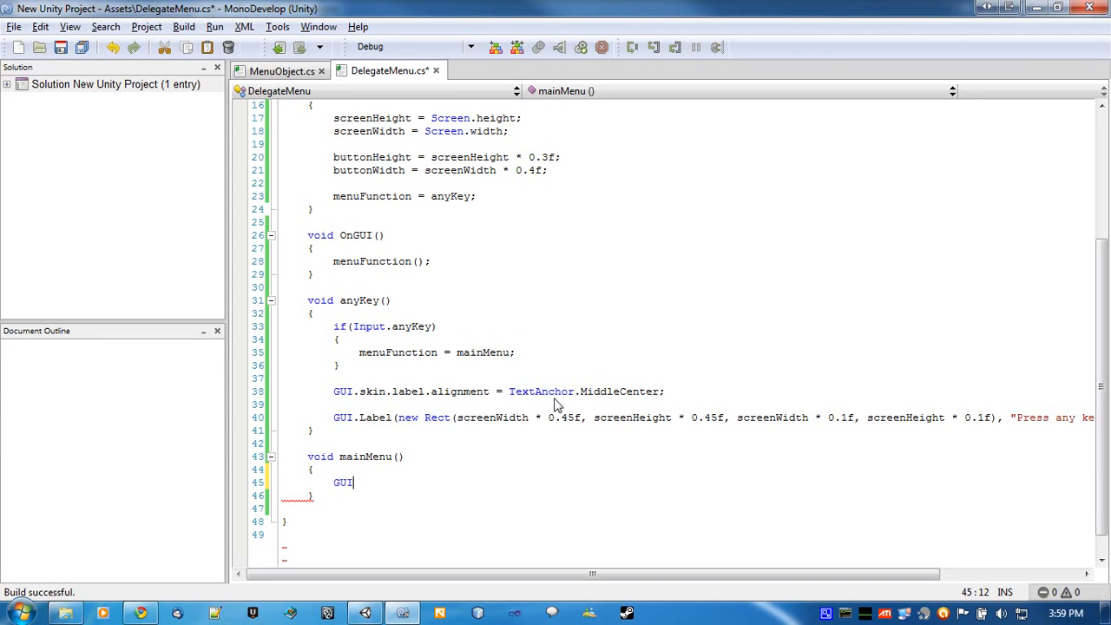
type("Button(new Rect(")
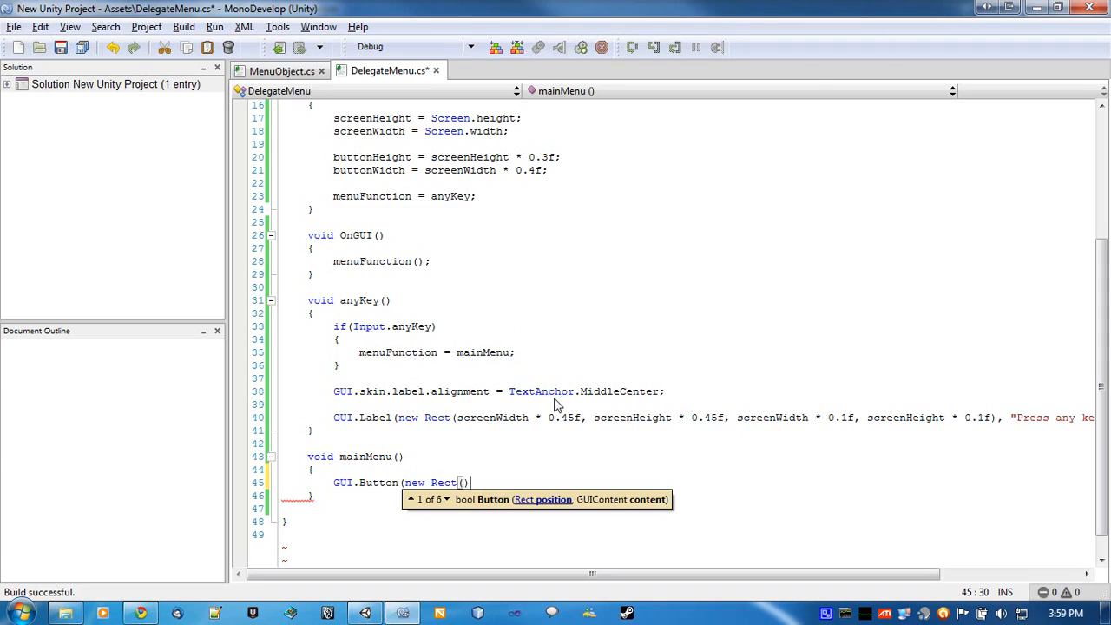
type(", \"\"")
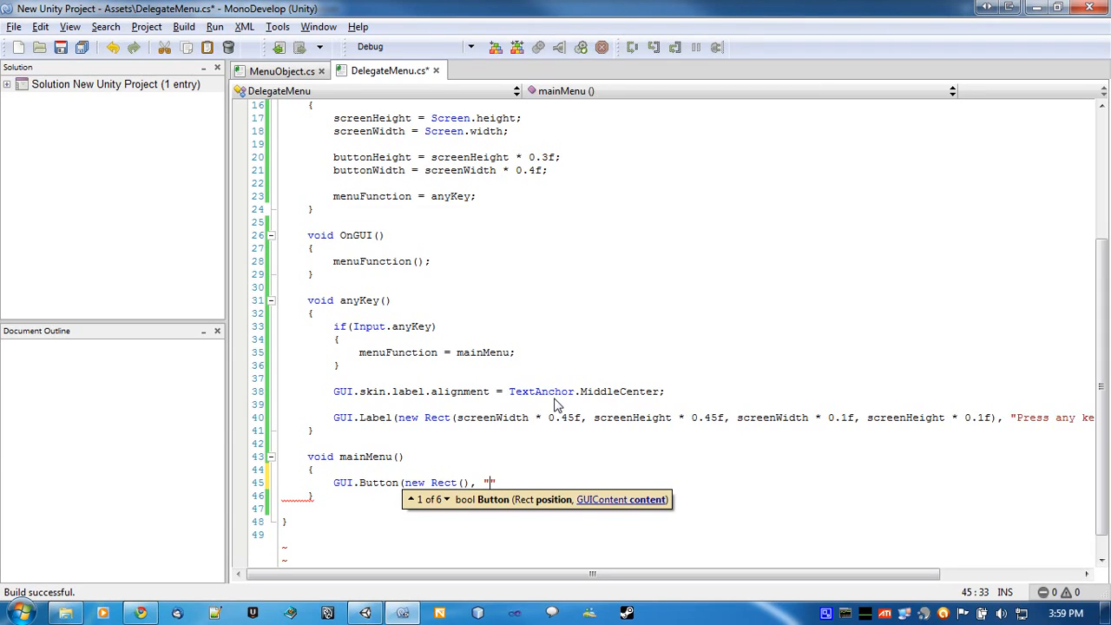
type("Start Game")
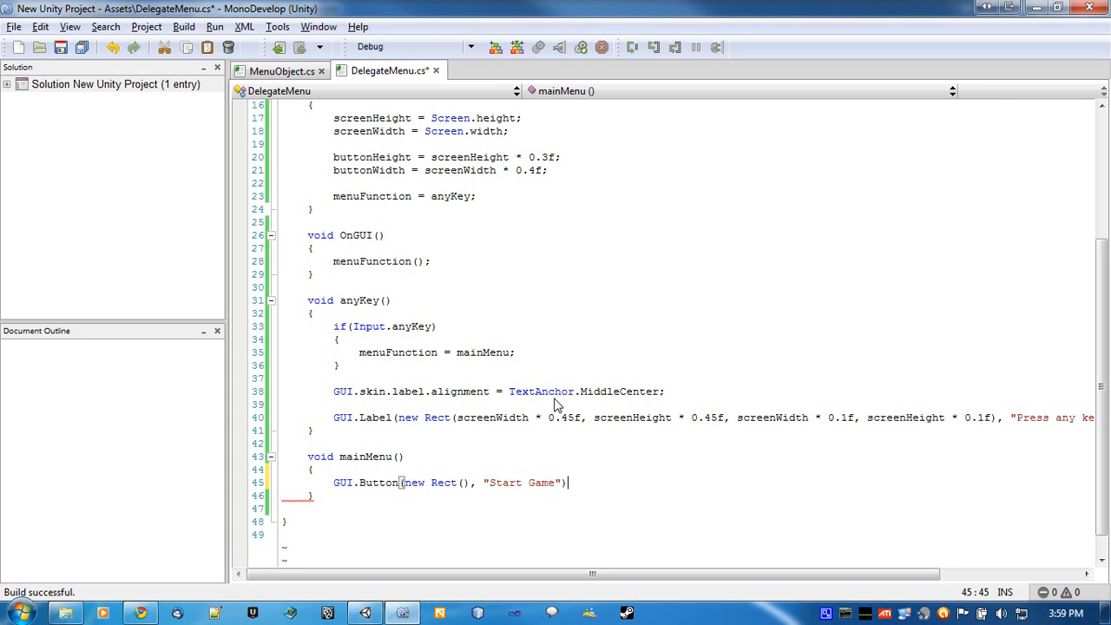
Wrap the GUI.Button call in an if( ) condition
scroll("down", 3)
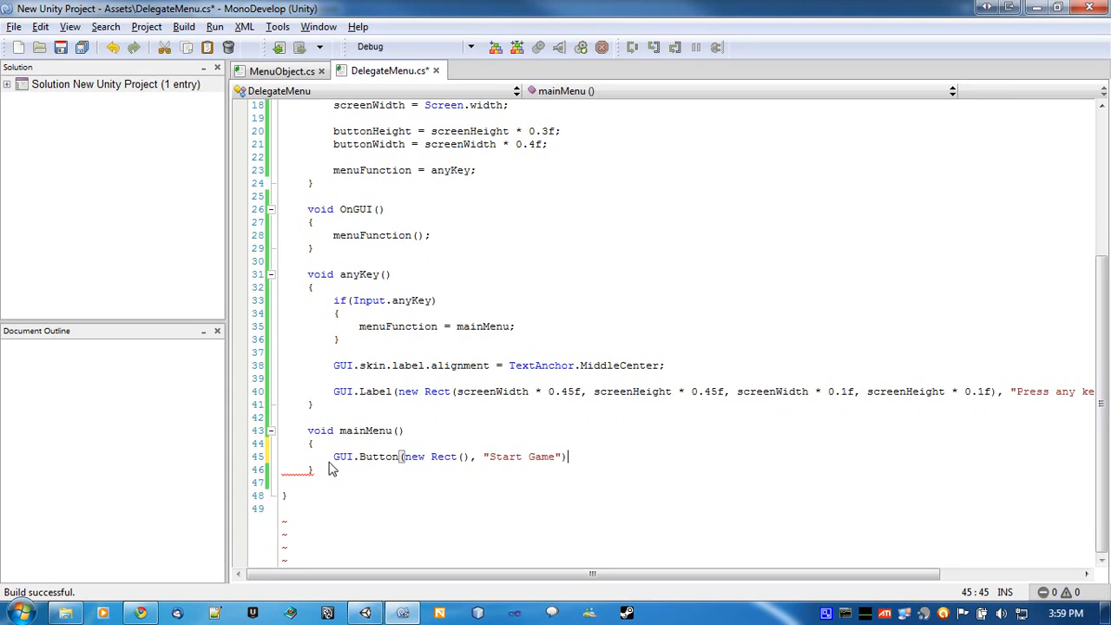
left_click(333, 456)
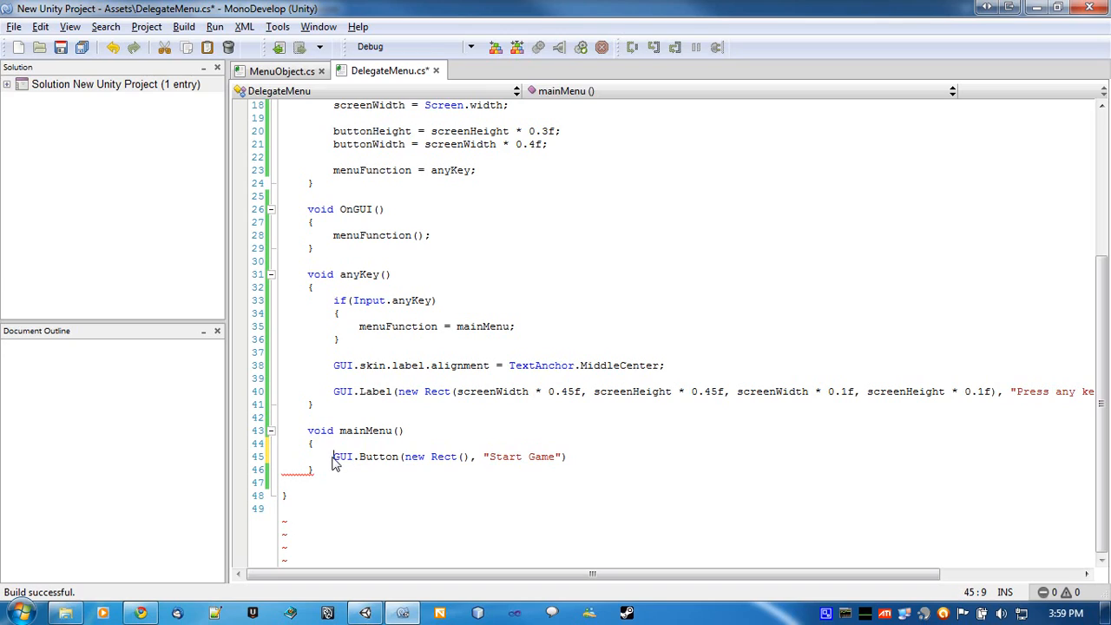
type("if(")
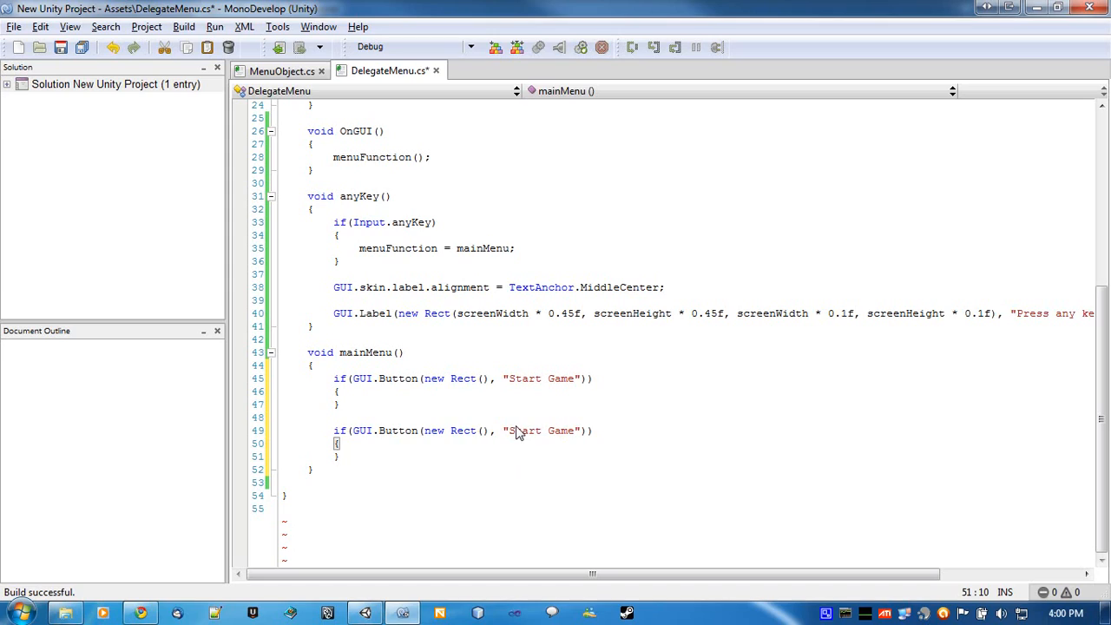
Set the Start Game Rect x to (screenWidth - buttonWidth) * 0.5f
double_click(524, 430)
type("Qui")
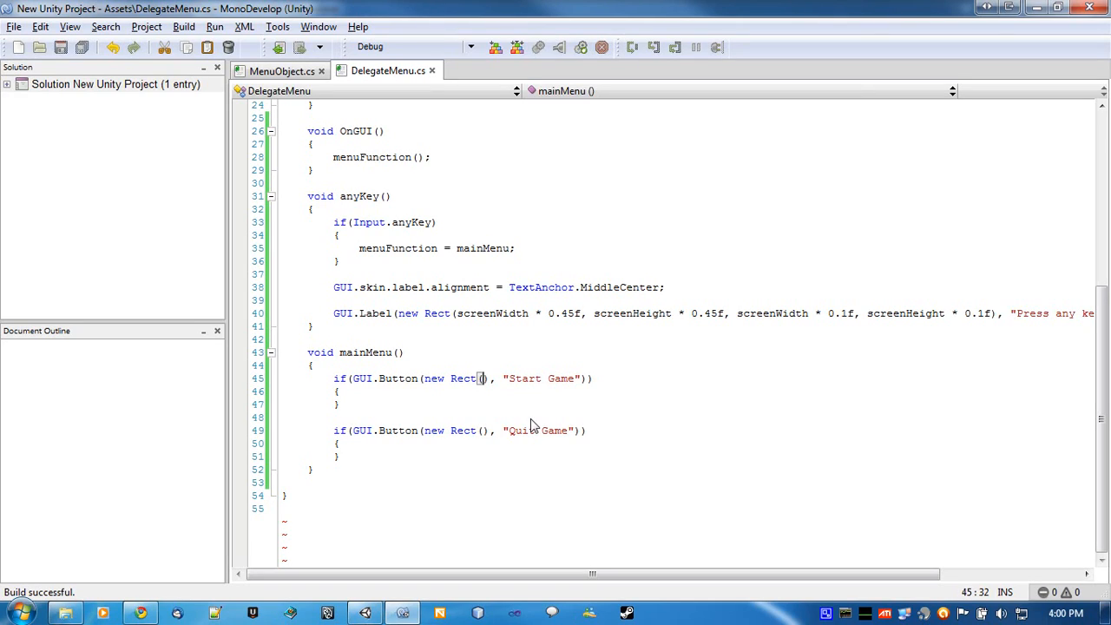
mouse_move(520, 423)
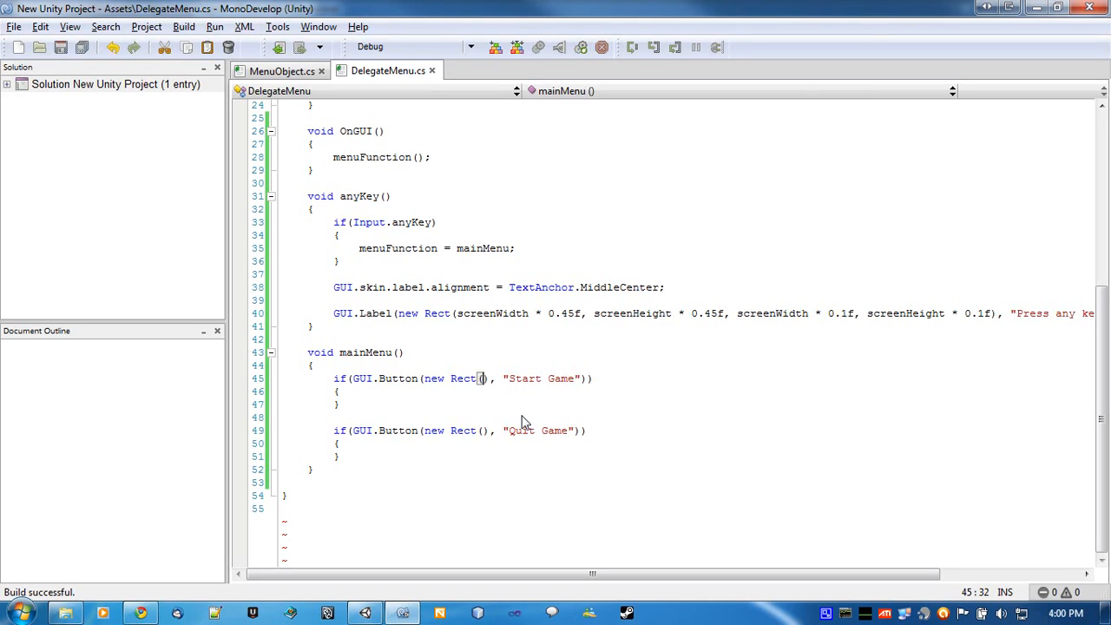
type("(")
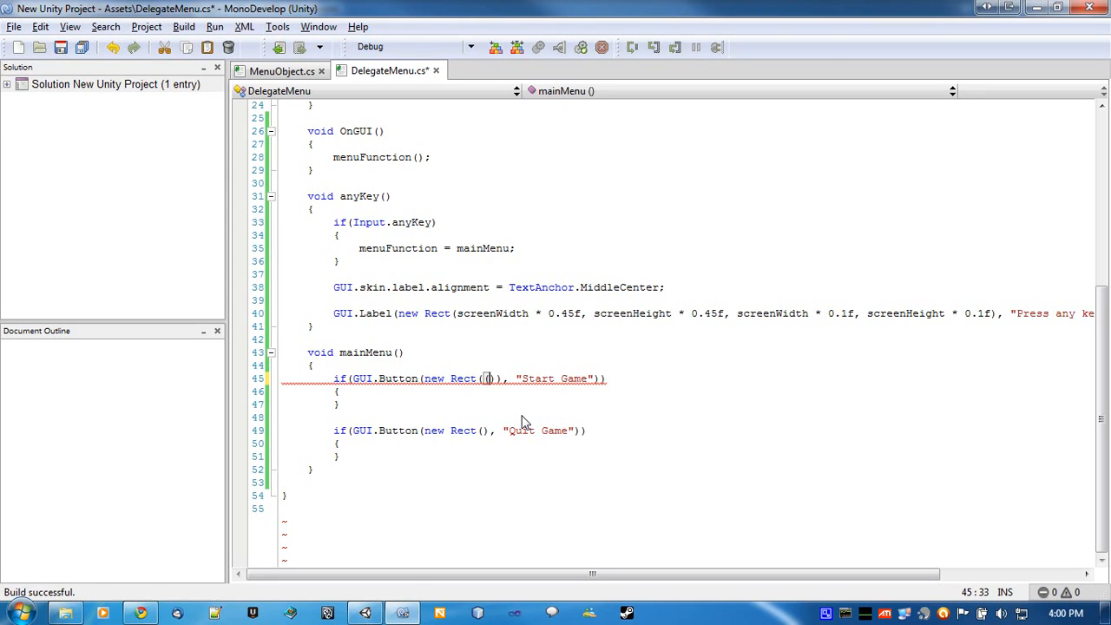
type("screenWidth")
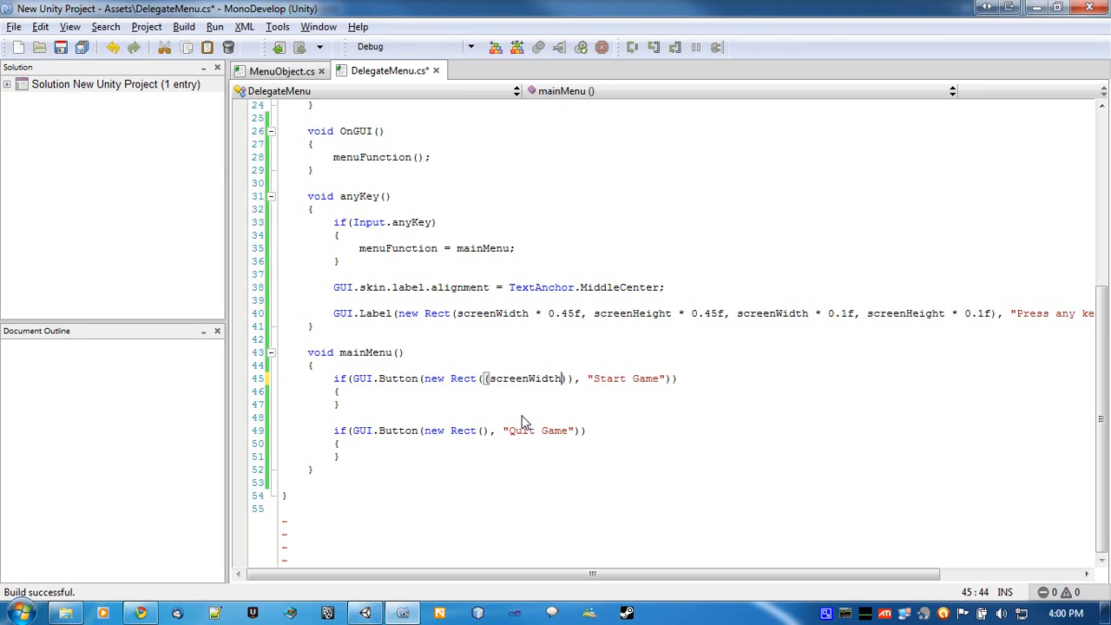
type("-")
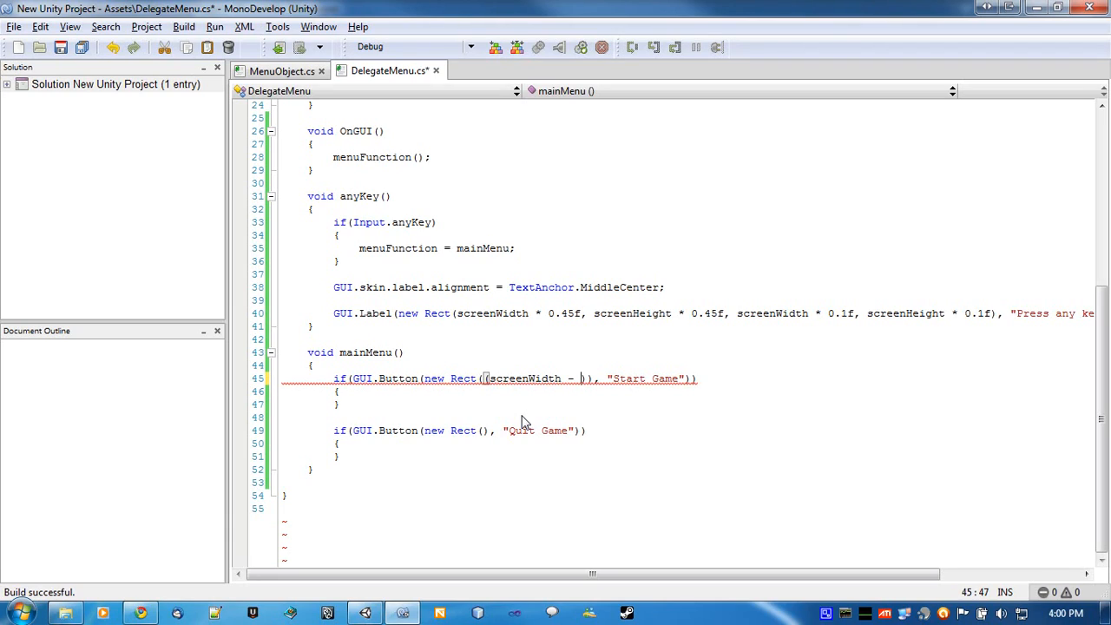
type("buttonWidth")
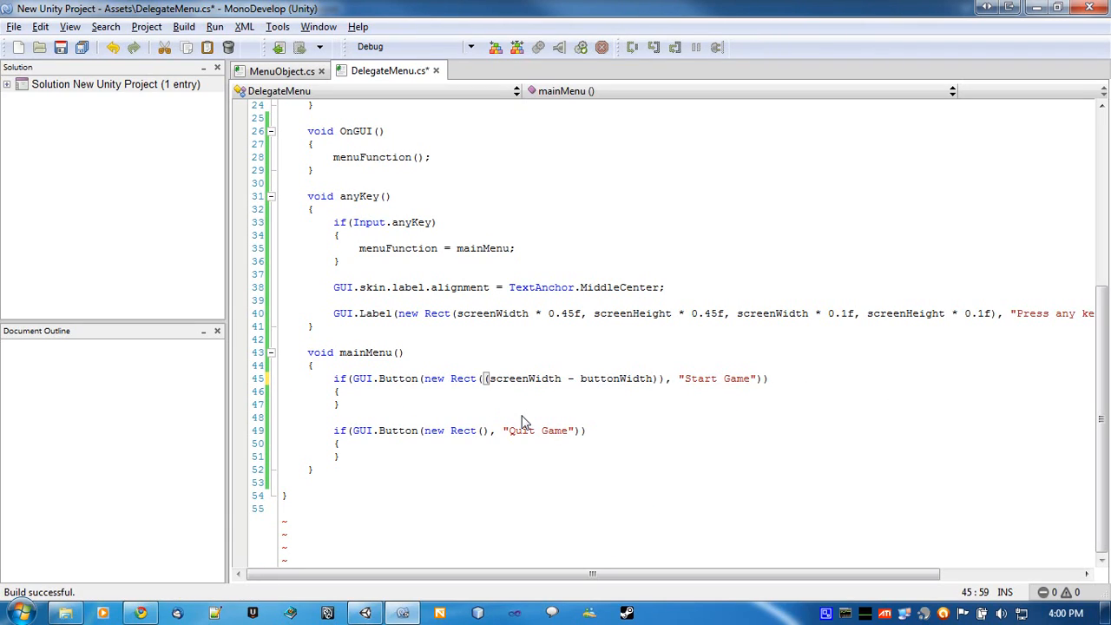
type("* 0.5f")
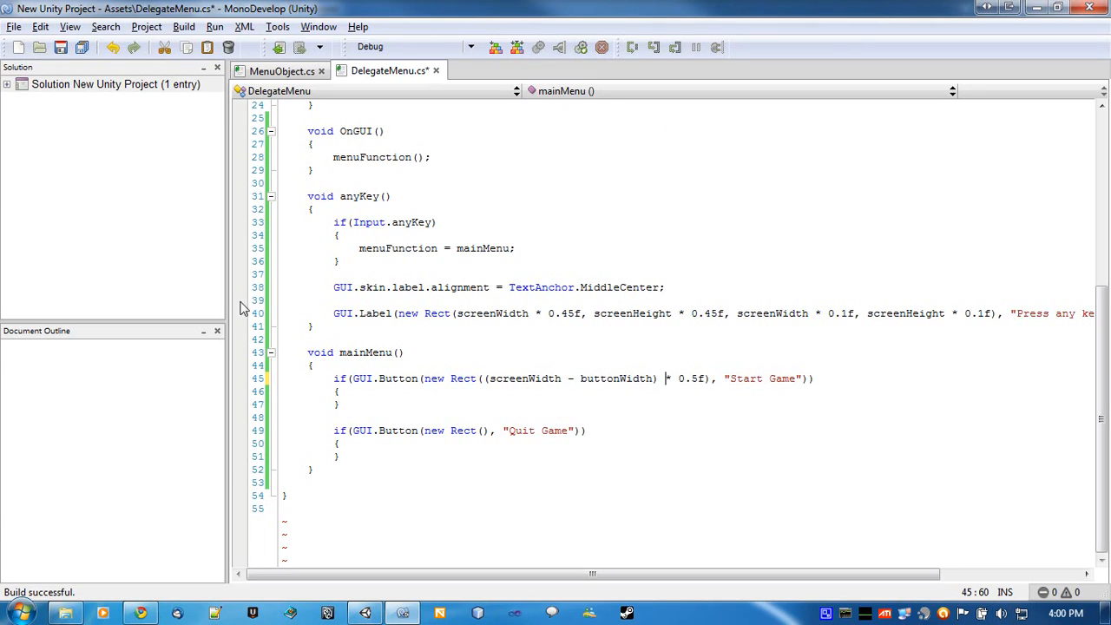
mouse_move(705, 260)
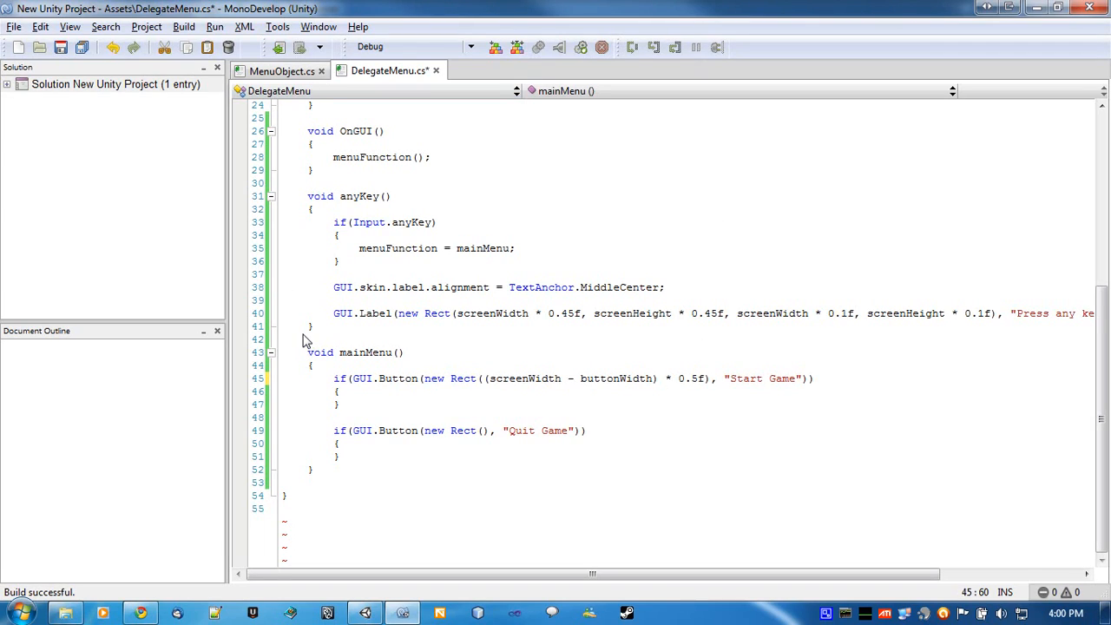
mouse_move(219, 149)
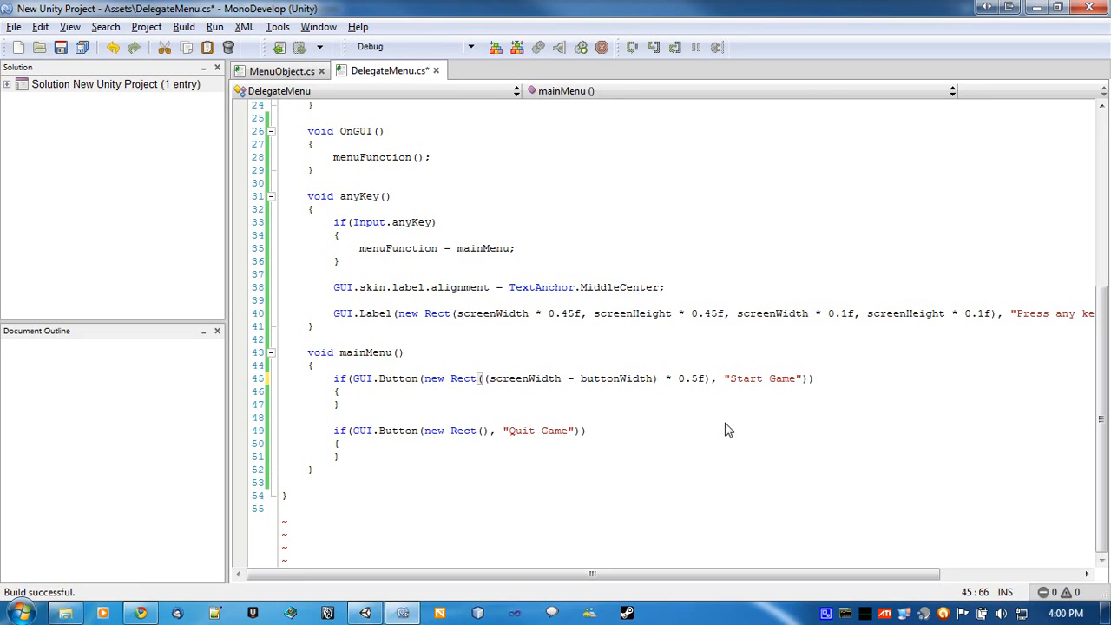
Complete the Rect with screenHeight * 0.1f, buttonWidth and buttonHeight
type(",")
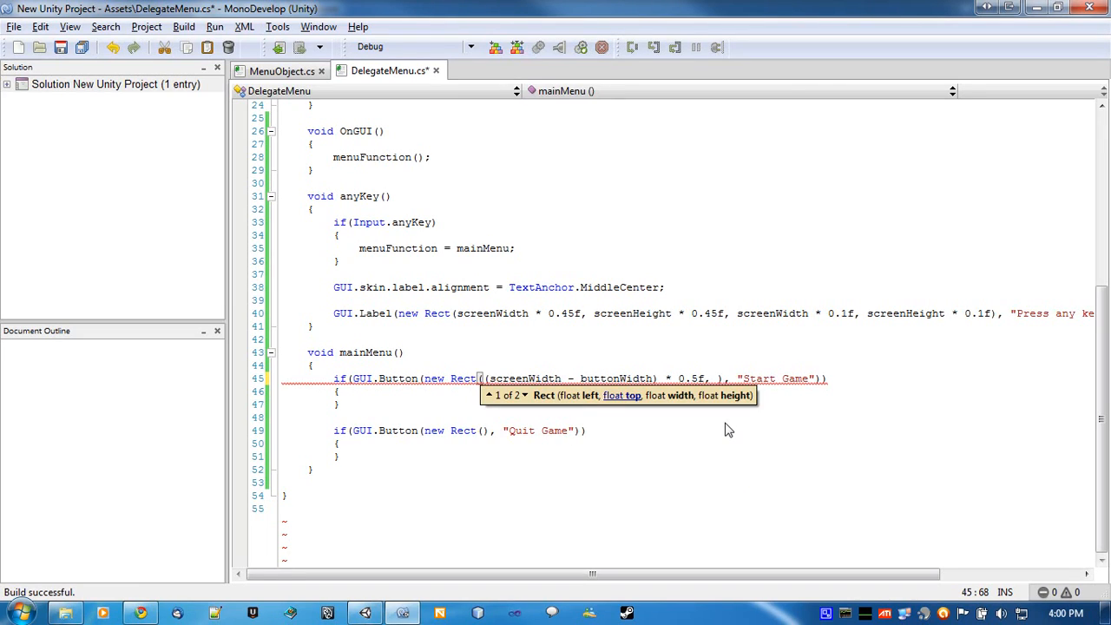
type("screenHeight *")
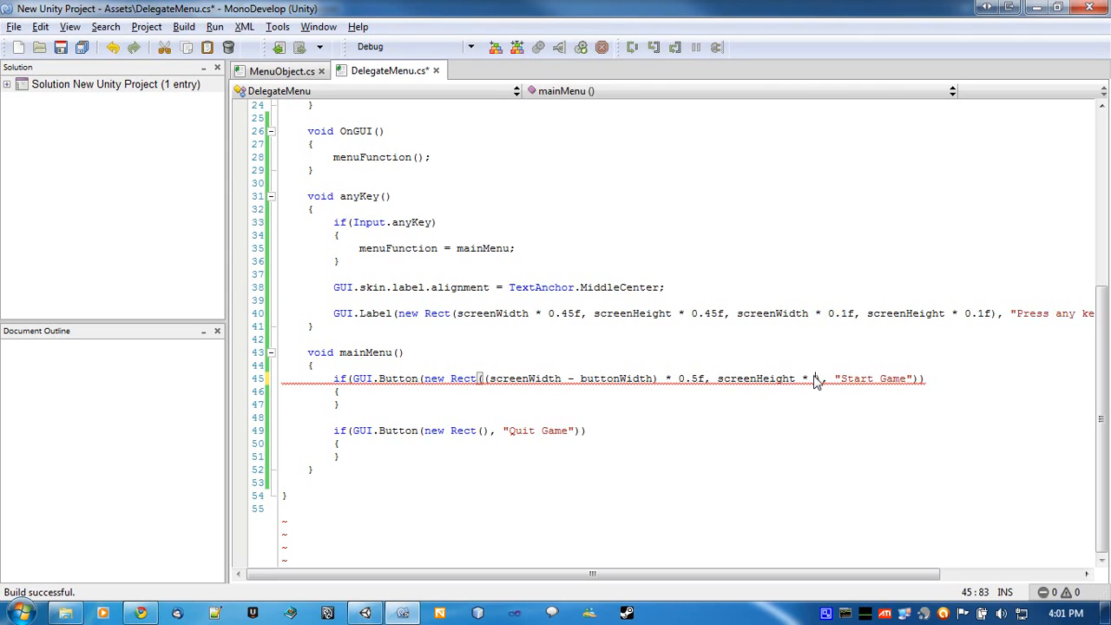
mouse_move(816, 380)
type("0.1f")
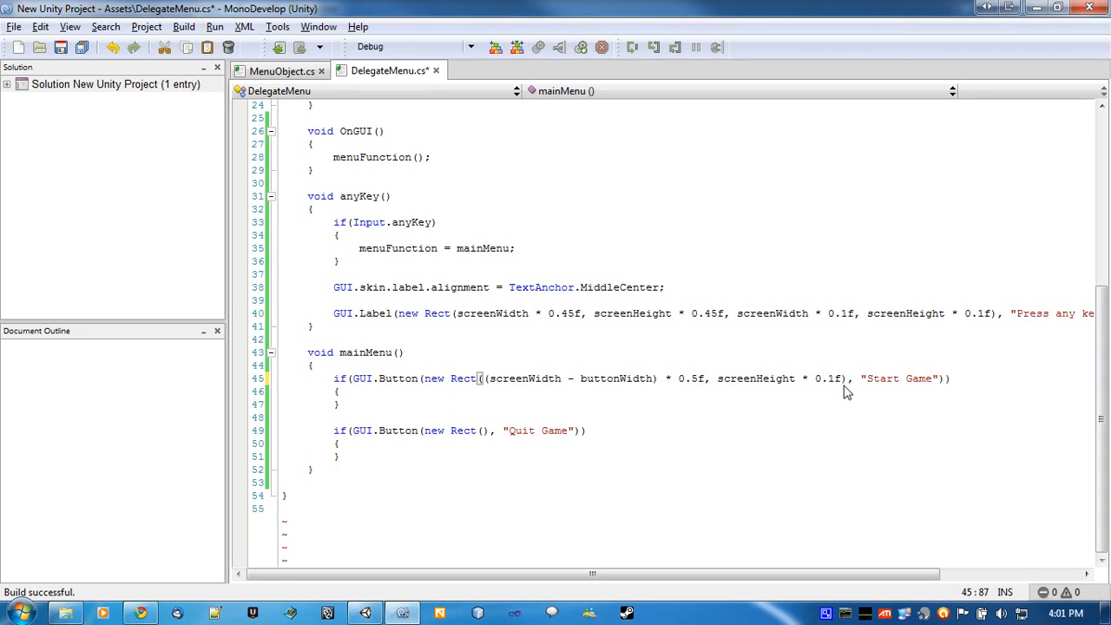
type("button")
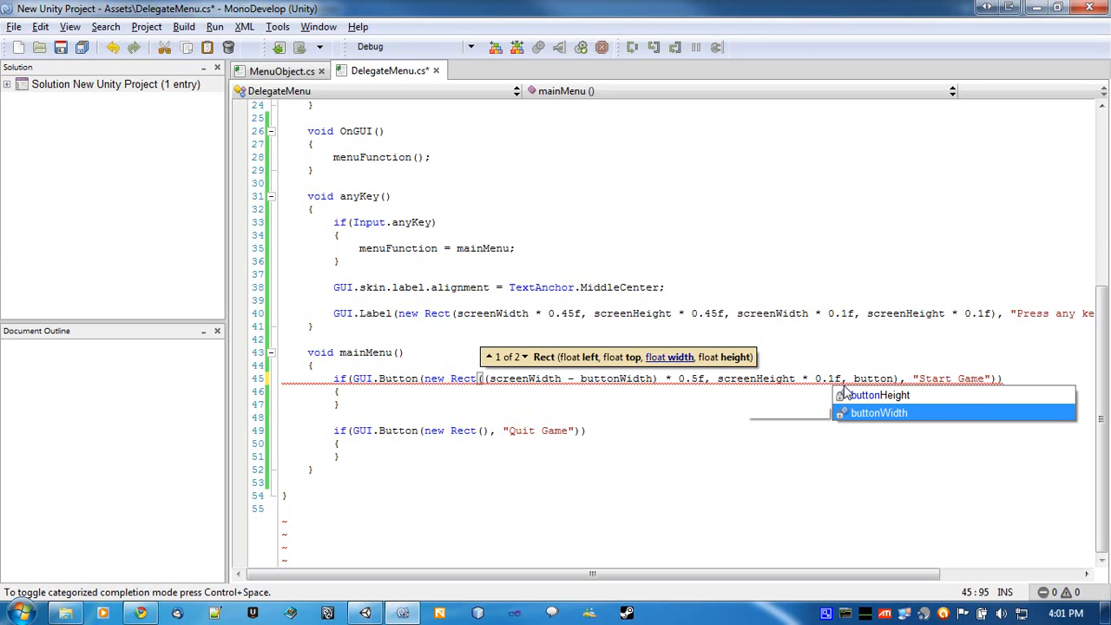
type("buttonWidth,")
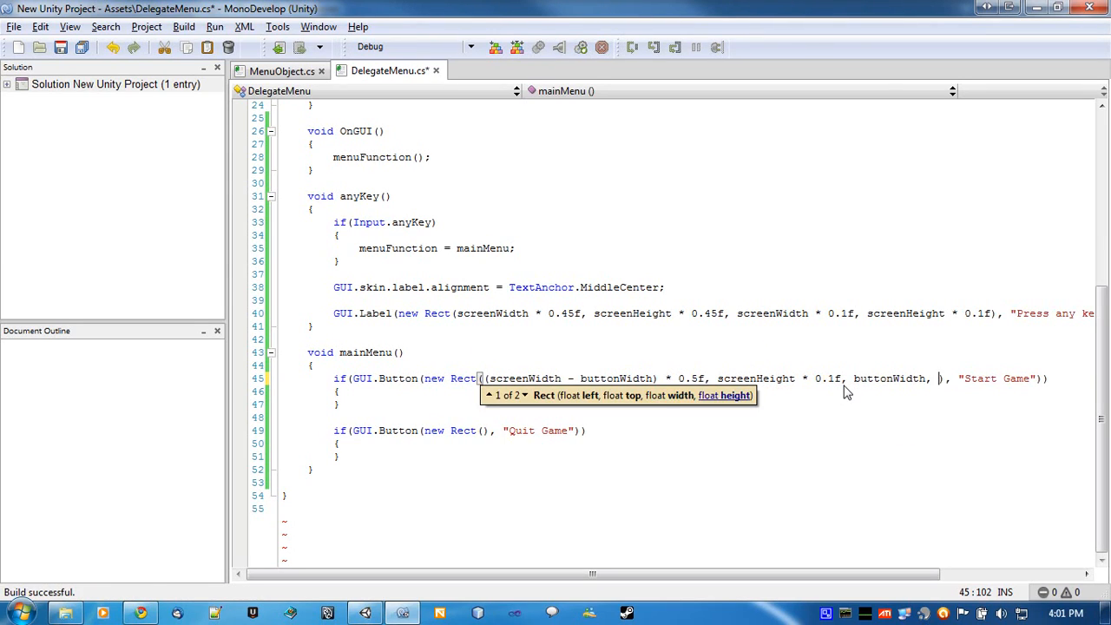
type("buttonHeight")
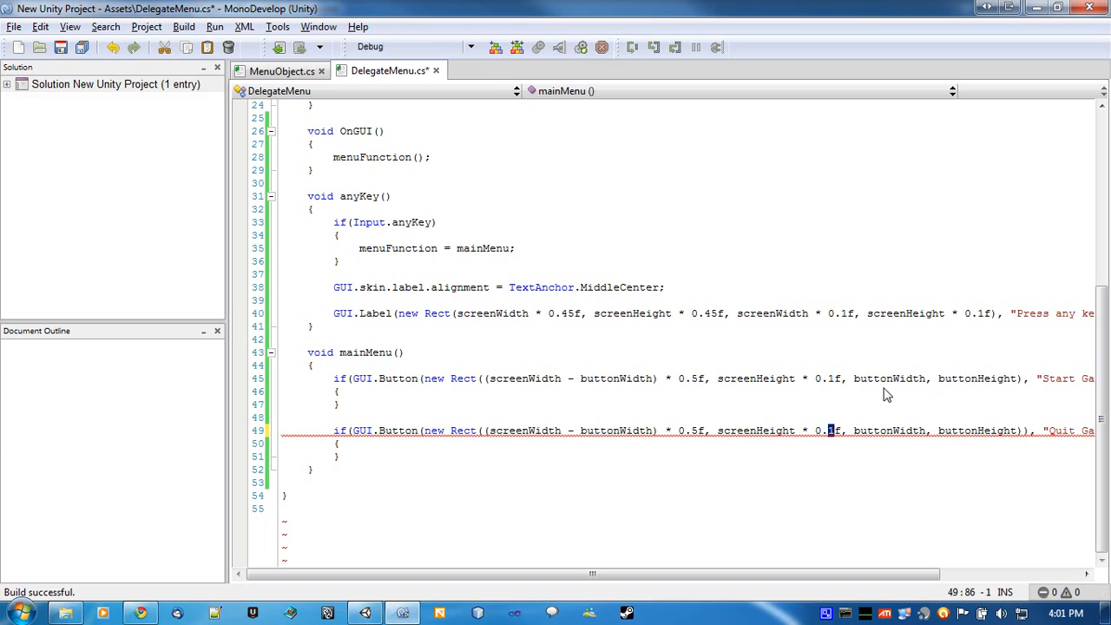
mouse_move(885, 430)
type("5")
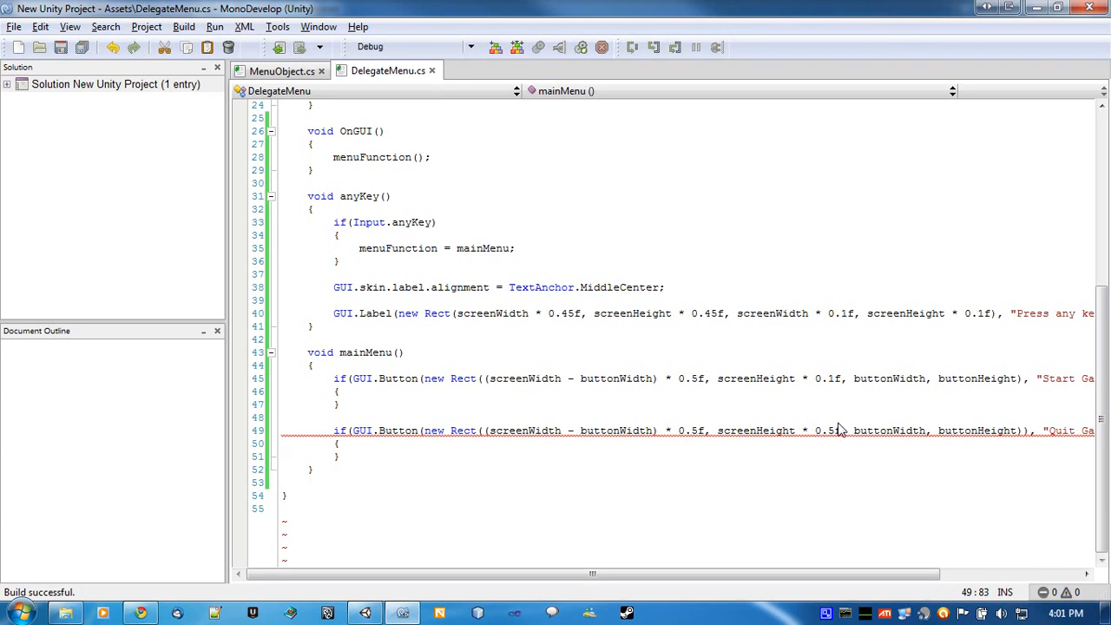
mouse_move(805, 406)
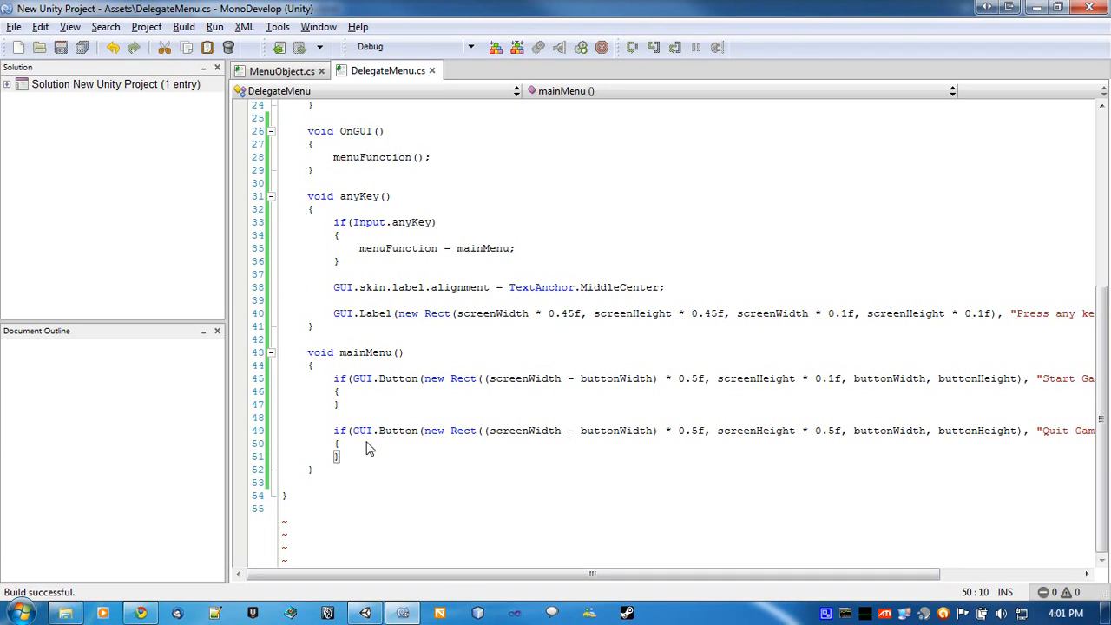
Make the Quit Game block call Application.Quit()
type("Applica")
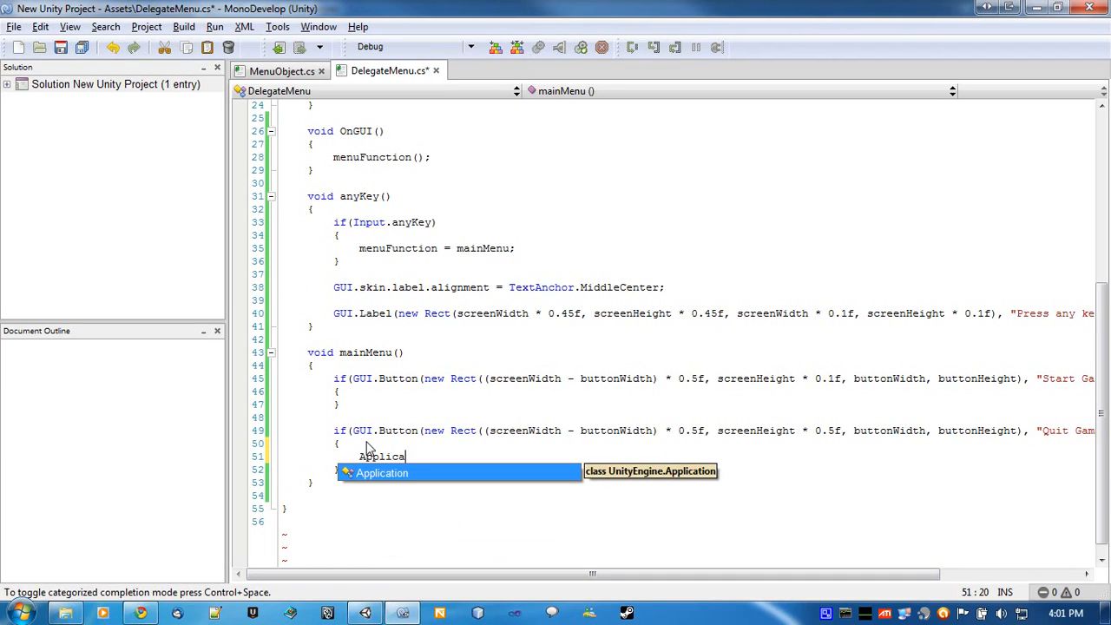
type("tion")
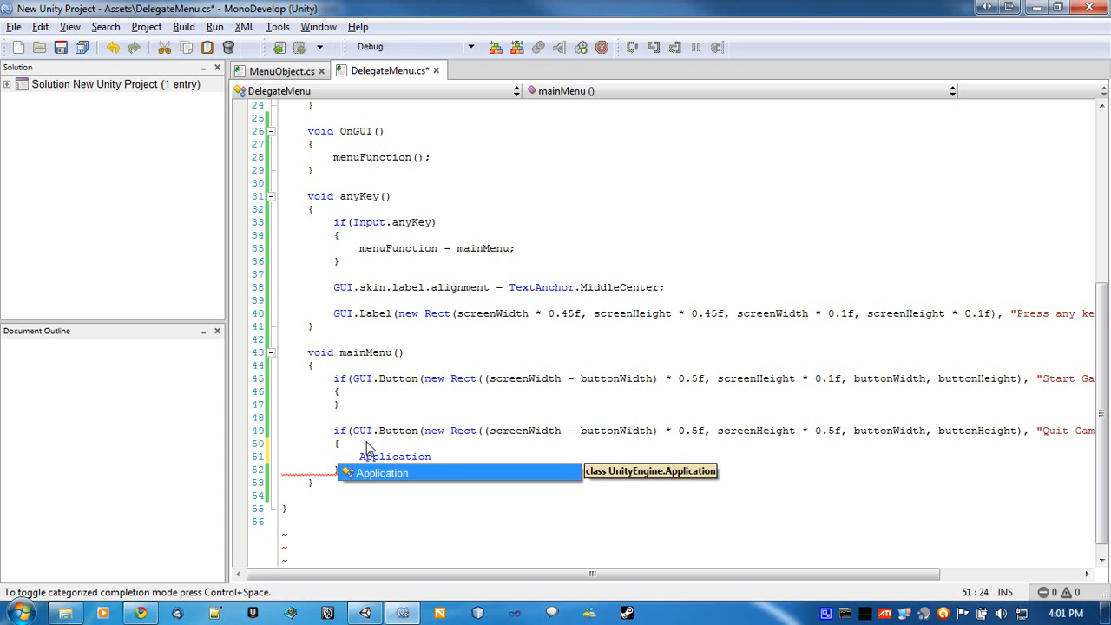
type(".Quit();")
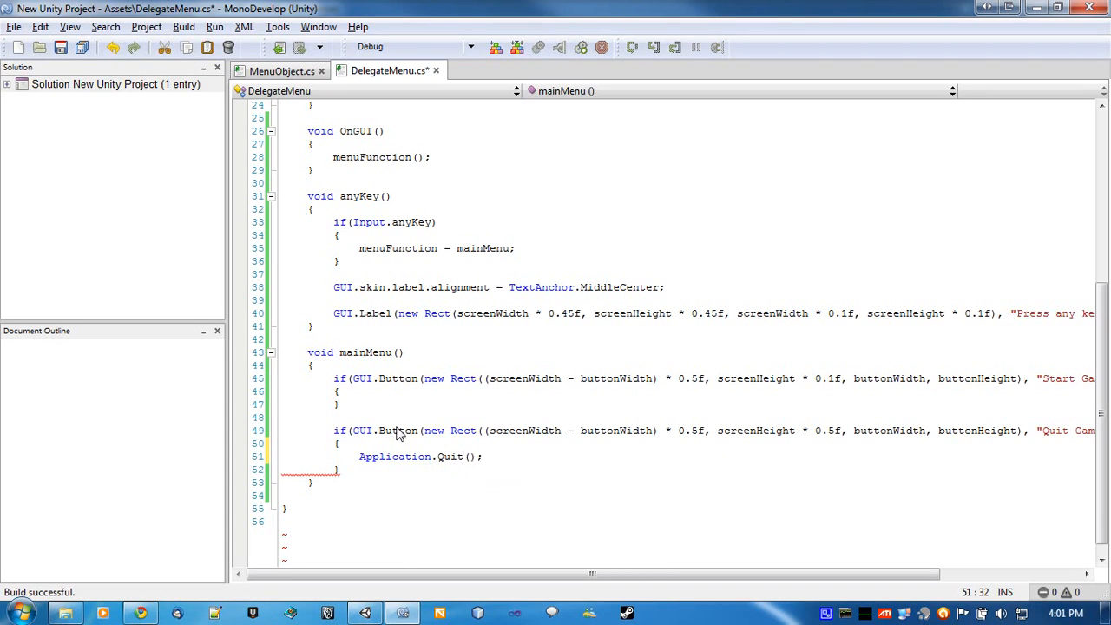
Make the Start Game block call Application.LoadLevel("Level1")
type("Applcation.L")
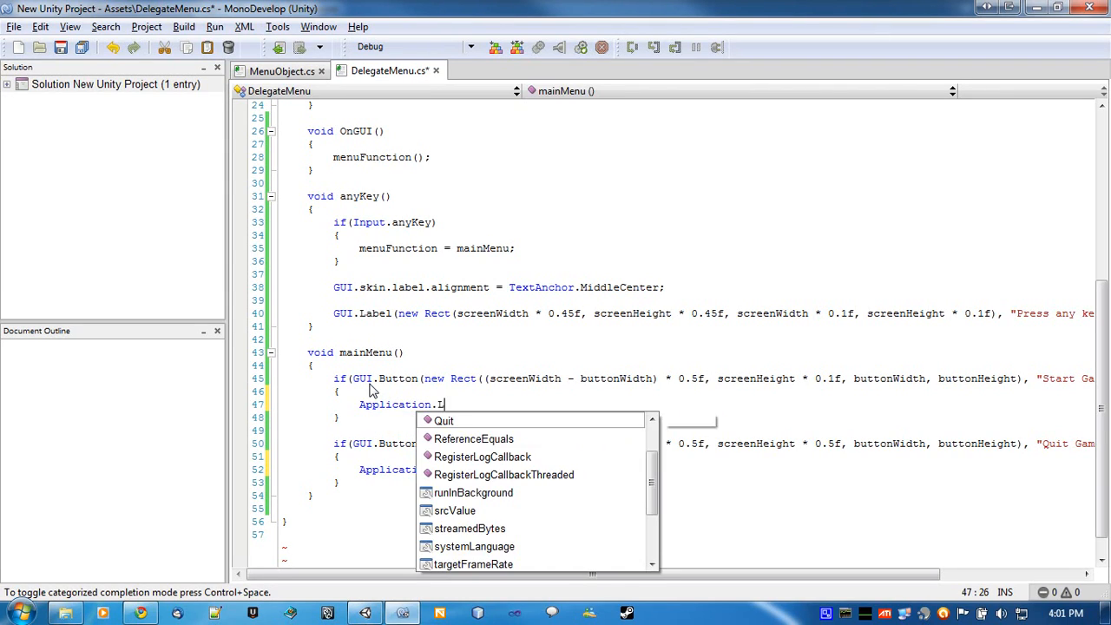
type("oadLevel(")
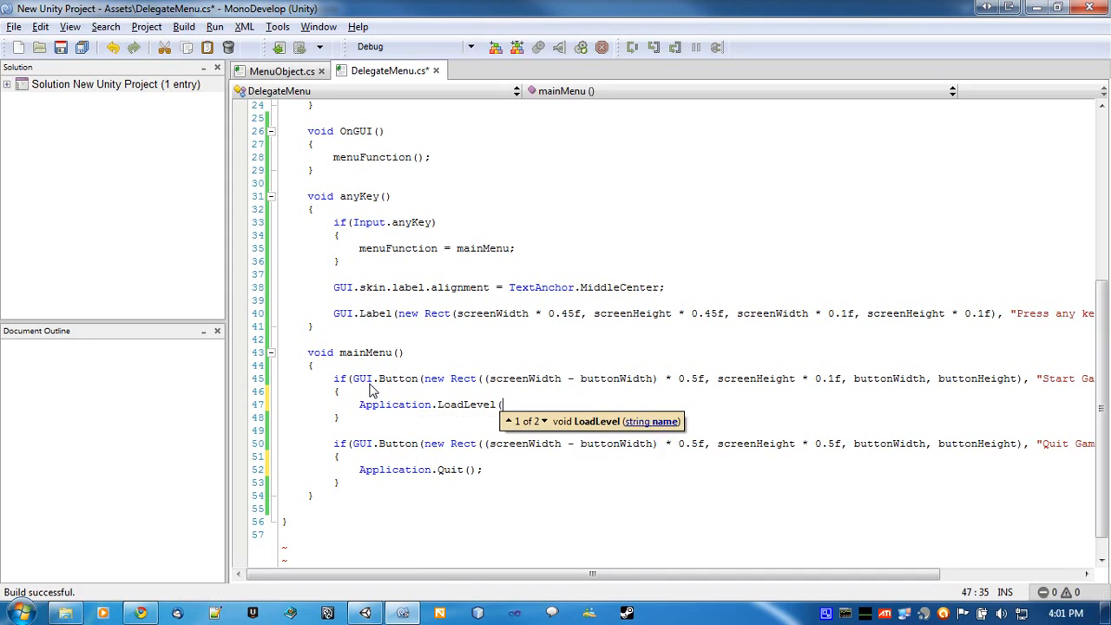
type("\"Lev")
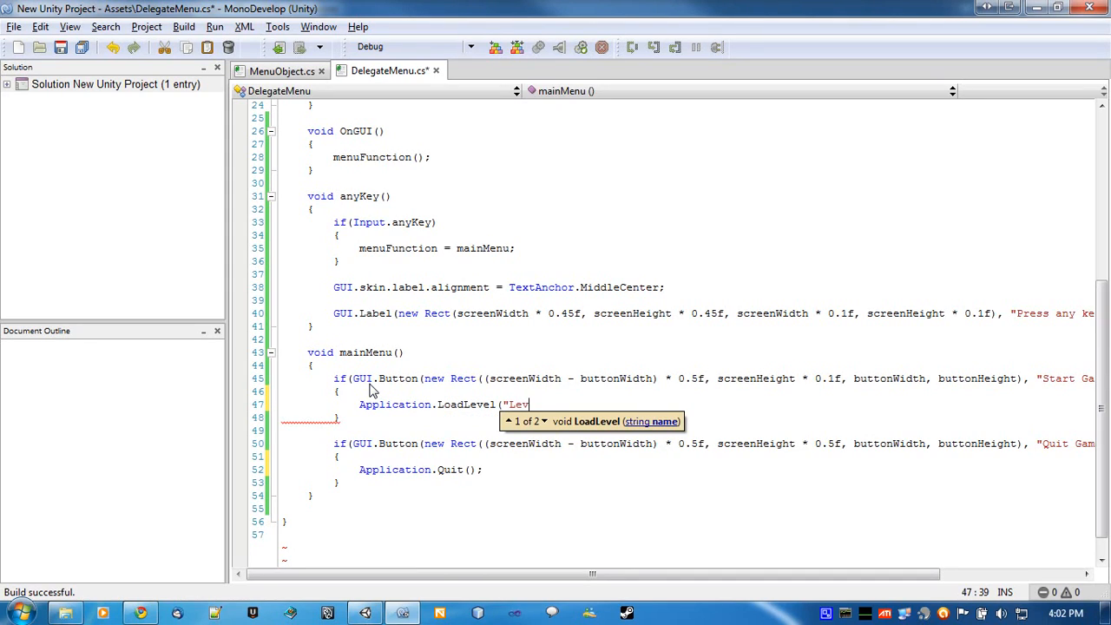
type("el1\");")
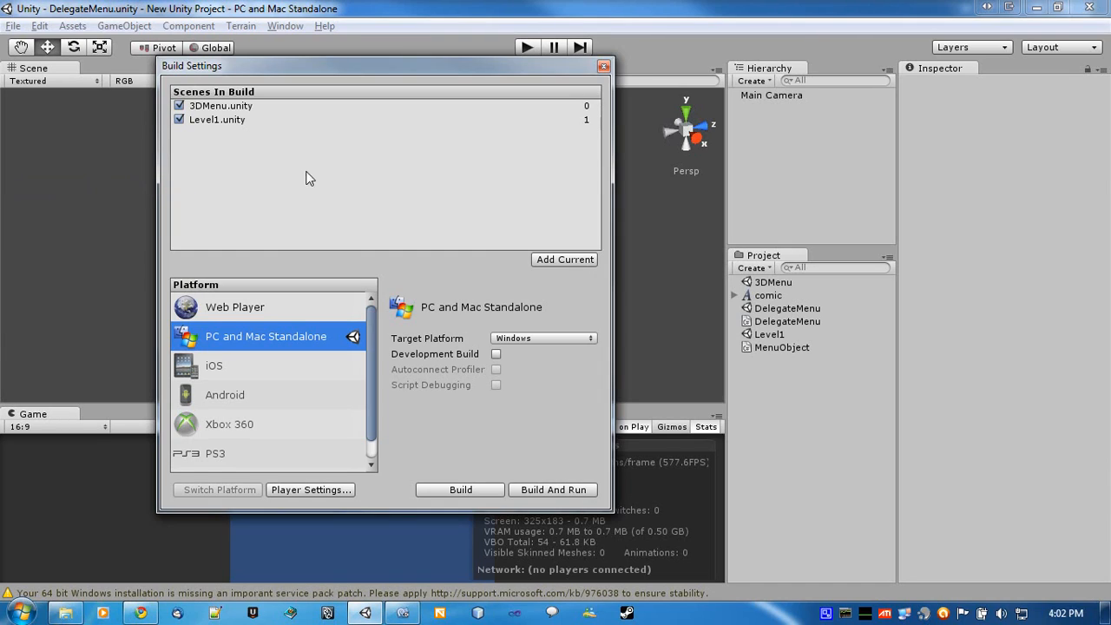
mouse_move(773, 315)
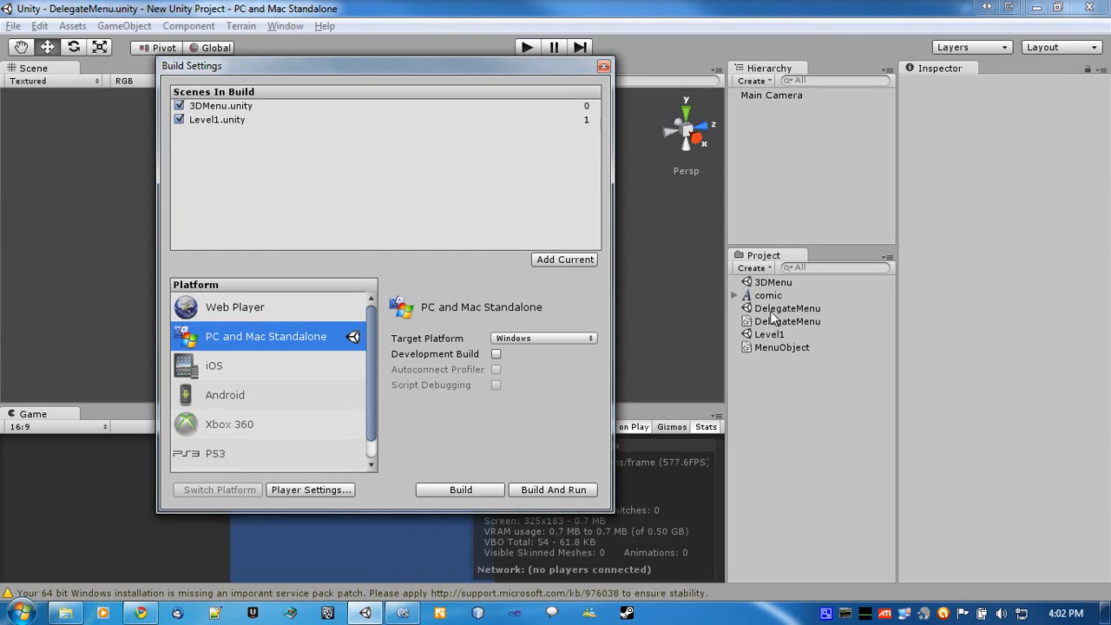
Check 3DMenu and Level1 are in Scenes In Build and close Build Settings
left_click(222, 106)
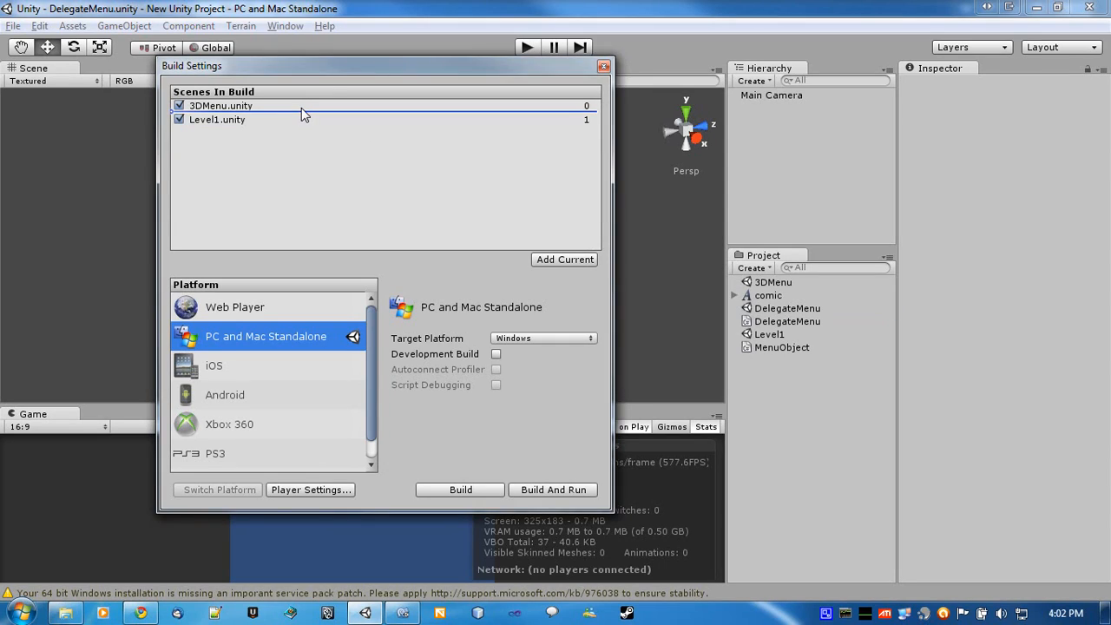
left_click(604, 66)
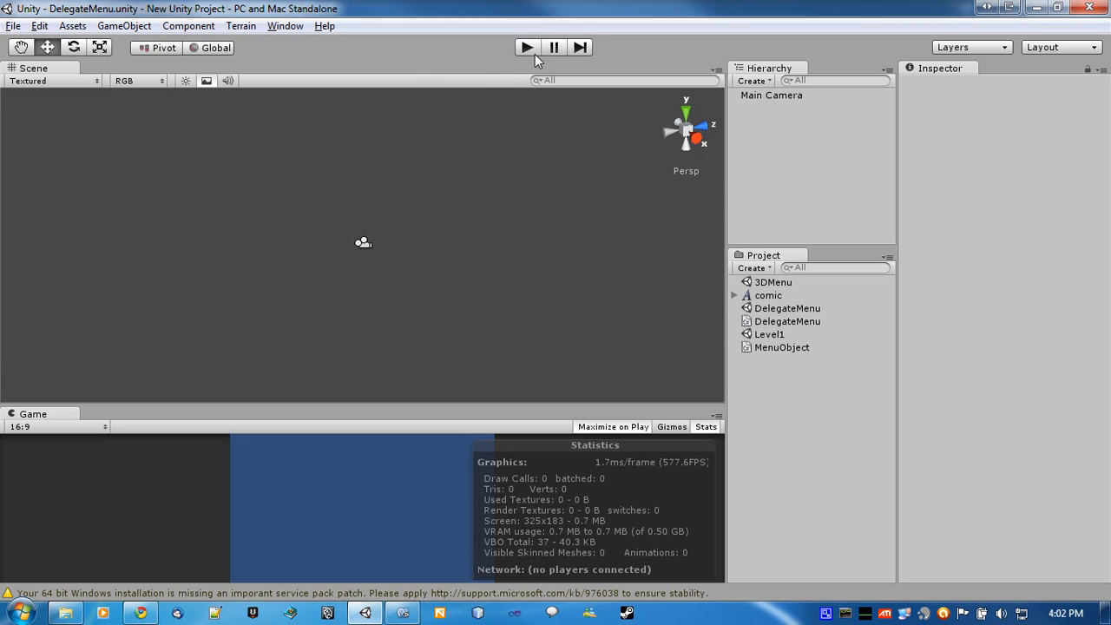
left_click(526, 47)
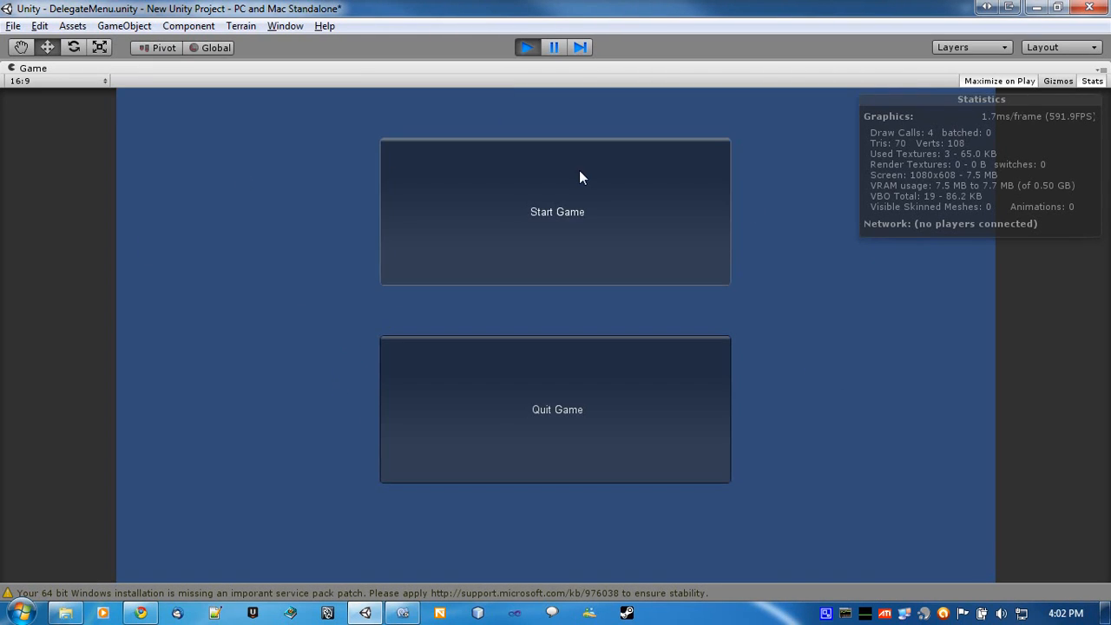
mouse_move(589, 398)
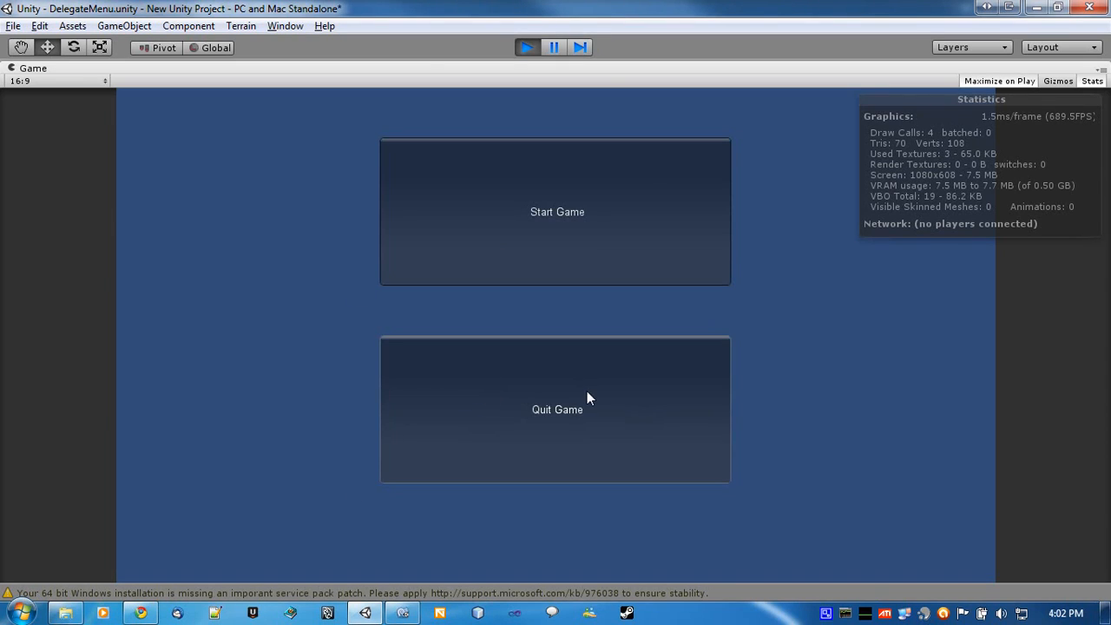
mouse_move(485, 212)
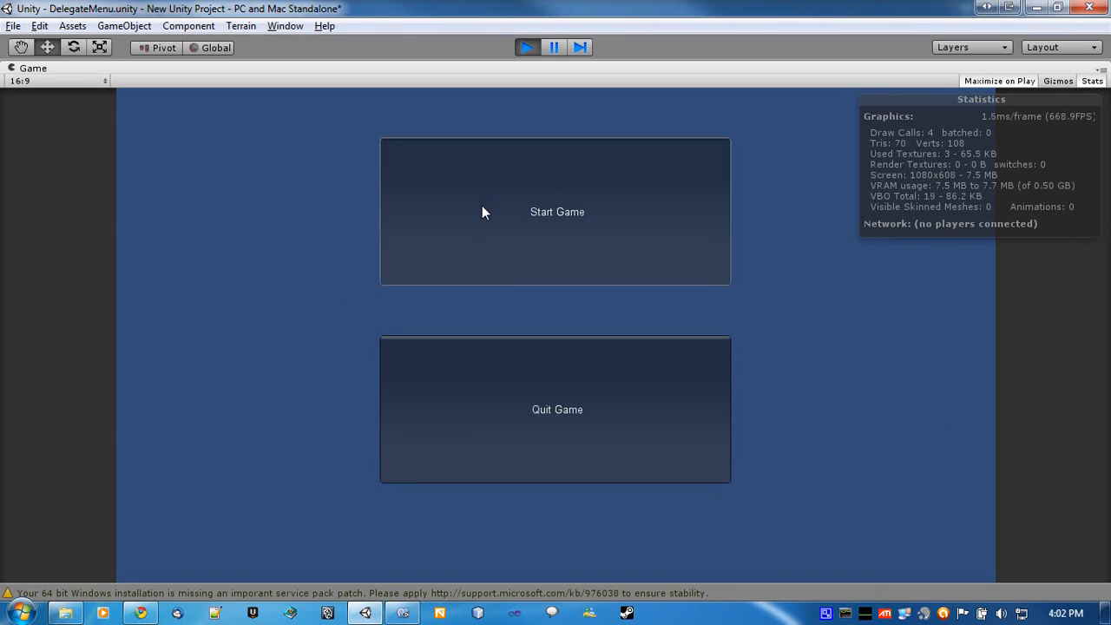
left_click(555, 211)
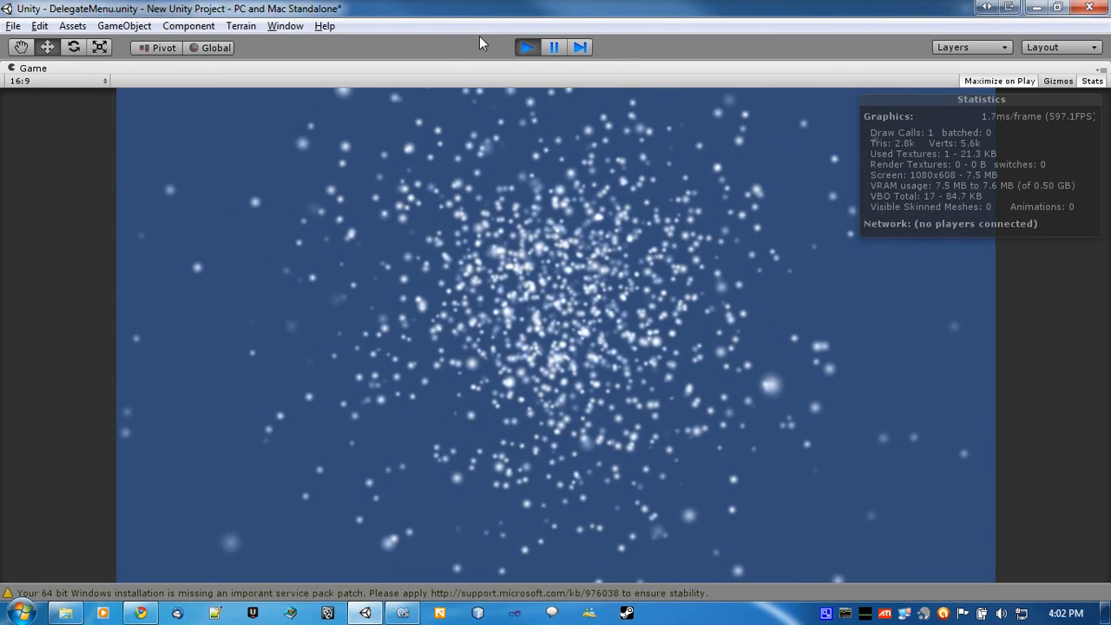
left_click(528, 47)
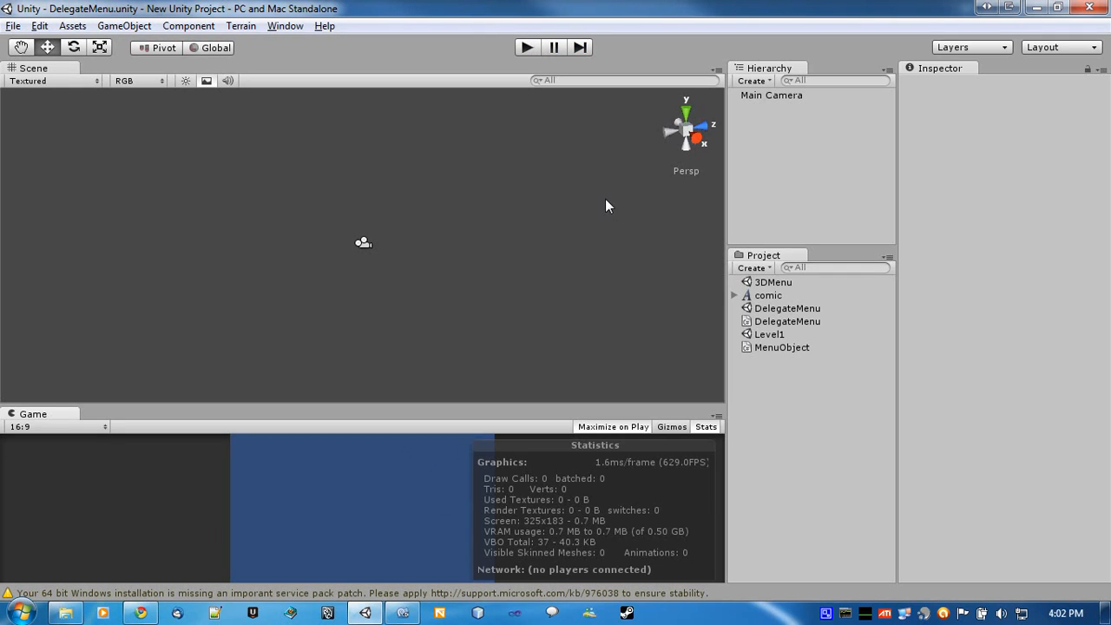